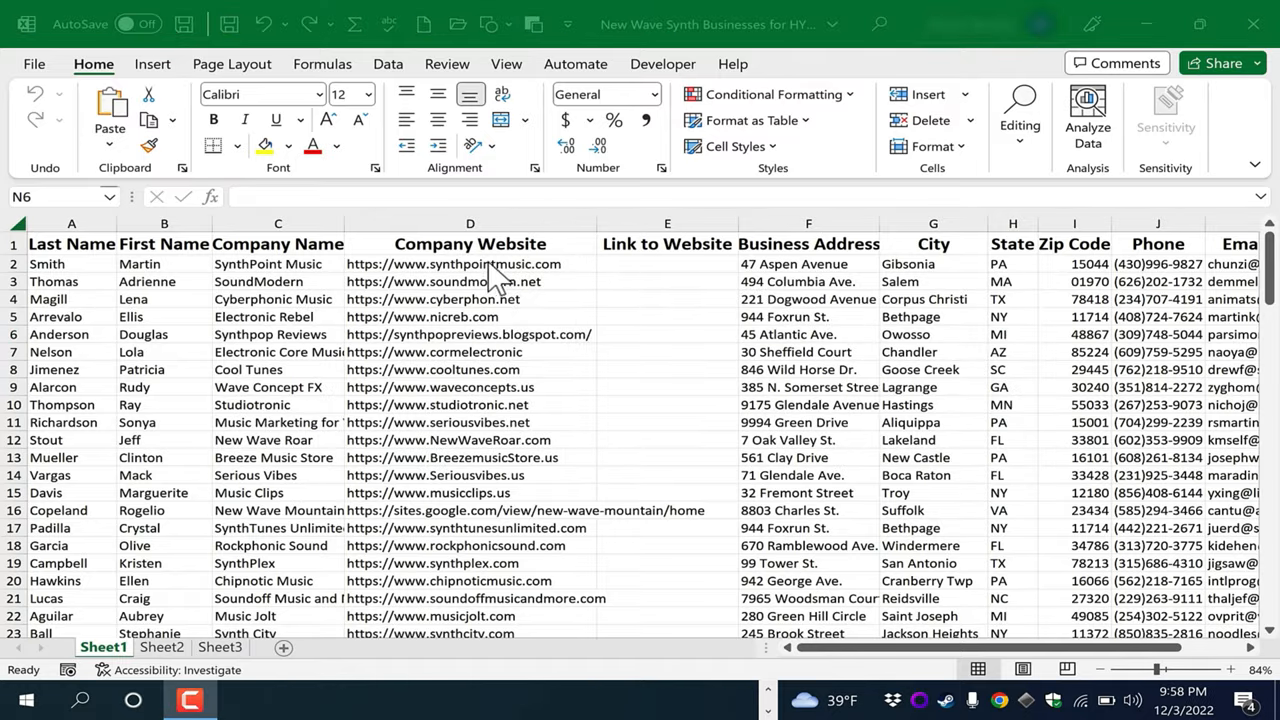
mouse_move(1122, 387)
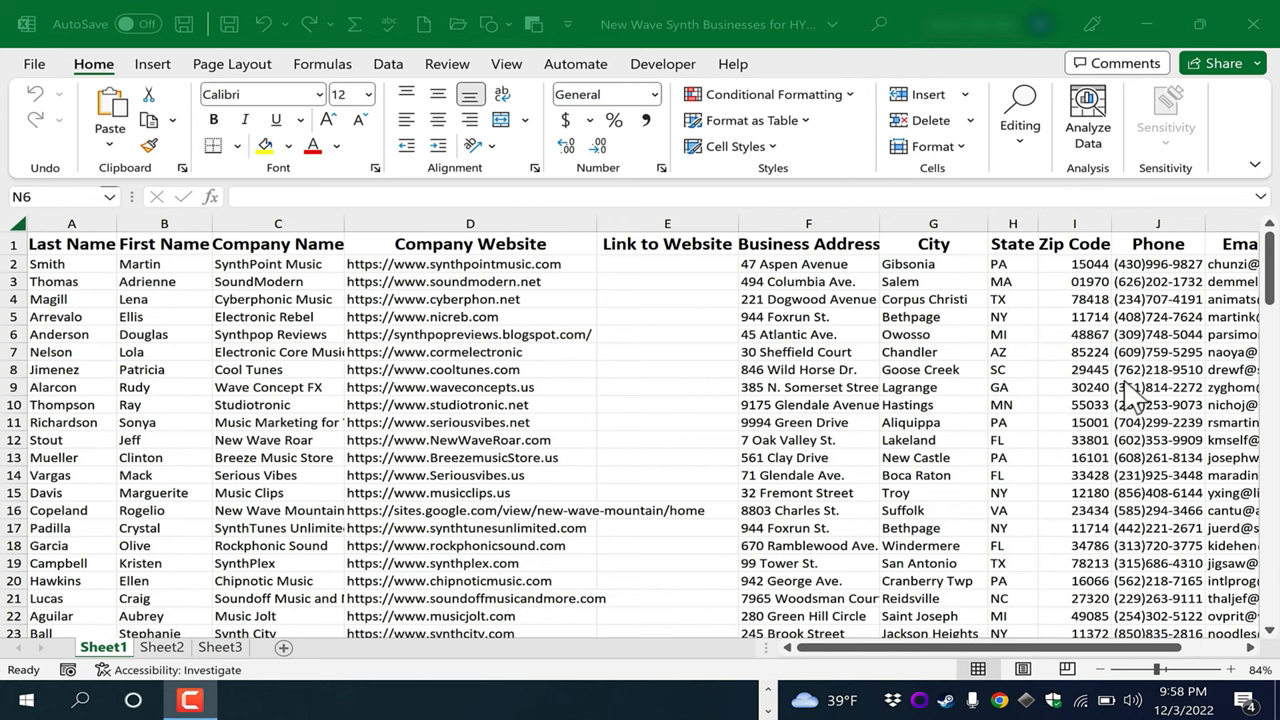
mouse_move(683, 281)
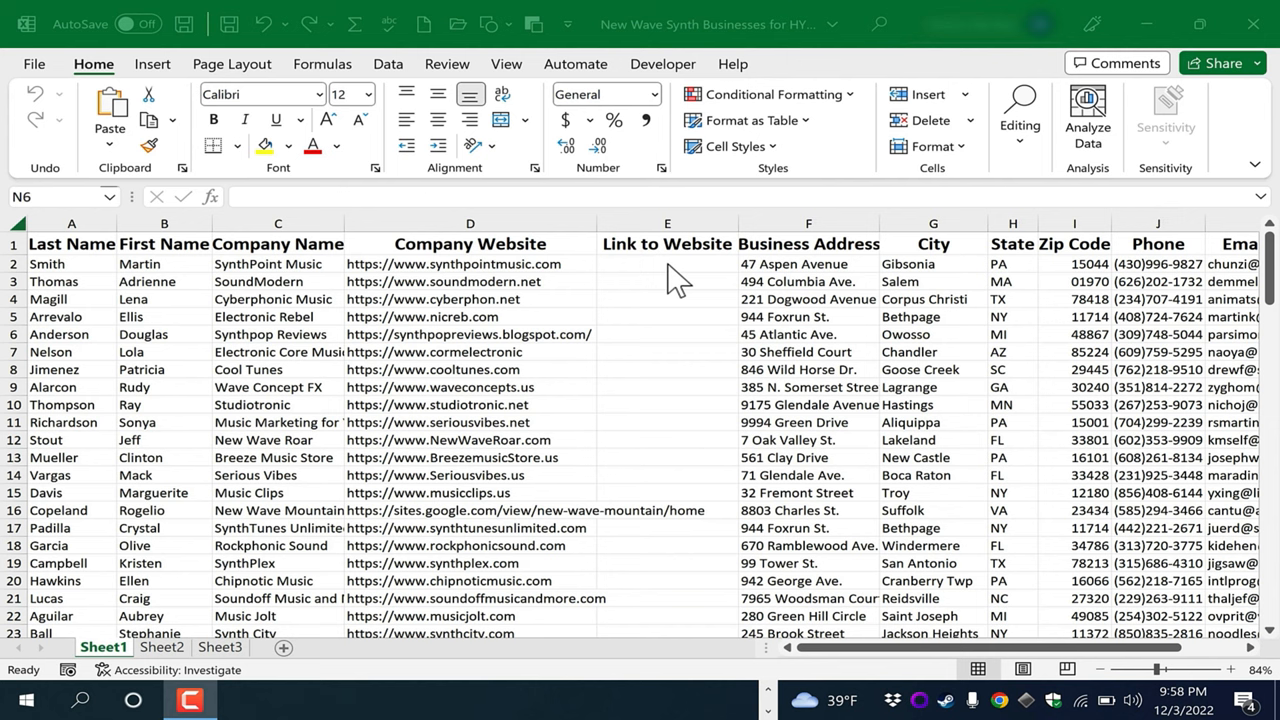
mouse_move(620, 288)
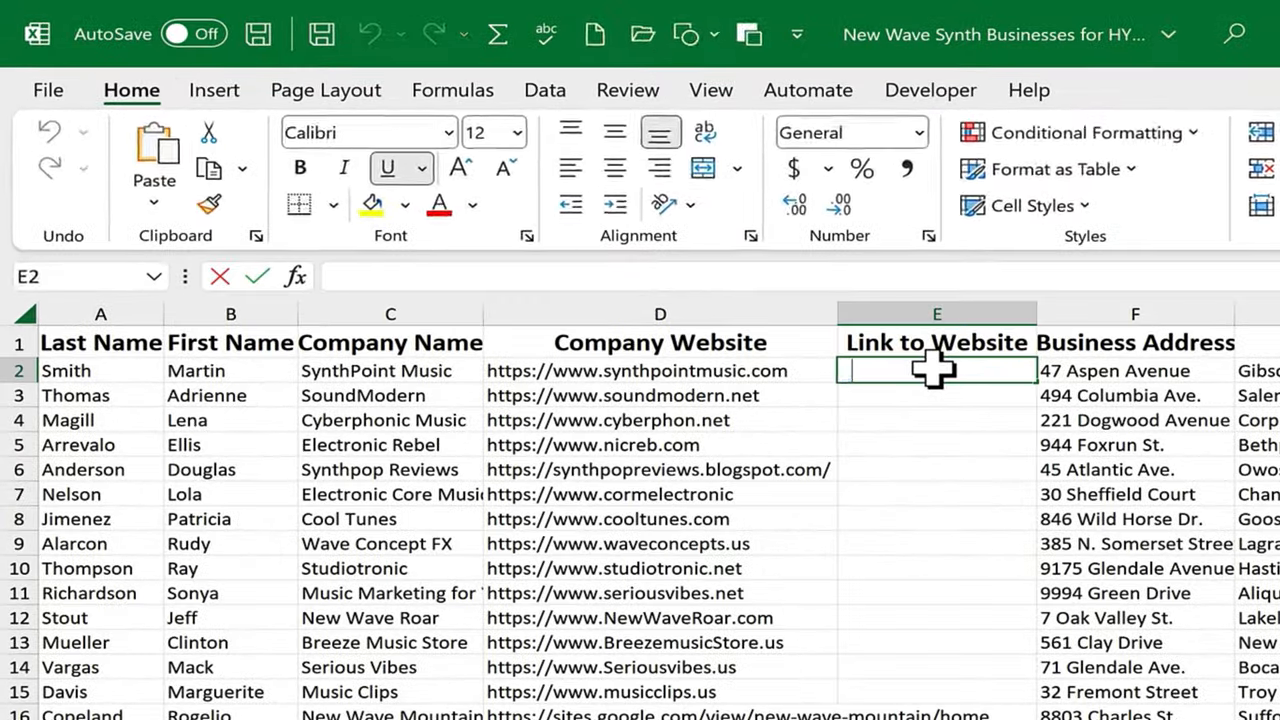
Enter =HYPERLINK(D2,C2) in E2 to link the website with the SynthPoint Music label.
text(=HYPERLINK()
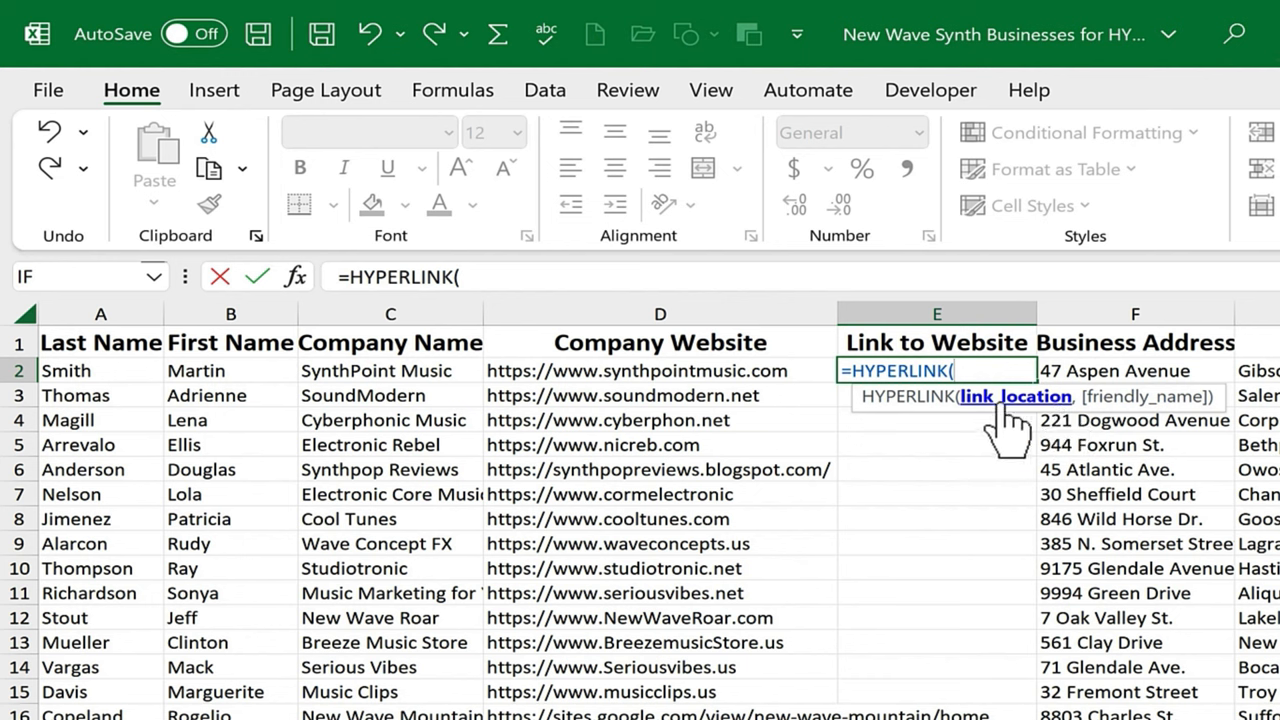
mouse_move(640, 365)
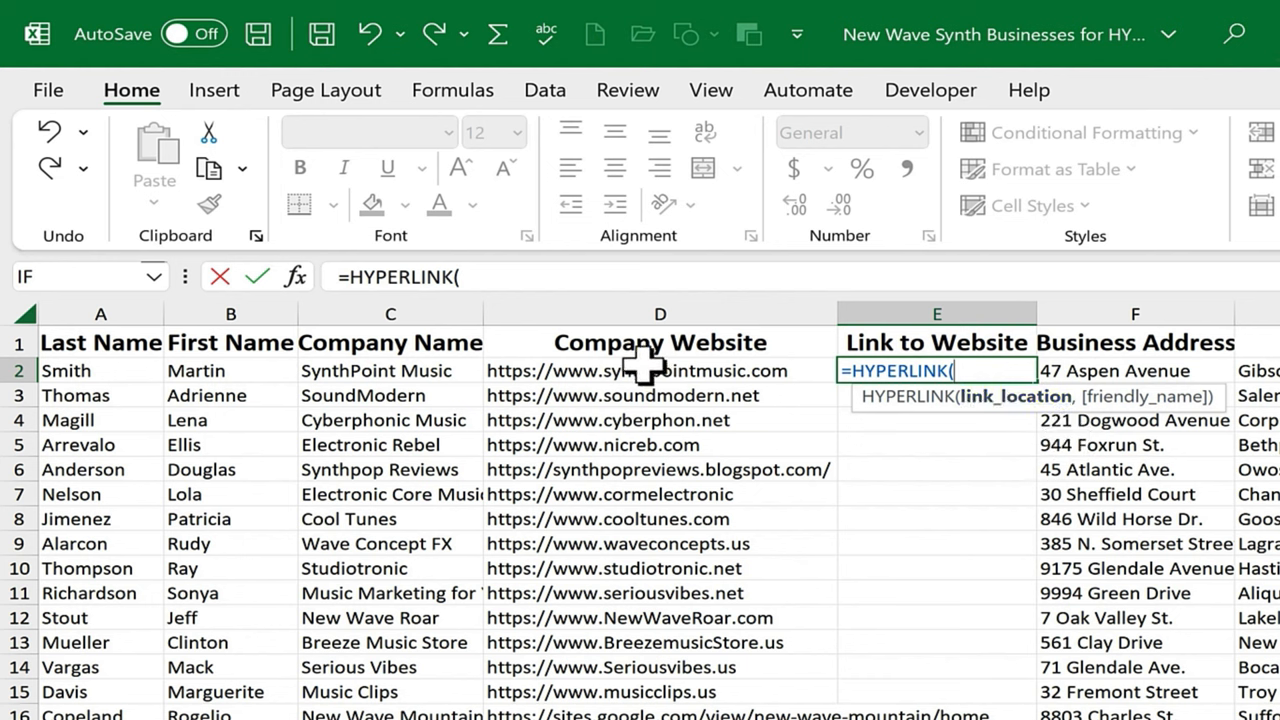
mouse_move(678, 380)
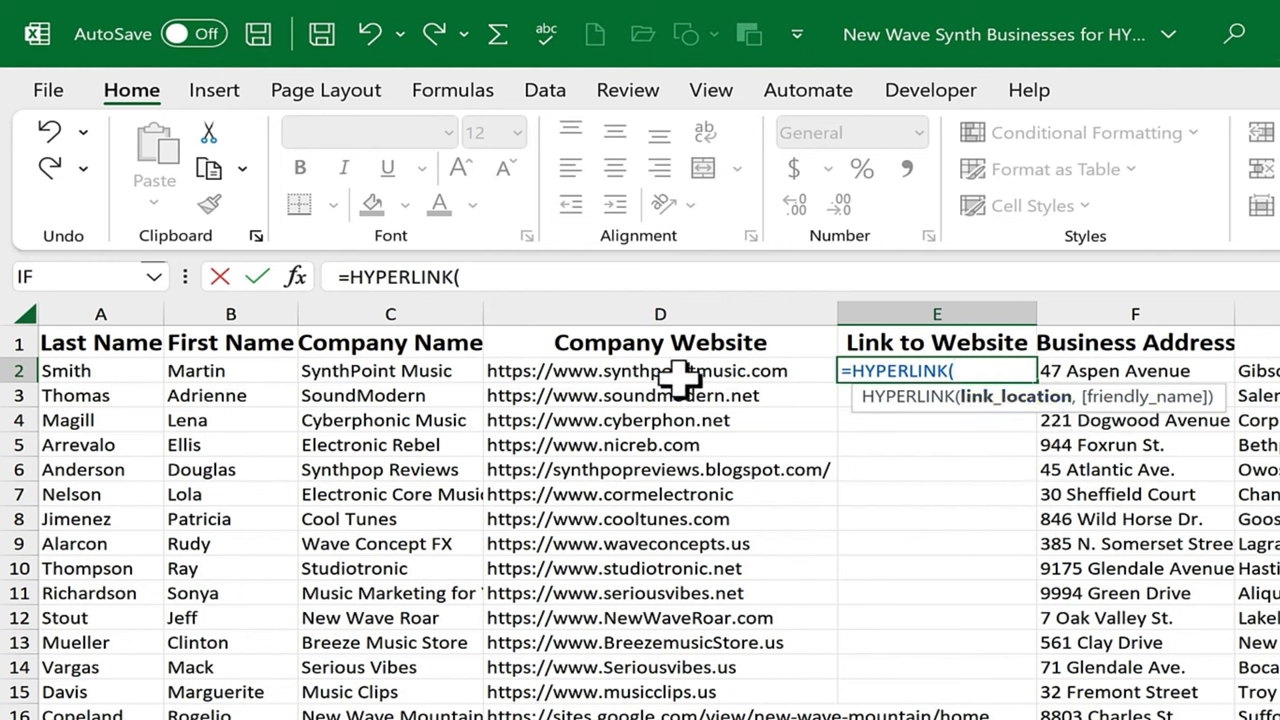
mouse_move(983, 370)
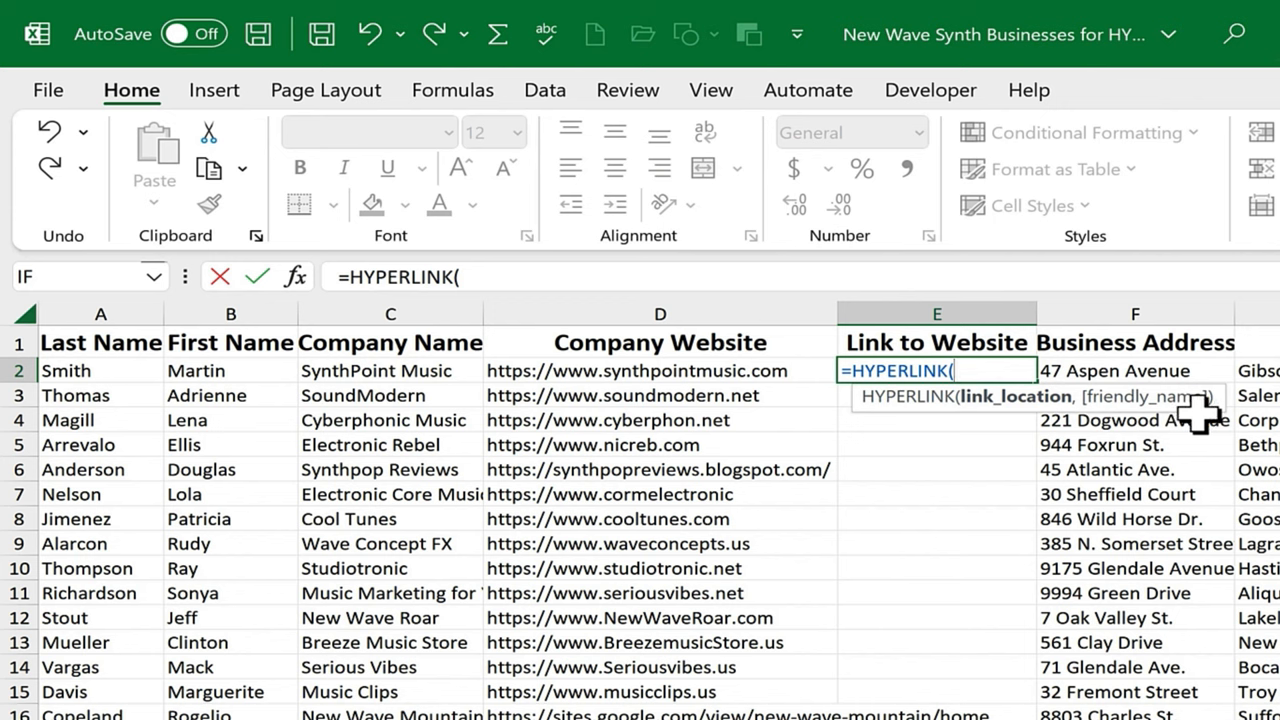
mouse_move(710, 370)
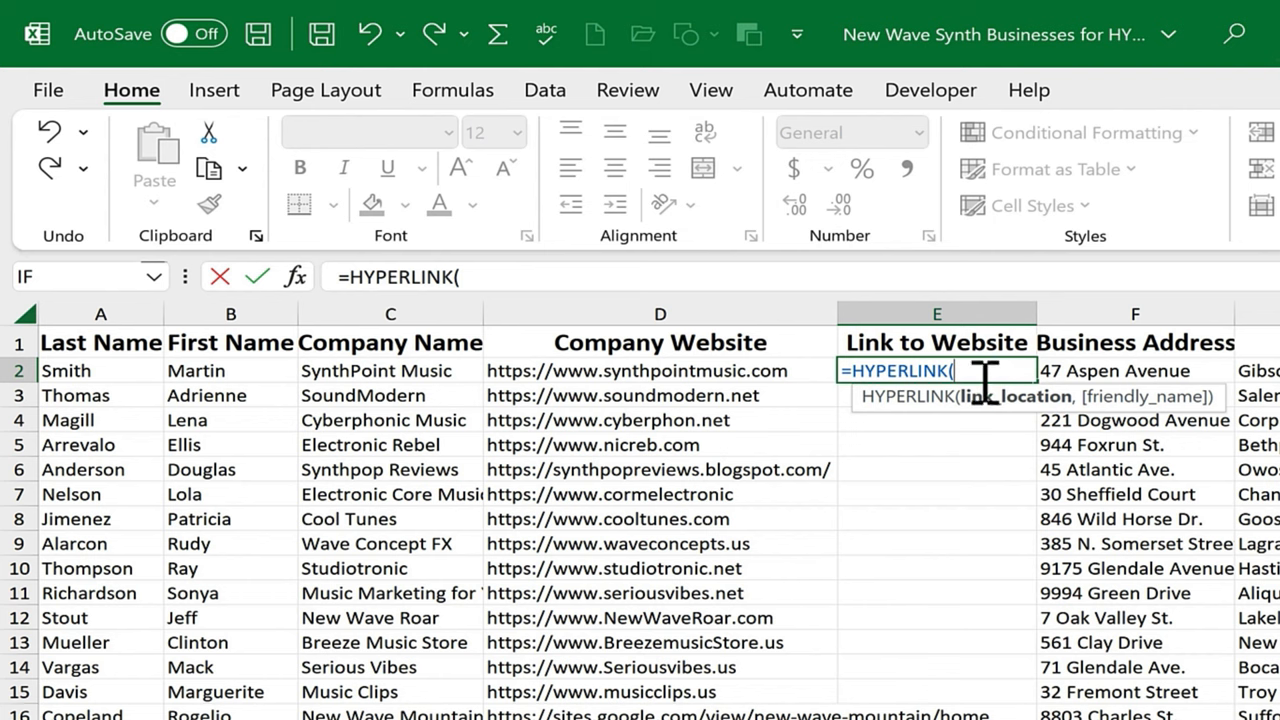
click(660, 370)
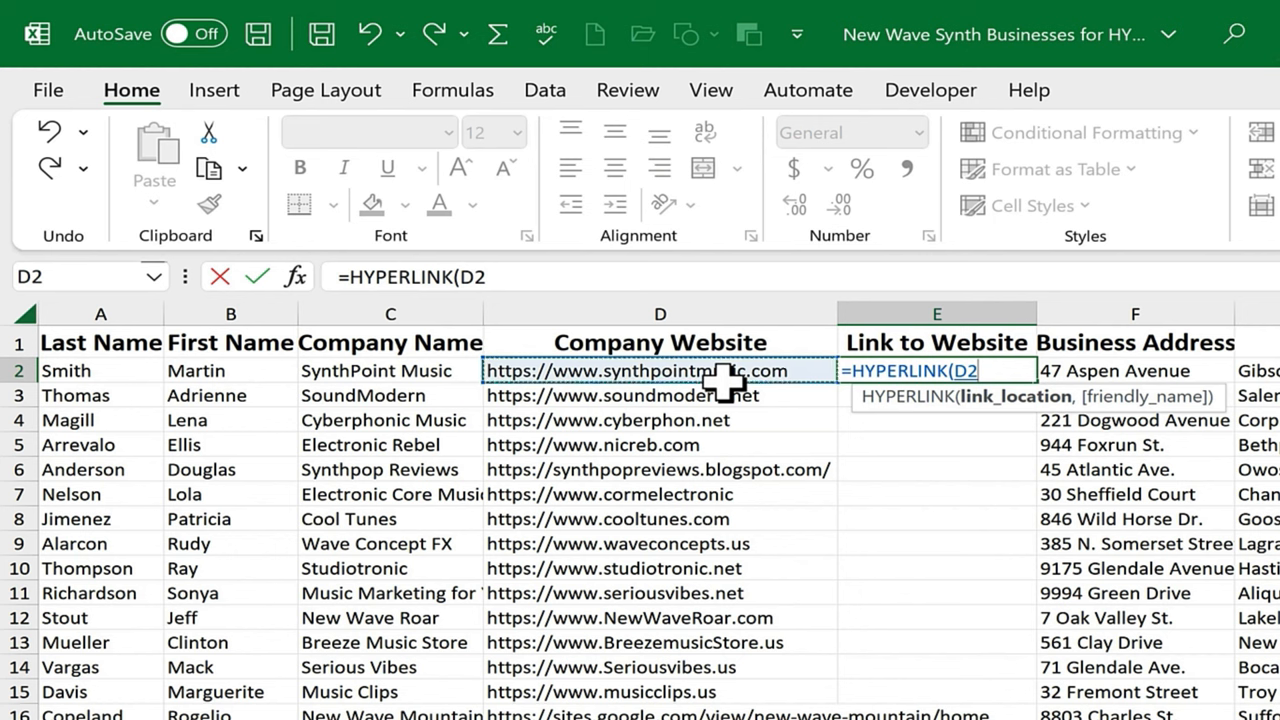
text(,)
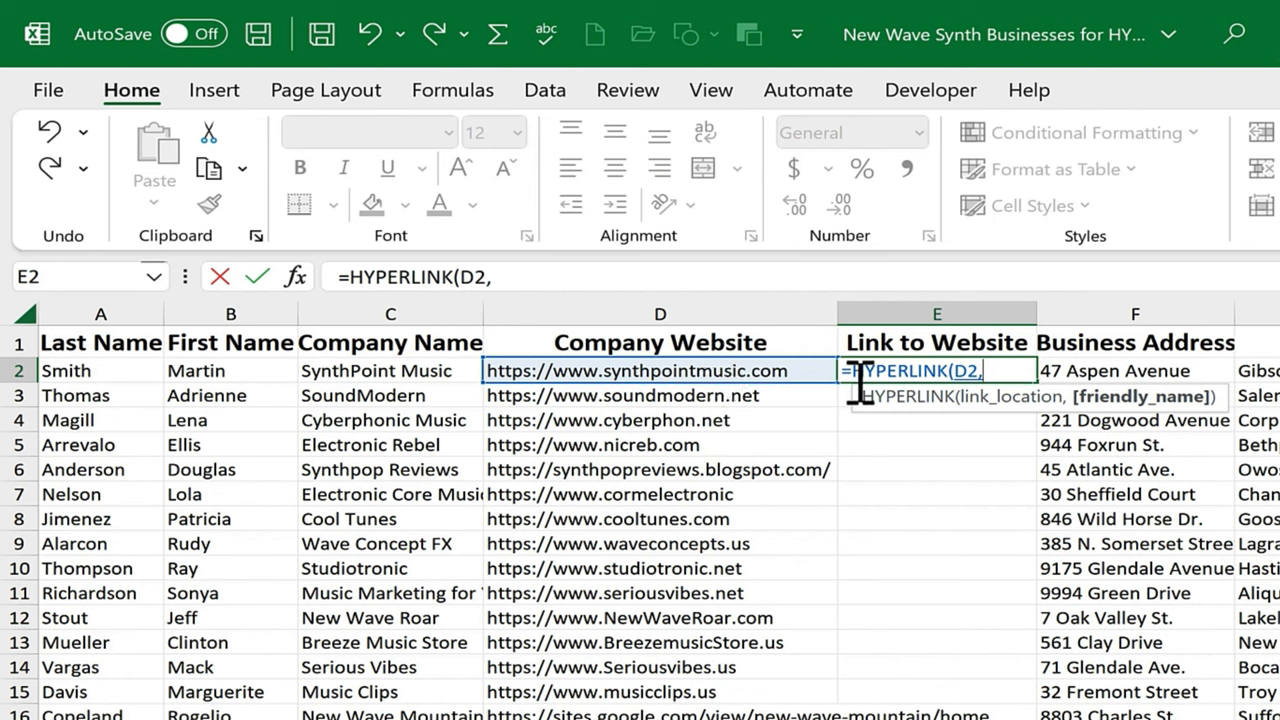
mouse_move(355, 375)
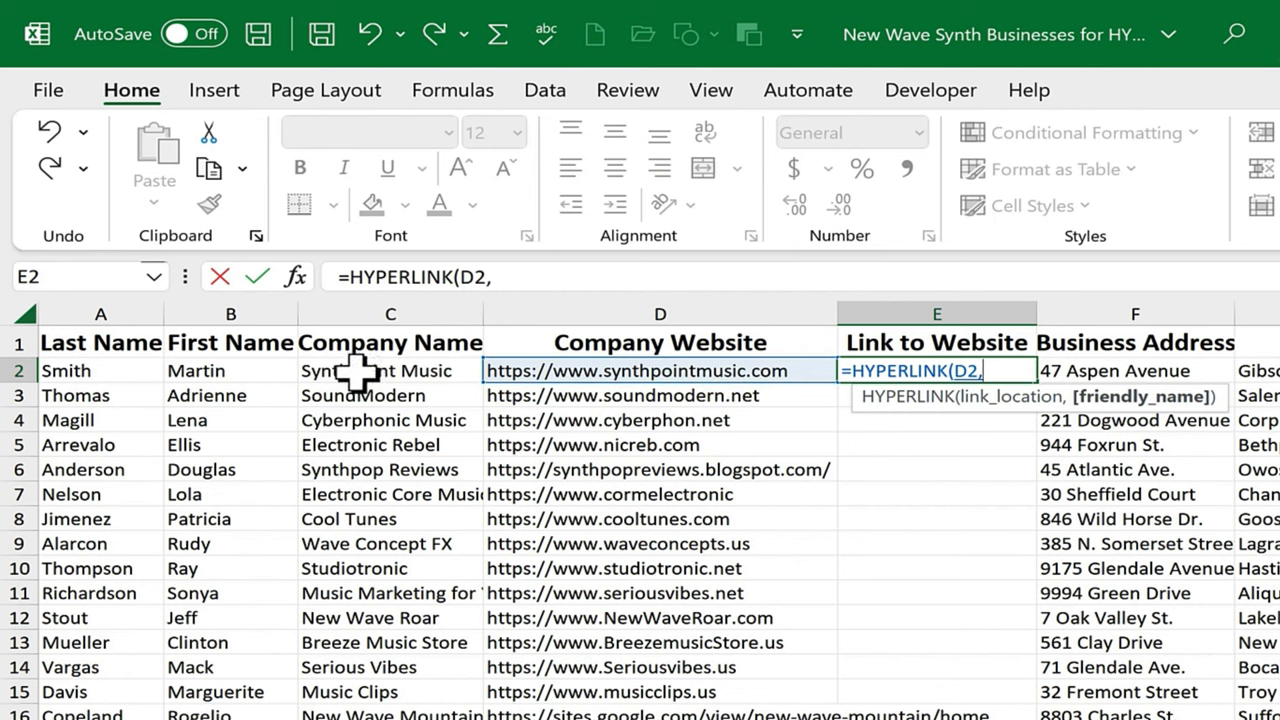
mouse_move(405, 395)
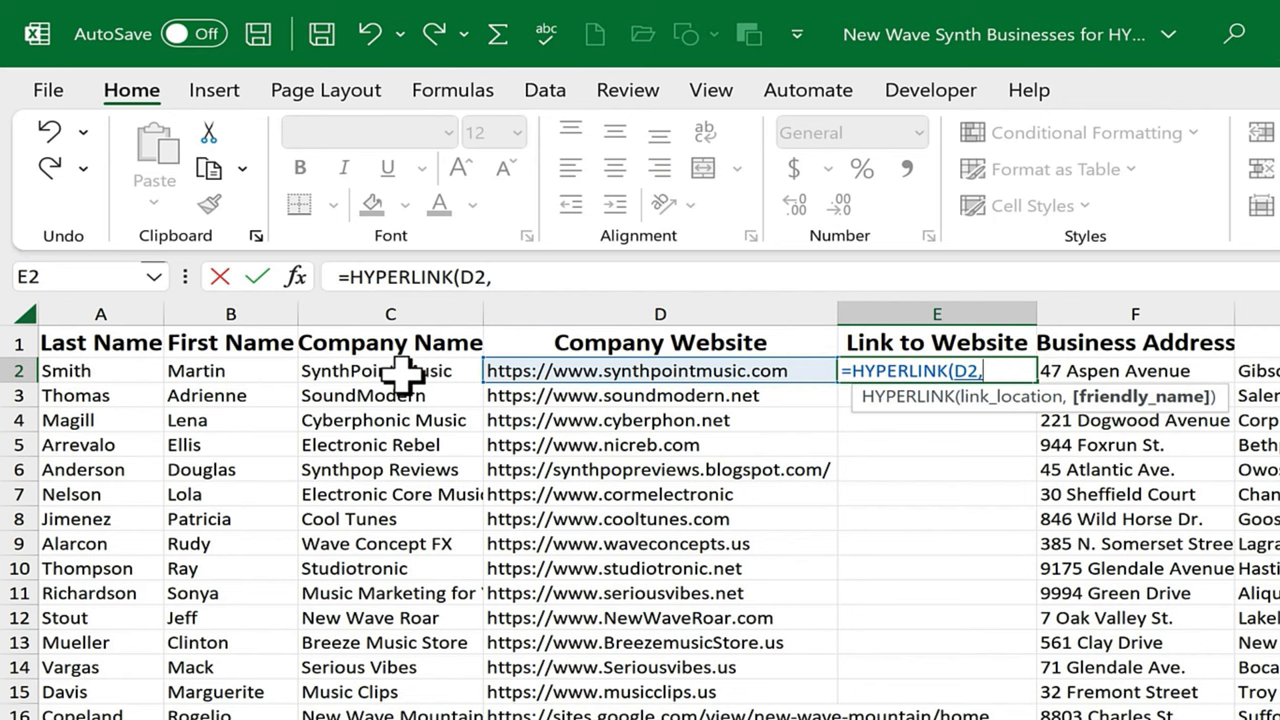
click(390, 370)
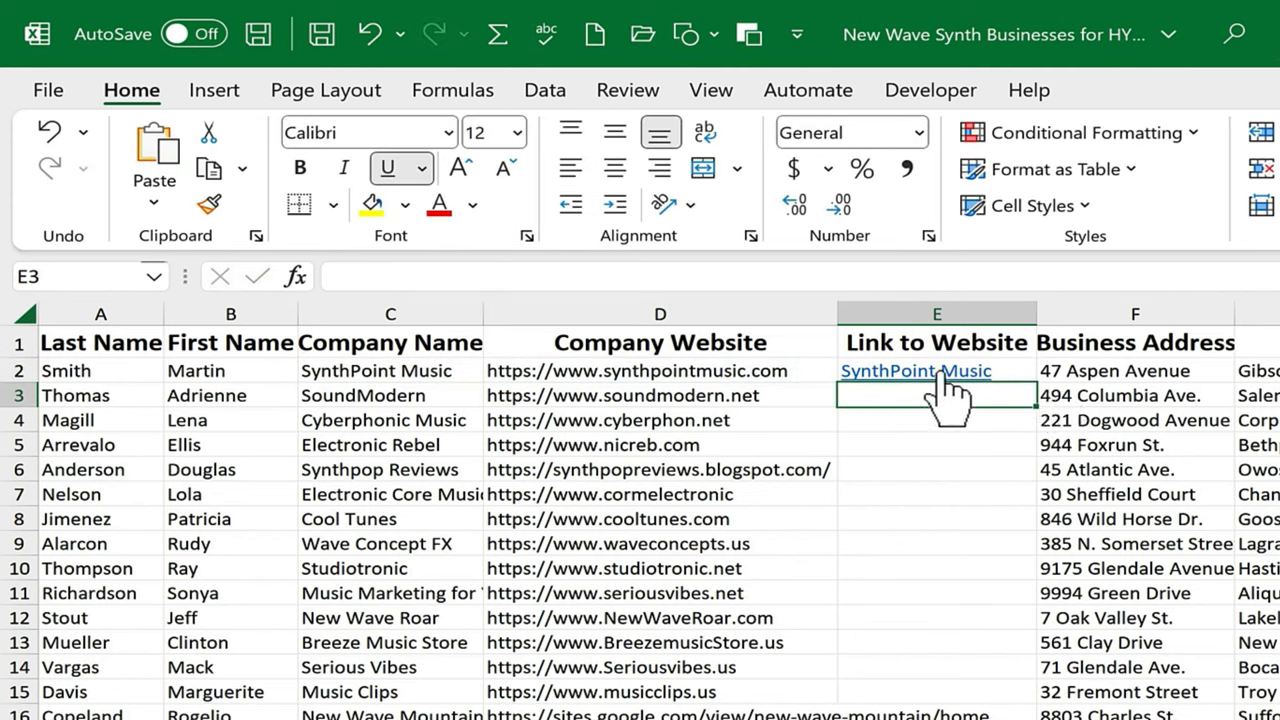
mouse_move(1010, 375)
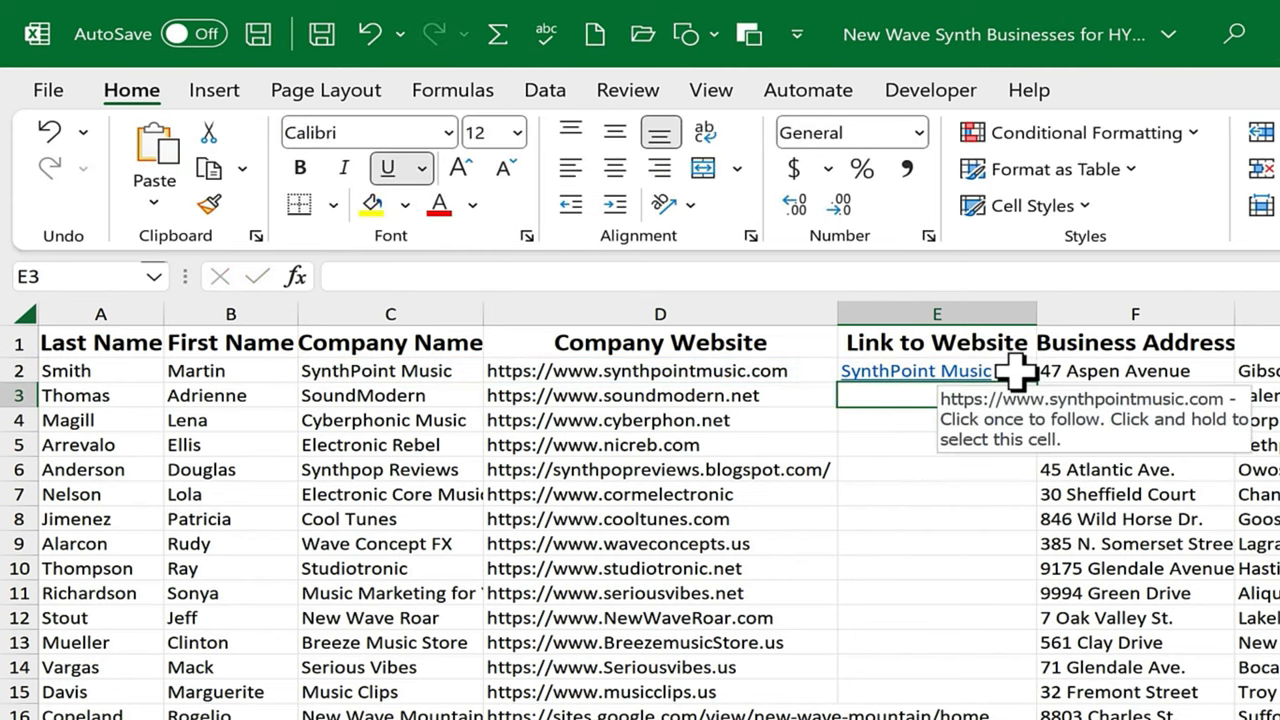
click(935, 371)
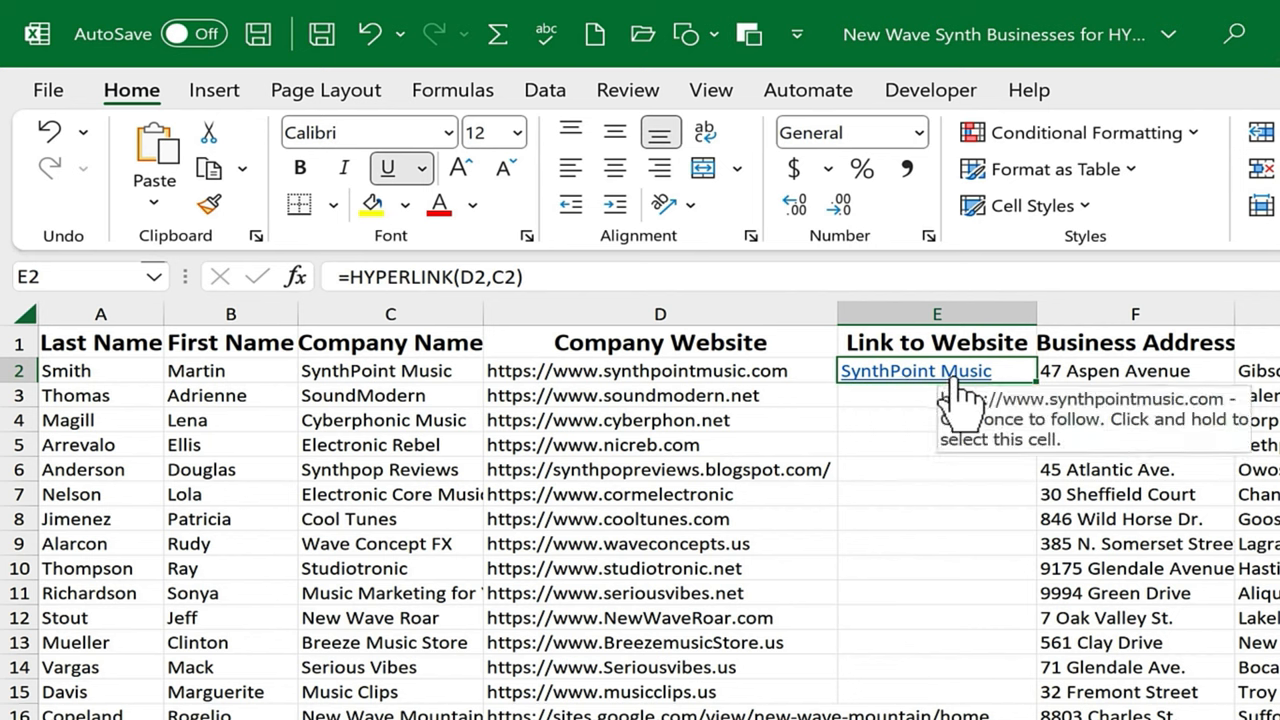
mouse_move(960, 435)
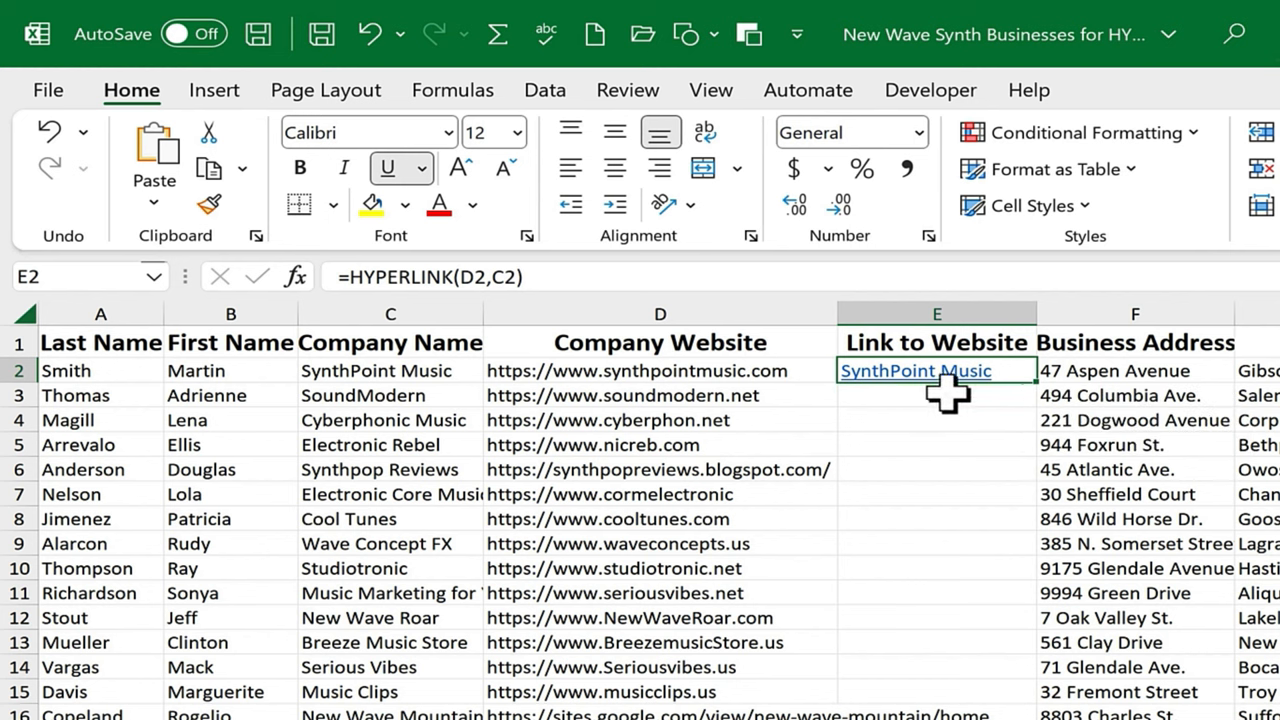
mouse_move(939, 388)
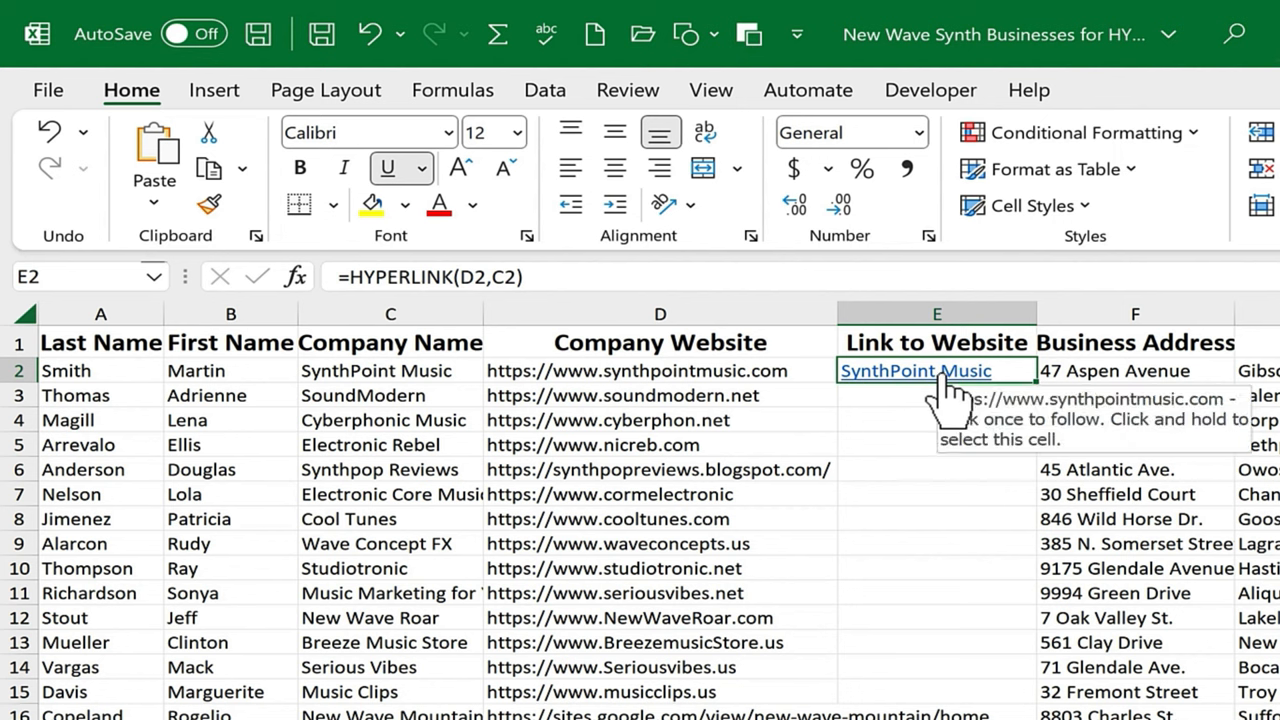
mouse_move(943, 395)
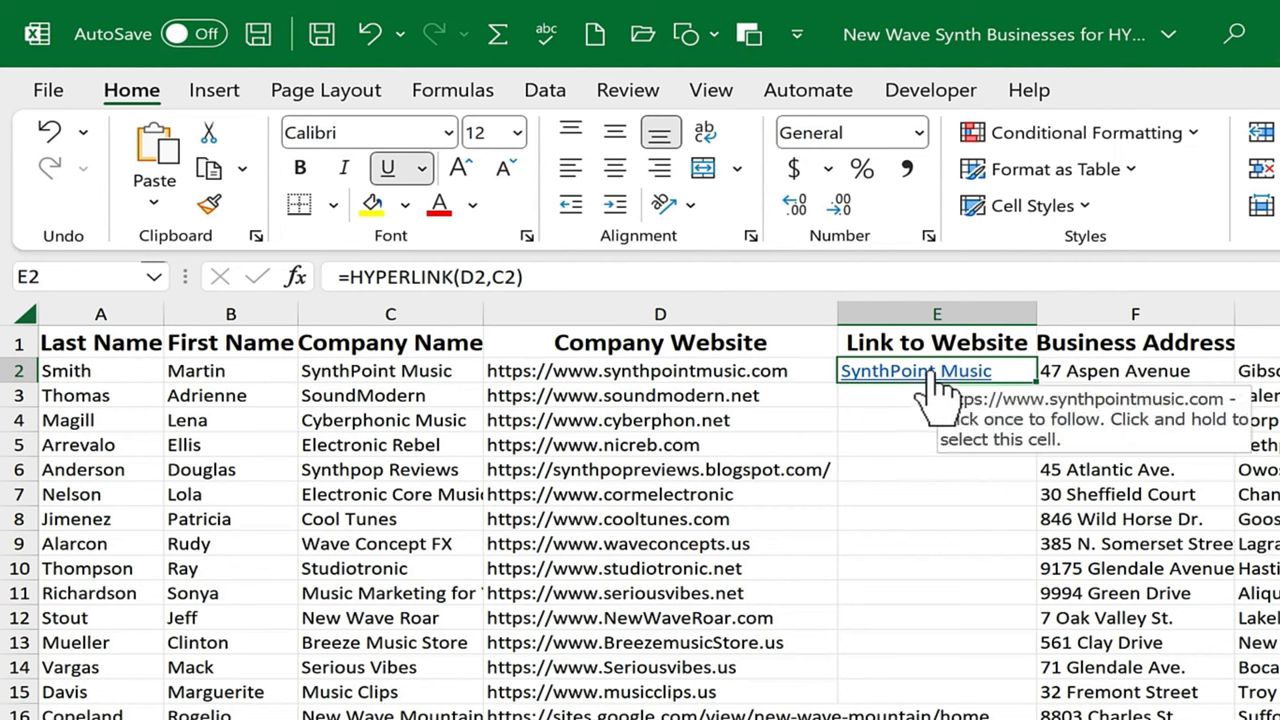
mouse_move(955, 405)
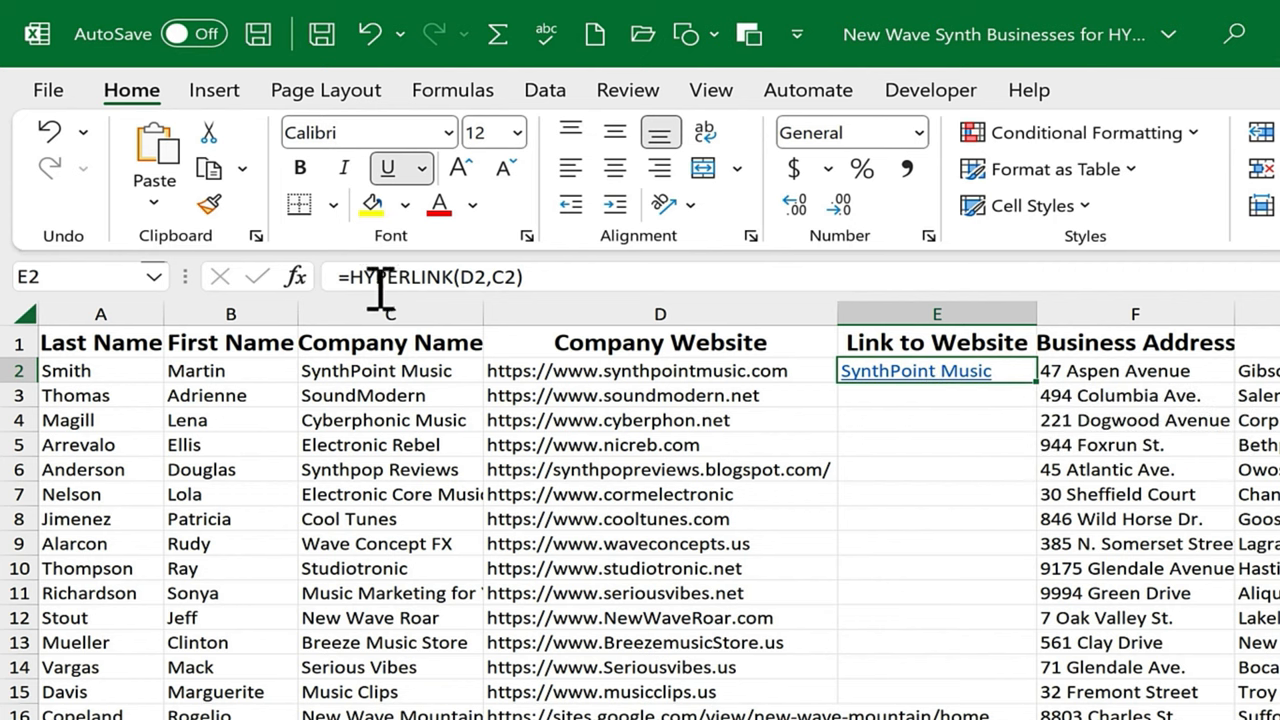
Review E2's HYPERLINK formula and copy it down the whole Link to Website column.
double_click(936, 370)
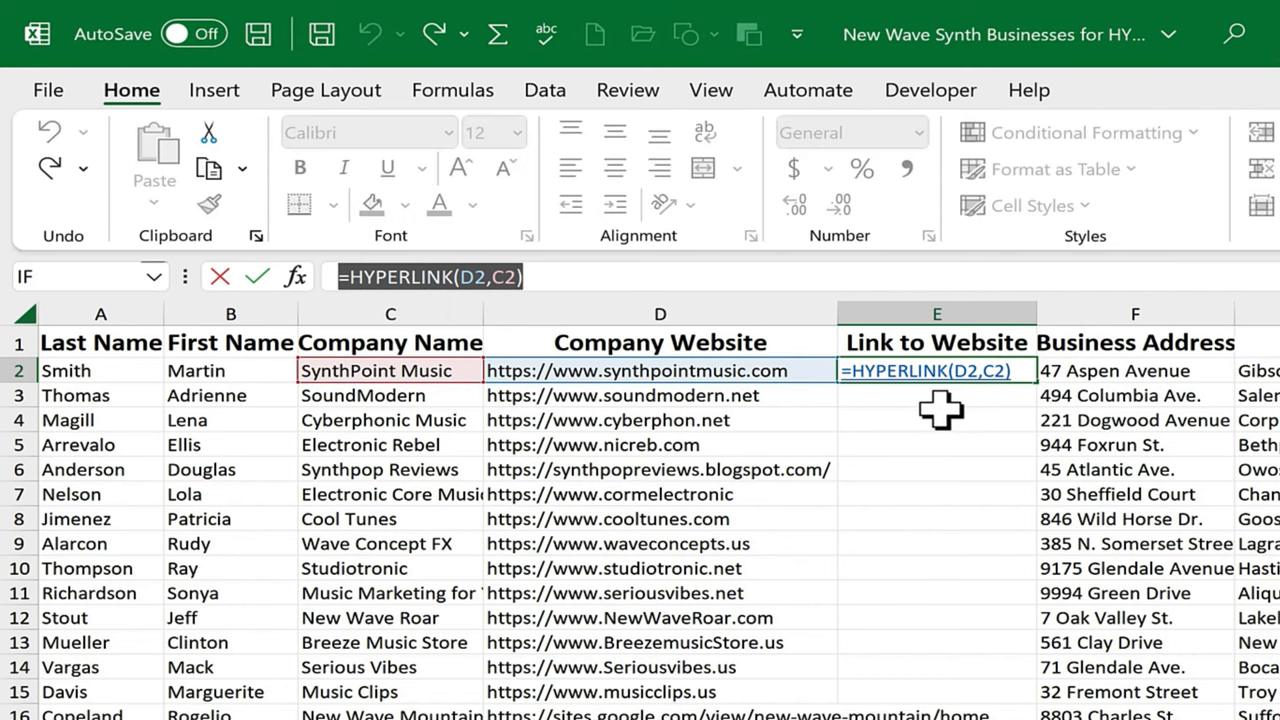
mouse_move(1060, 377)
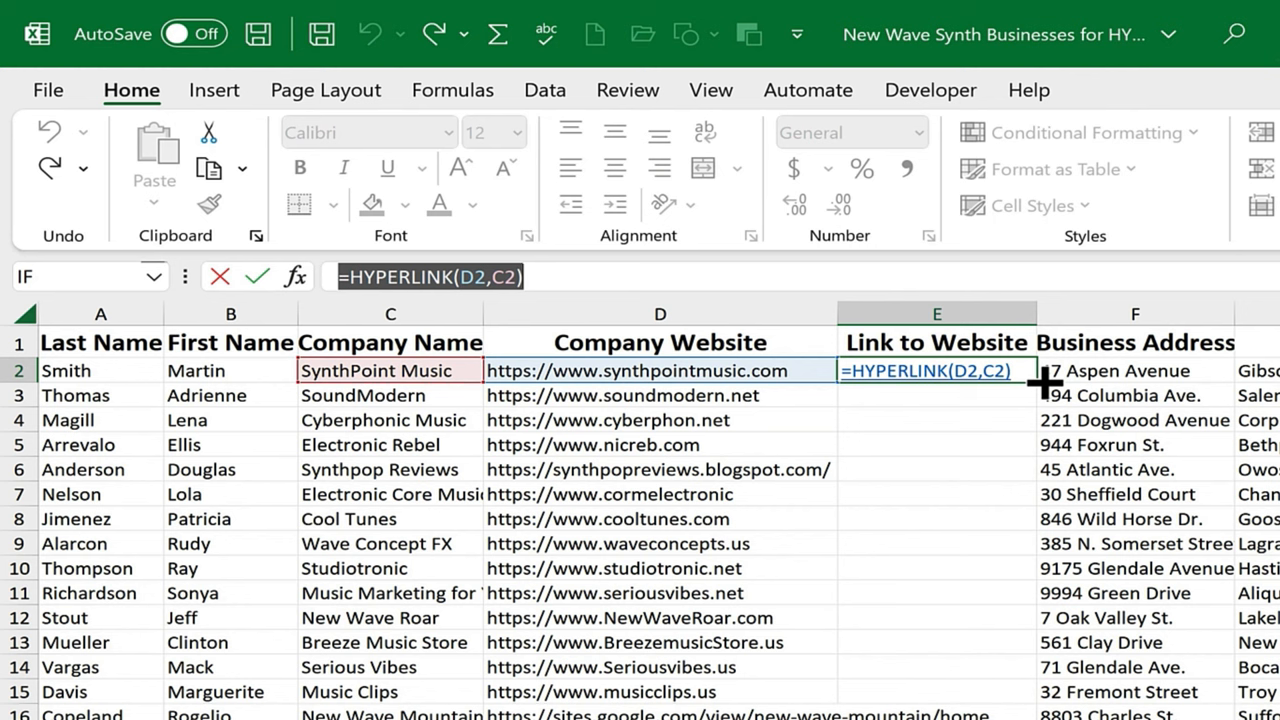
key(Enter)
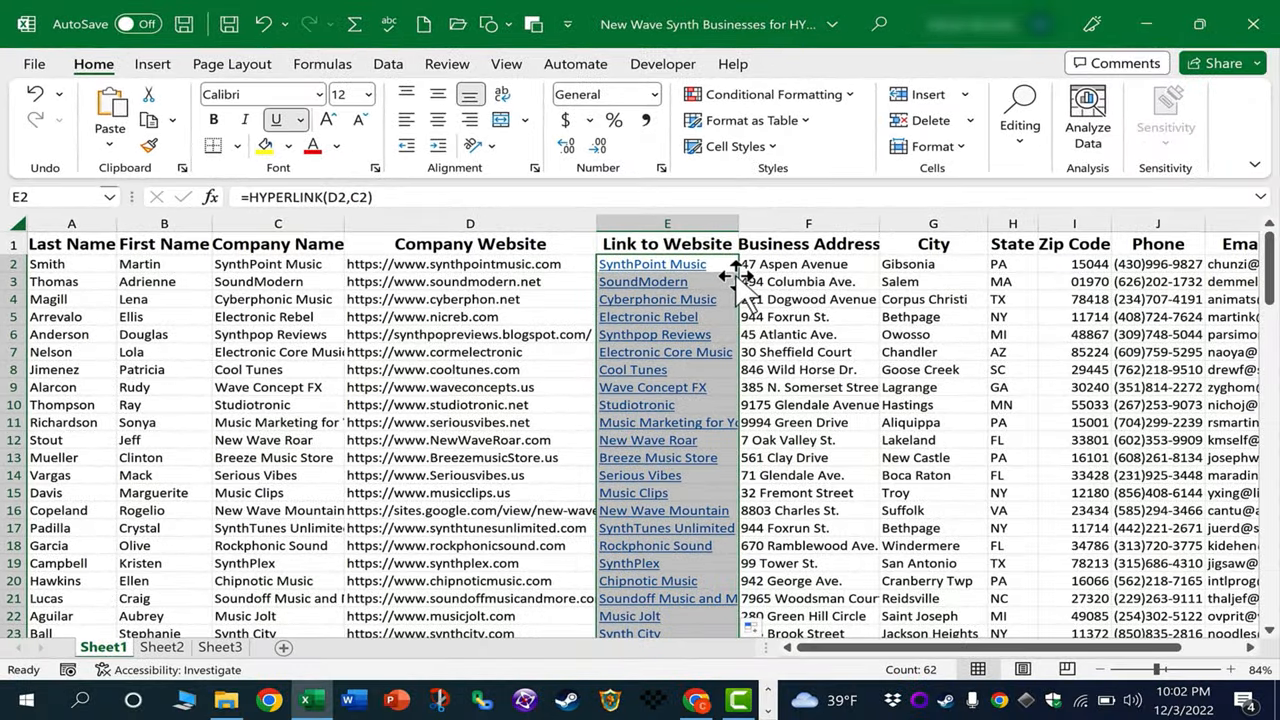
Follow the New Wave Mountain link in E16 to its Google Sites page, then close the browser.
scroll(down, 3)
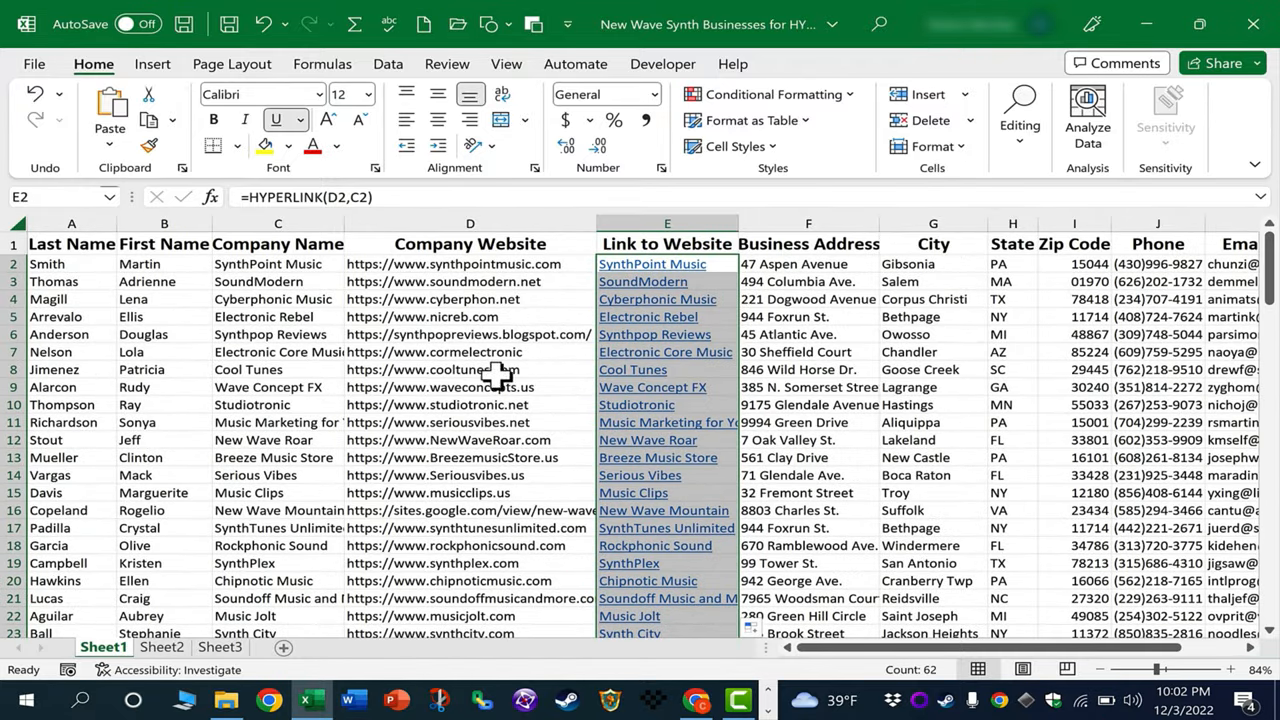
mouse_move(278, 364)
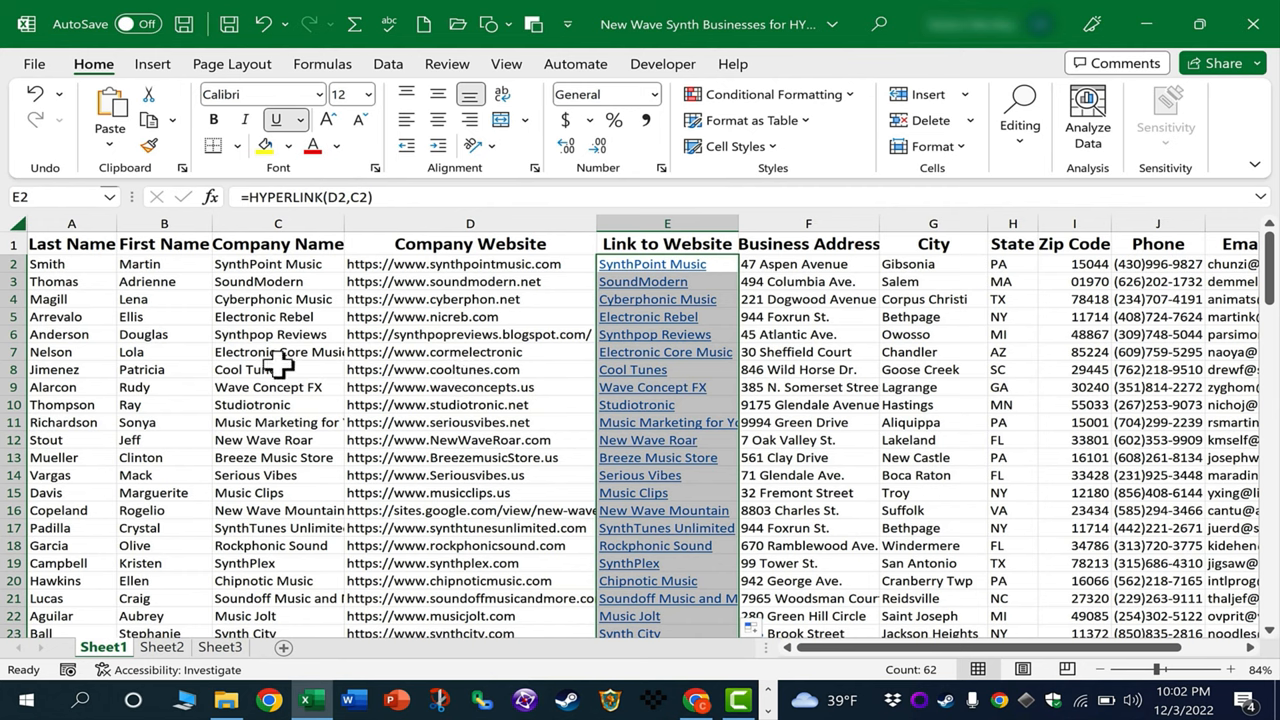
mouse_move(665, 528)
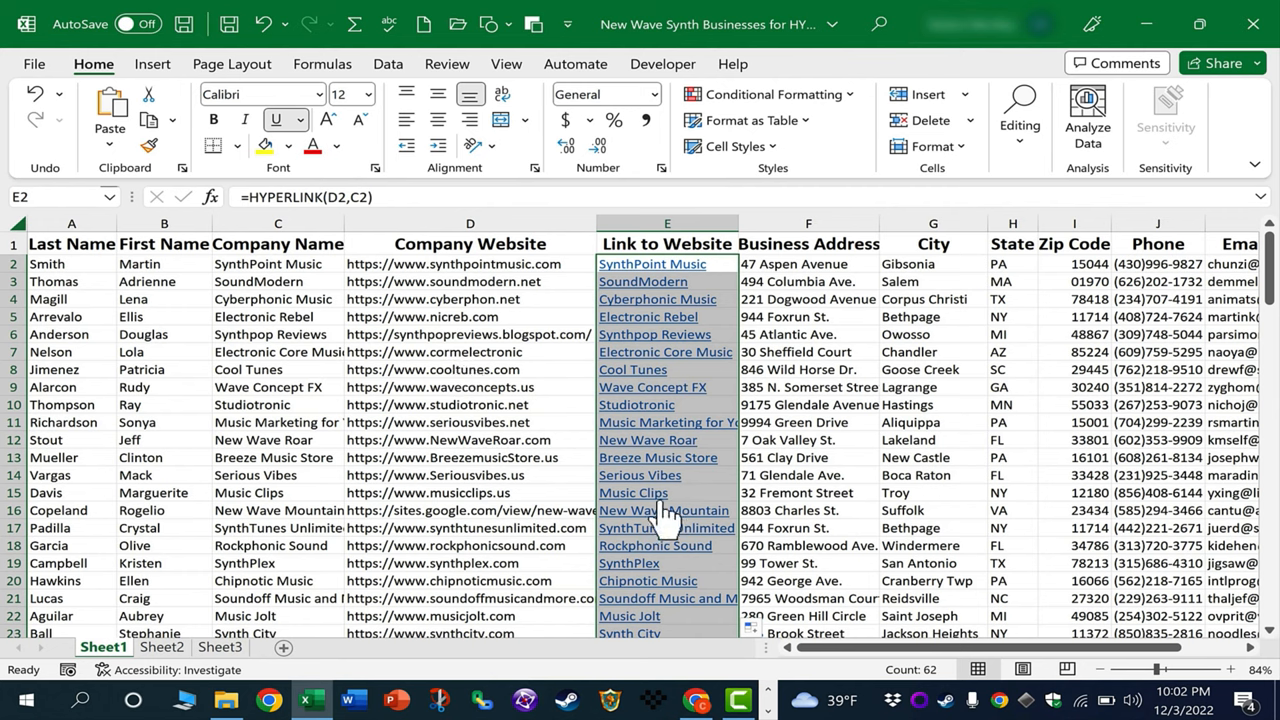
click(663, 510)
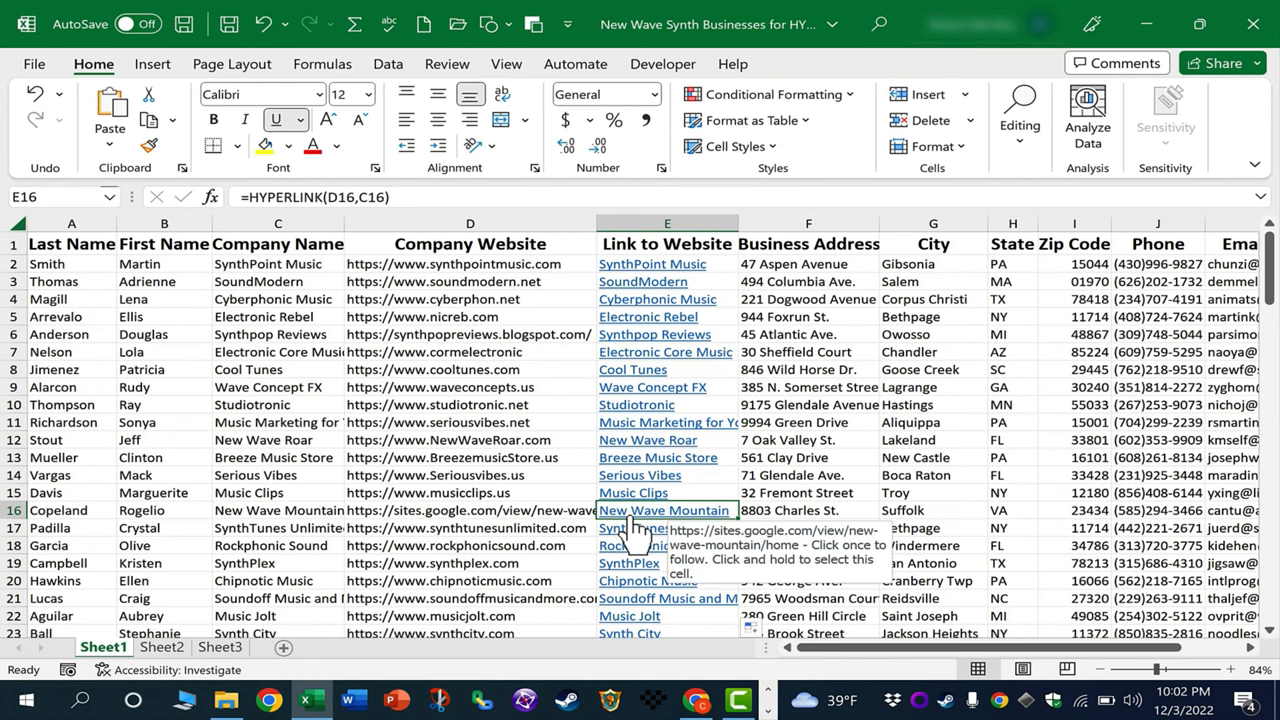
click(663, 510)
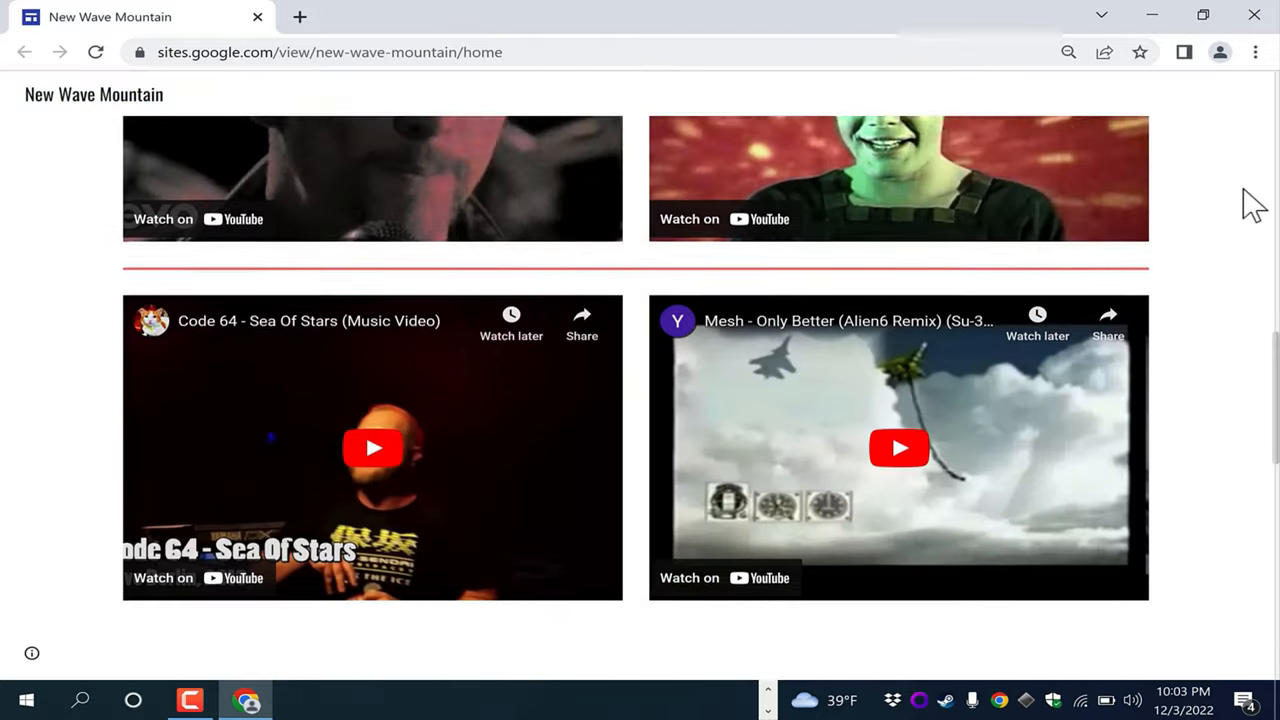
scroll(up, 3)
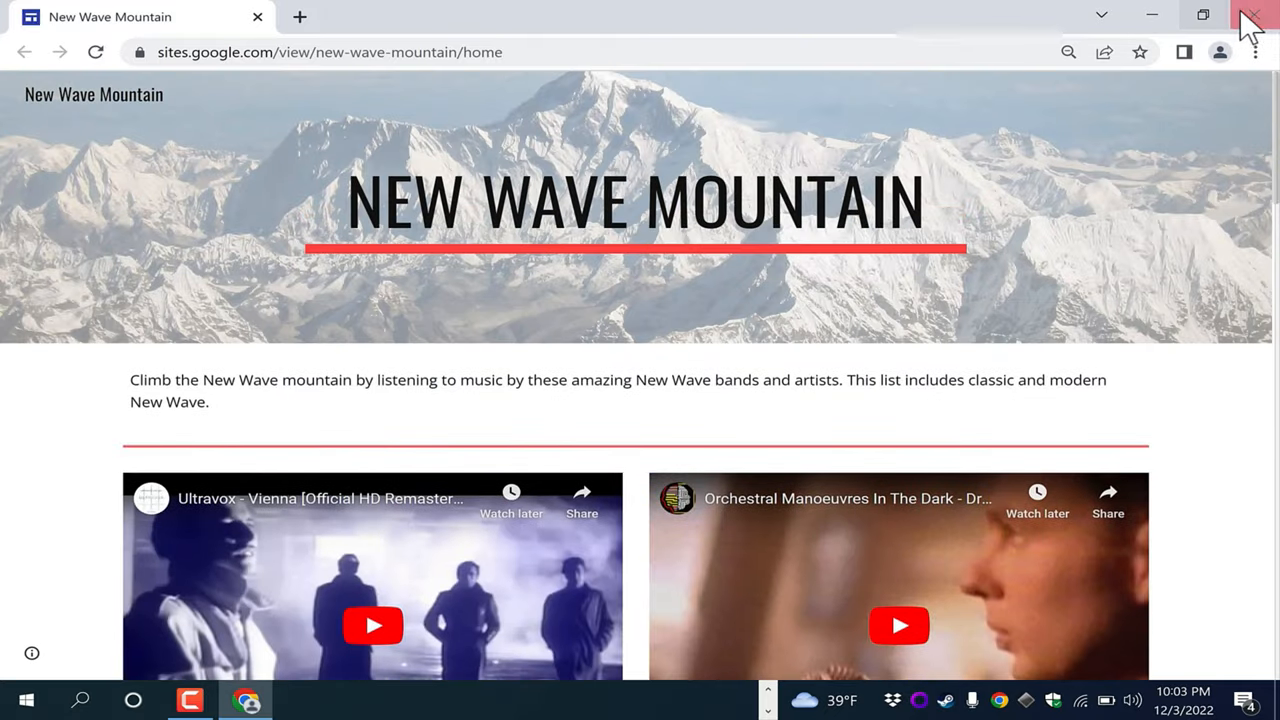
click(307, 699)
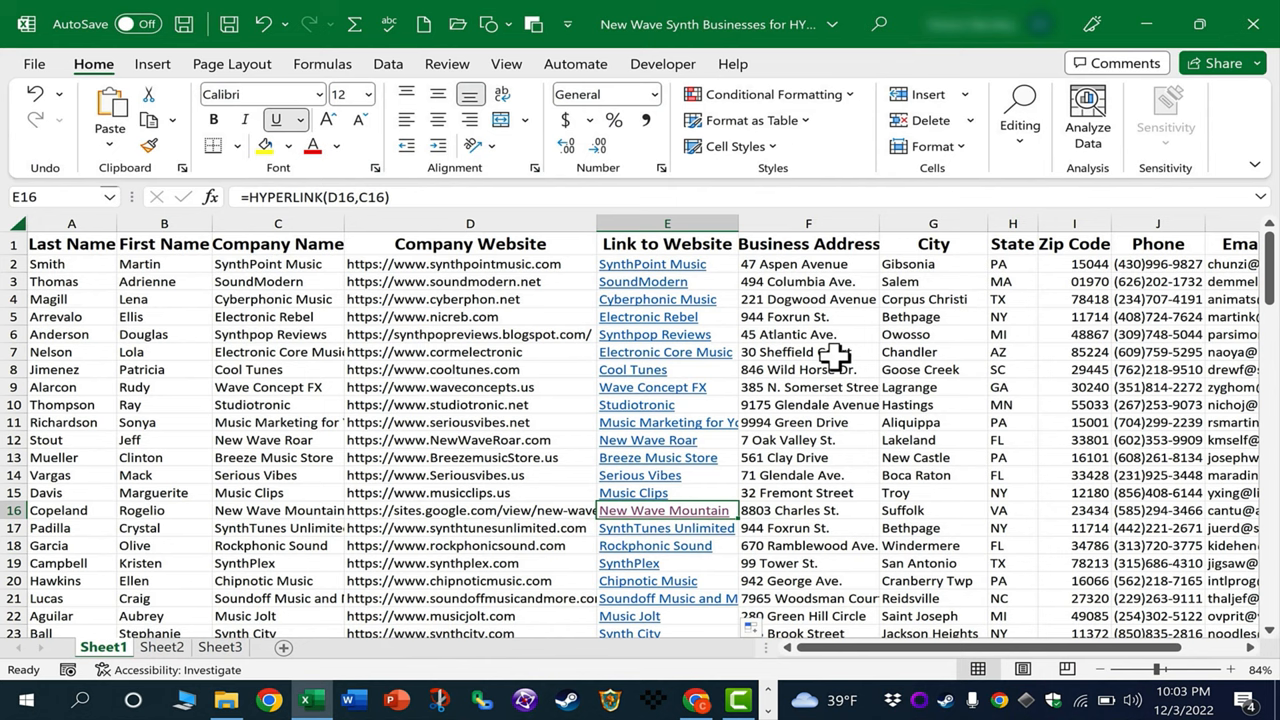
mouse_move(540, 334)
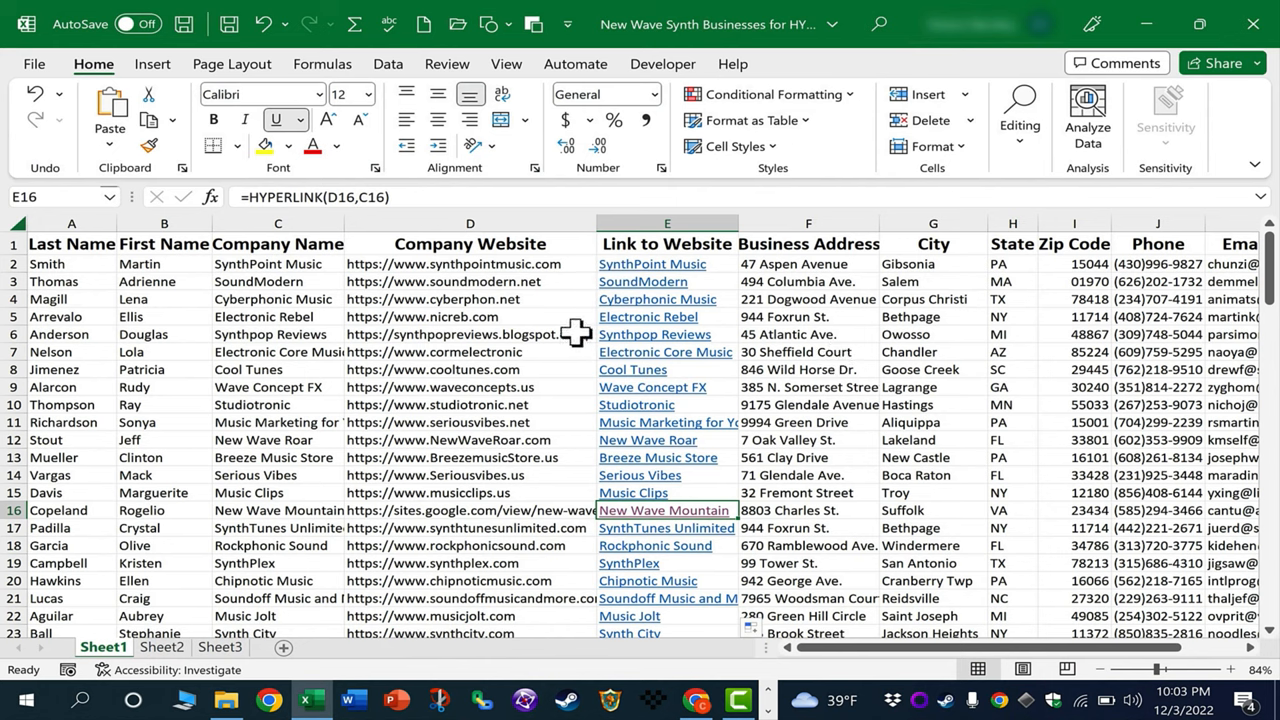
mouse_move(698, 274)
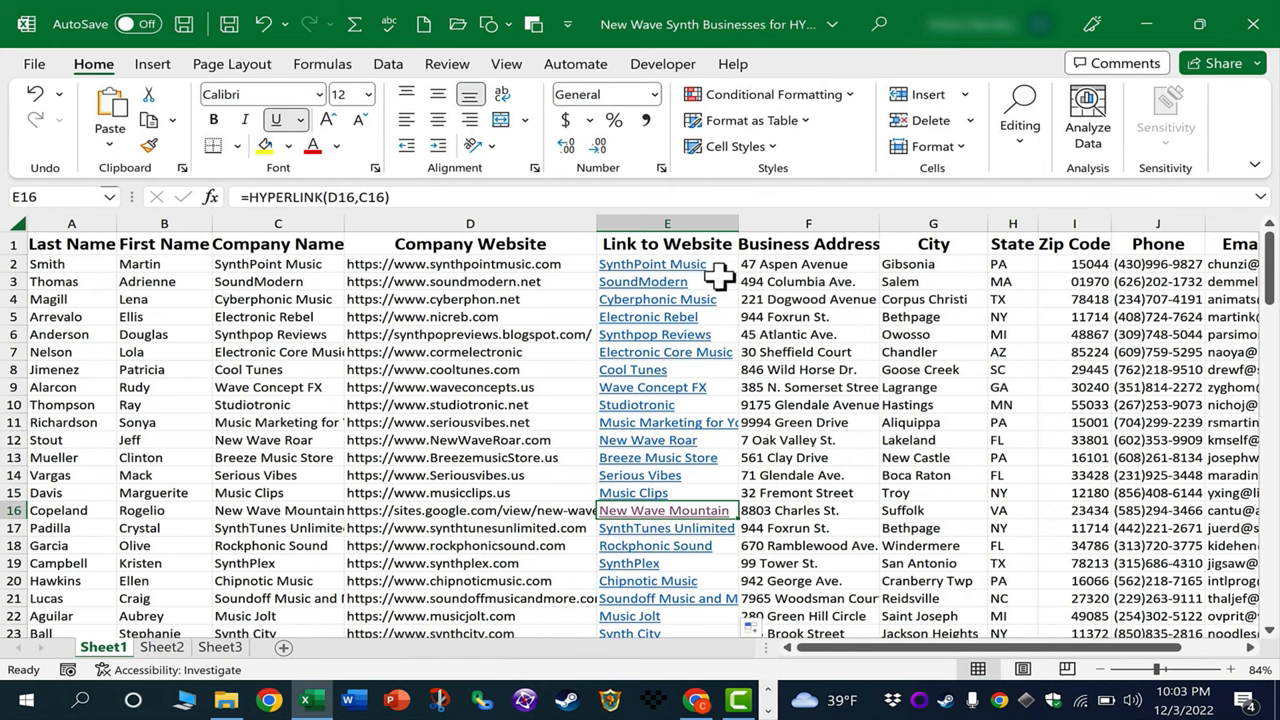
mouse_move(678, 410)
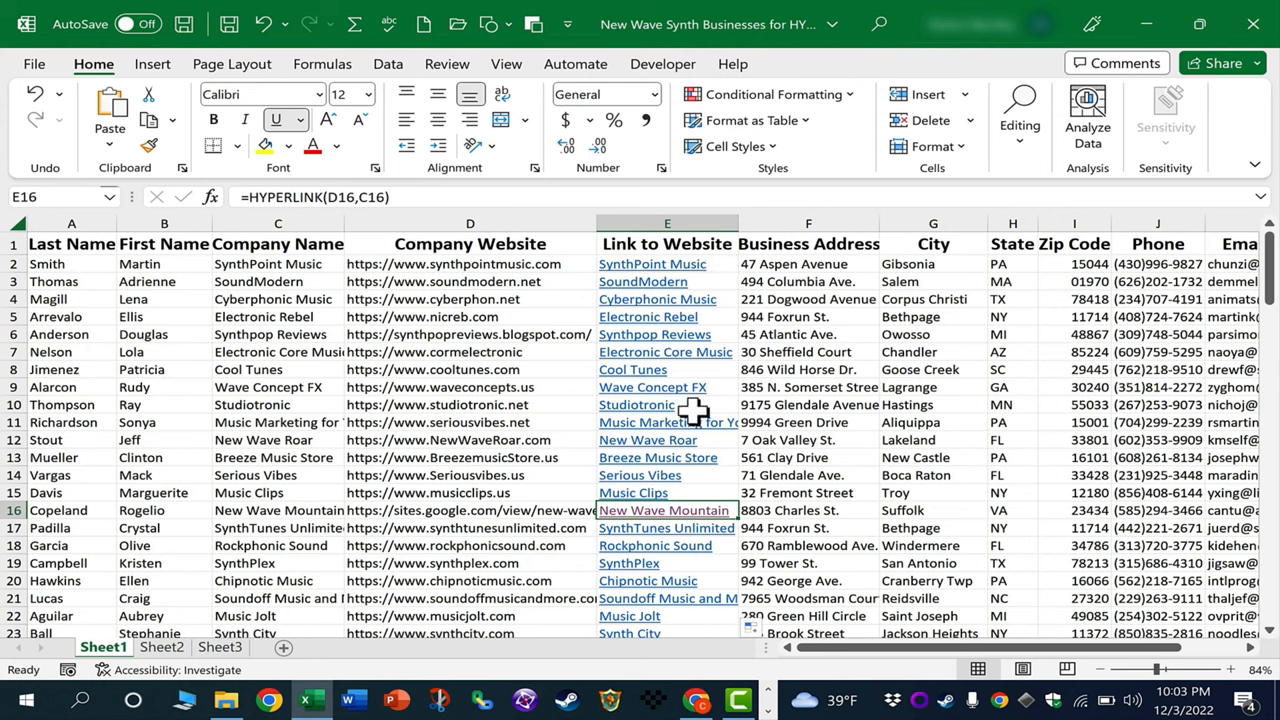
Re-enter the Synthpop Reviews web address in D6 so it becomes a hyperlink.
click(470, 334)
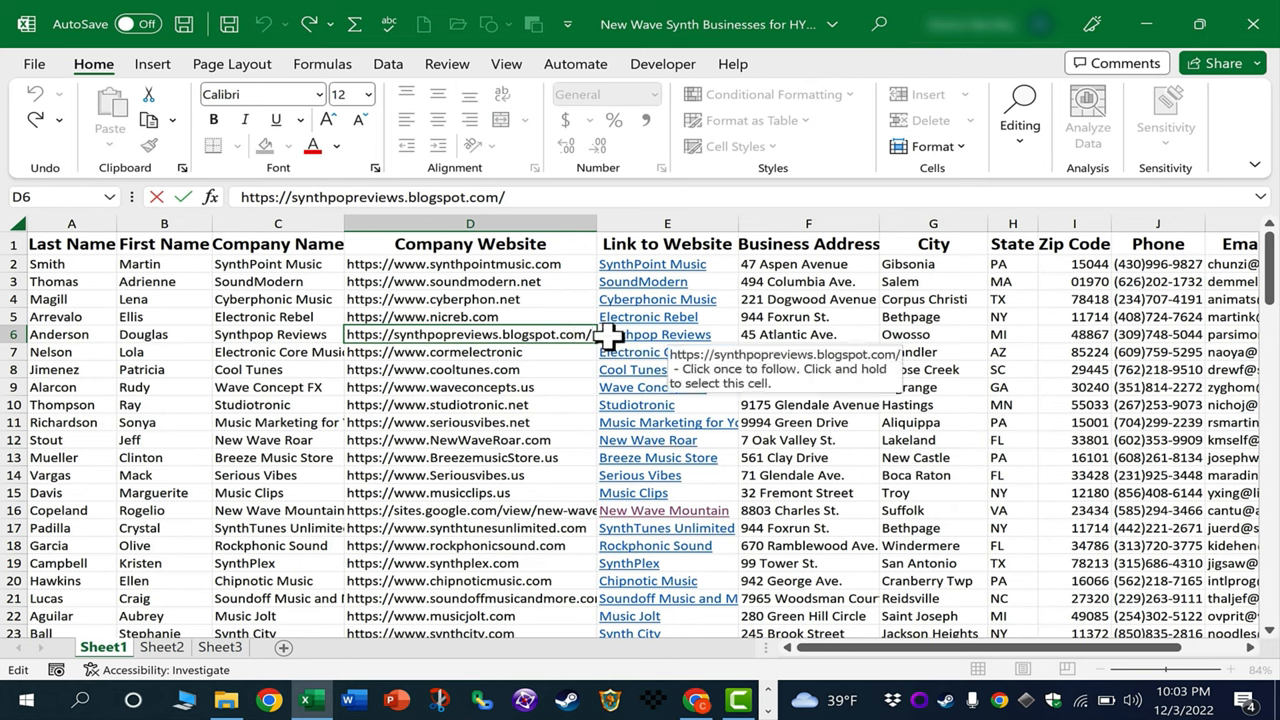
click(470, 351)
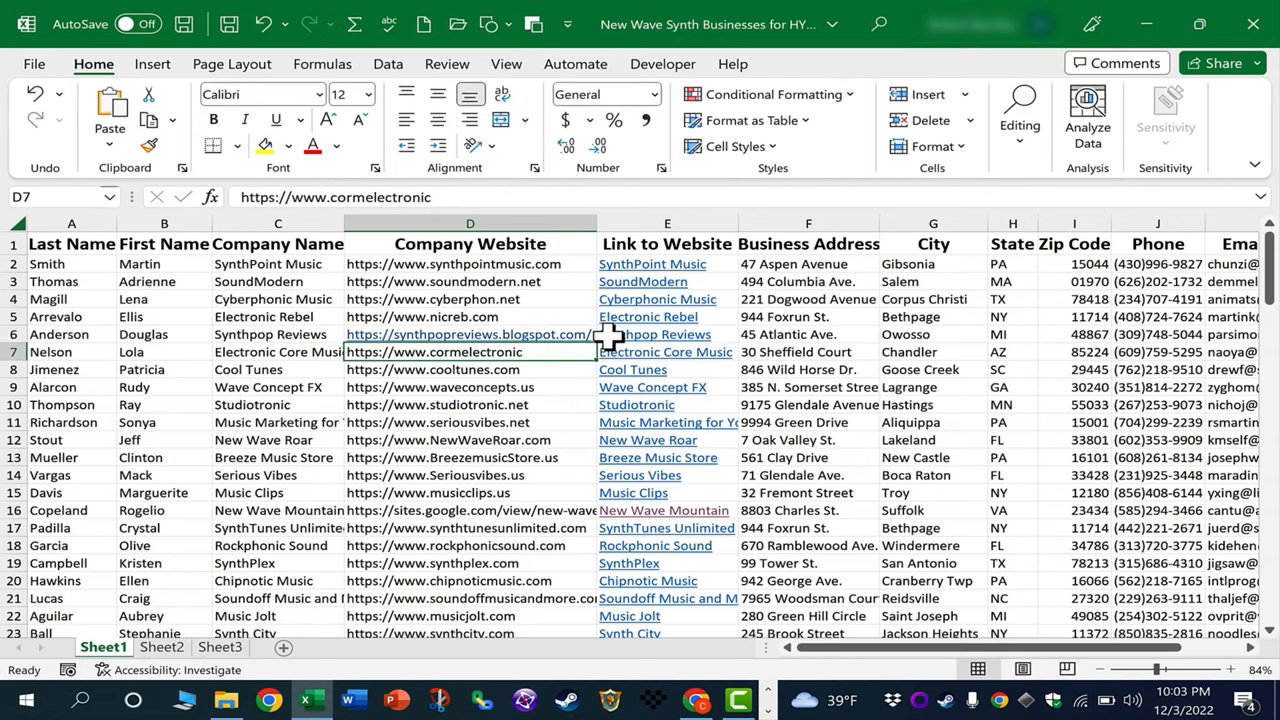
click(470, 387)
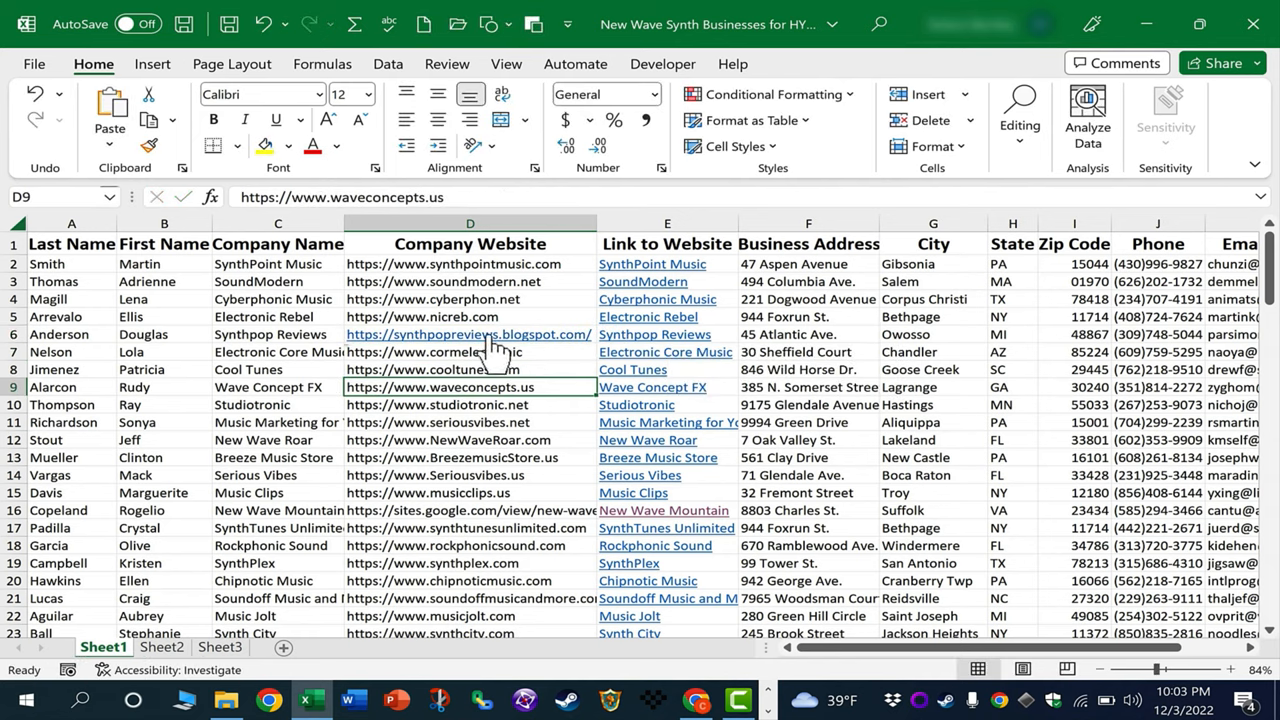
mouse_move(510, 345)
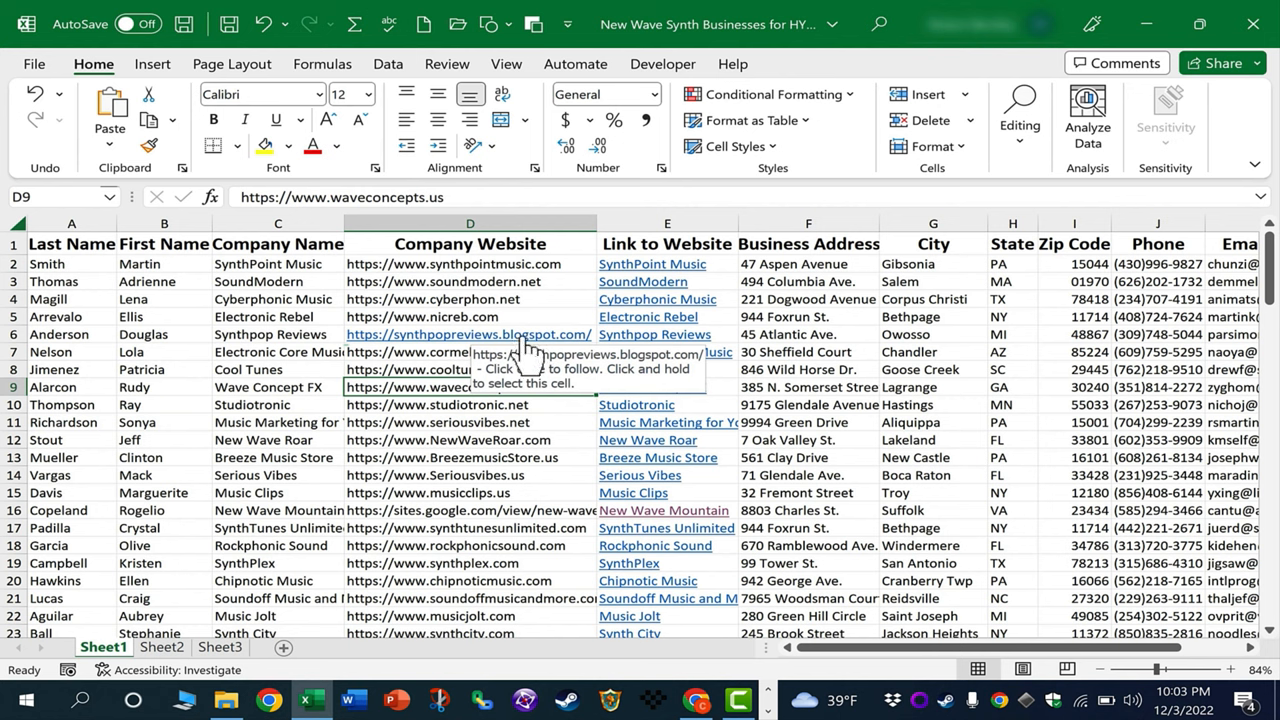
Follow the Synthpop Reviews link to its blog, then close the browser.
click(470, 334)
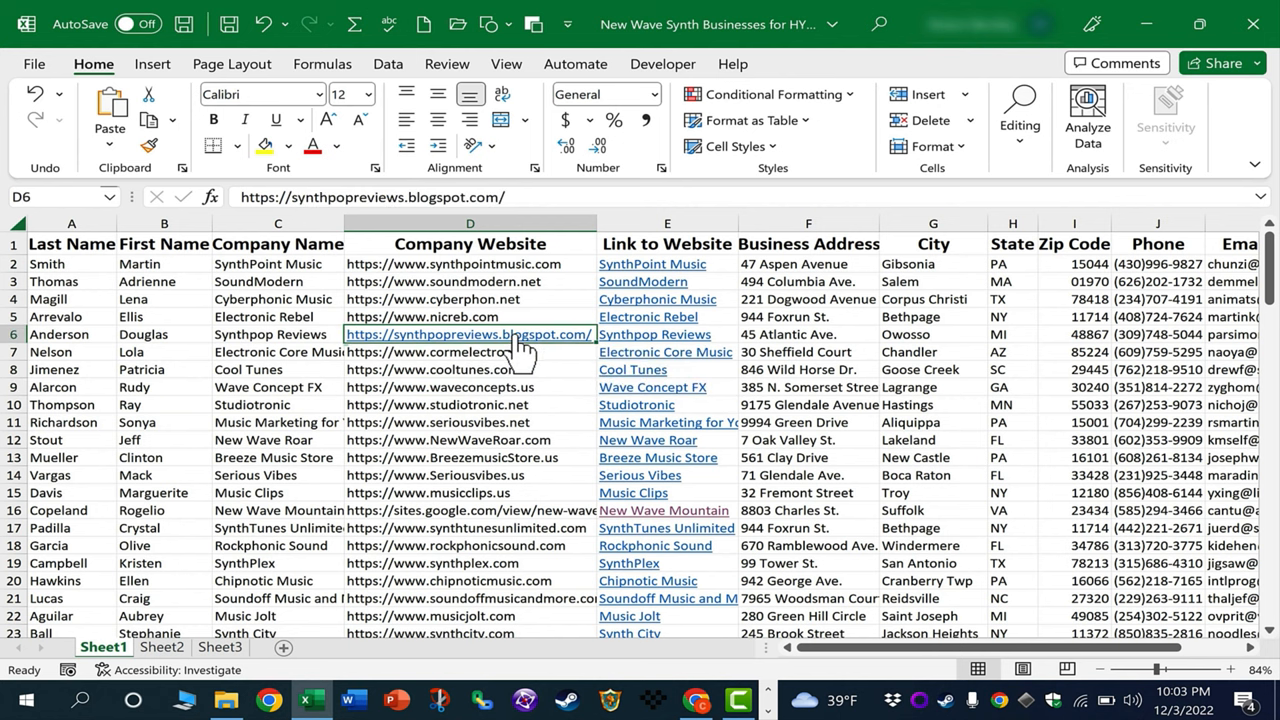
click(468, 334)
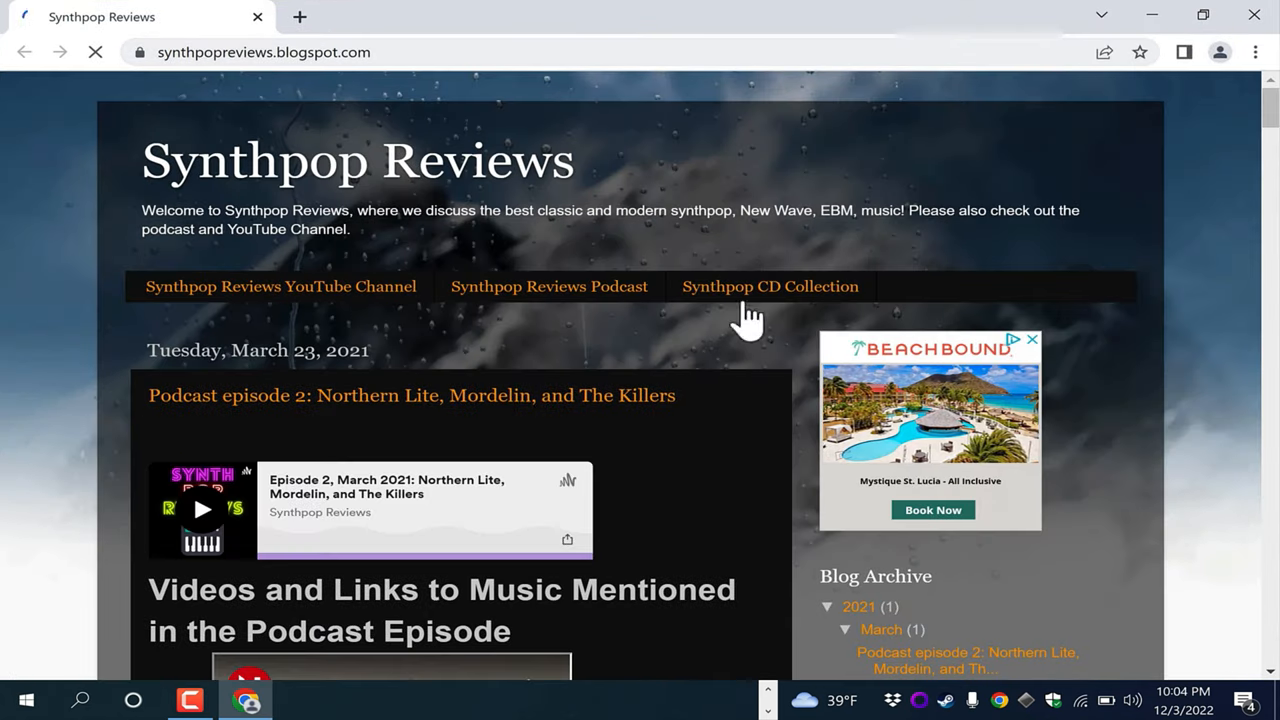
click(770, 286)
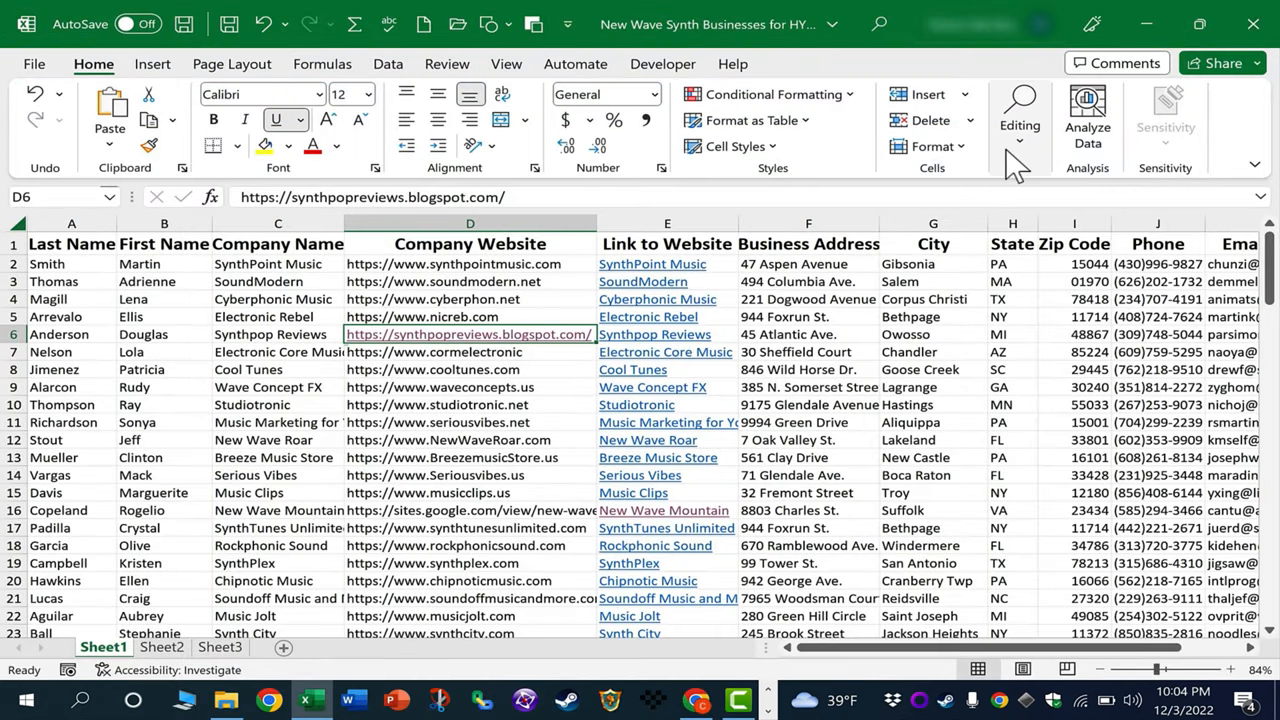
mouse_move(703, 295)
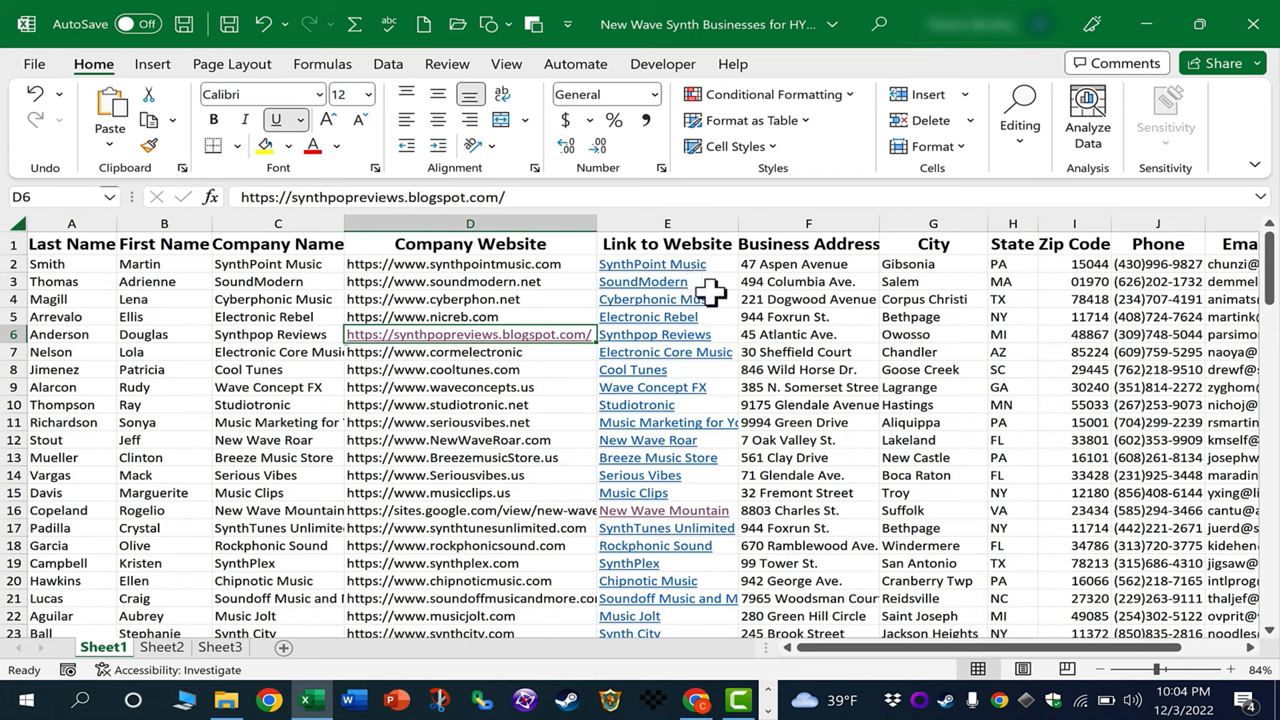
mouse_move(615, 310)
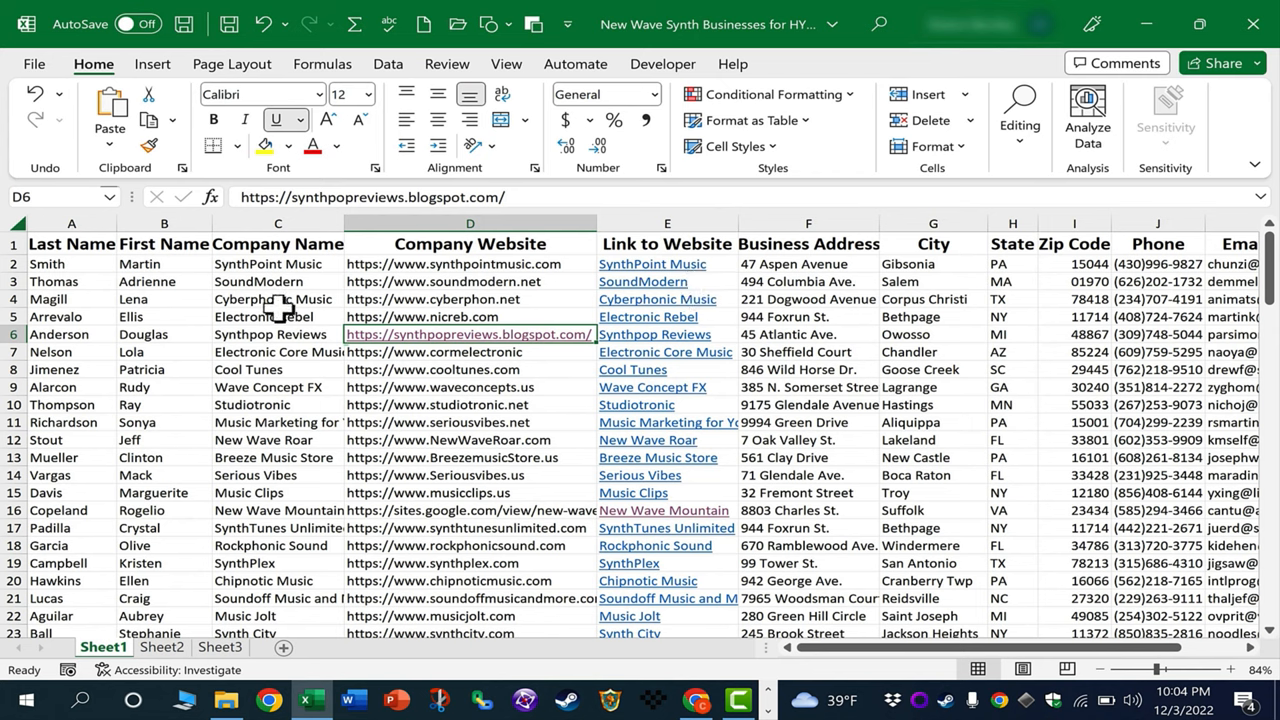
mouse_move(435, 298)
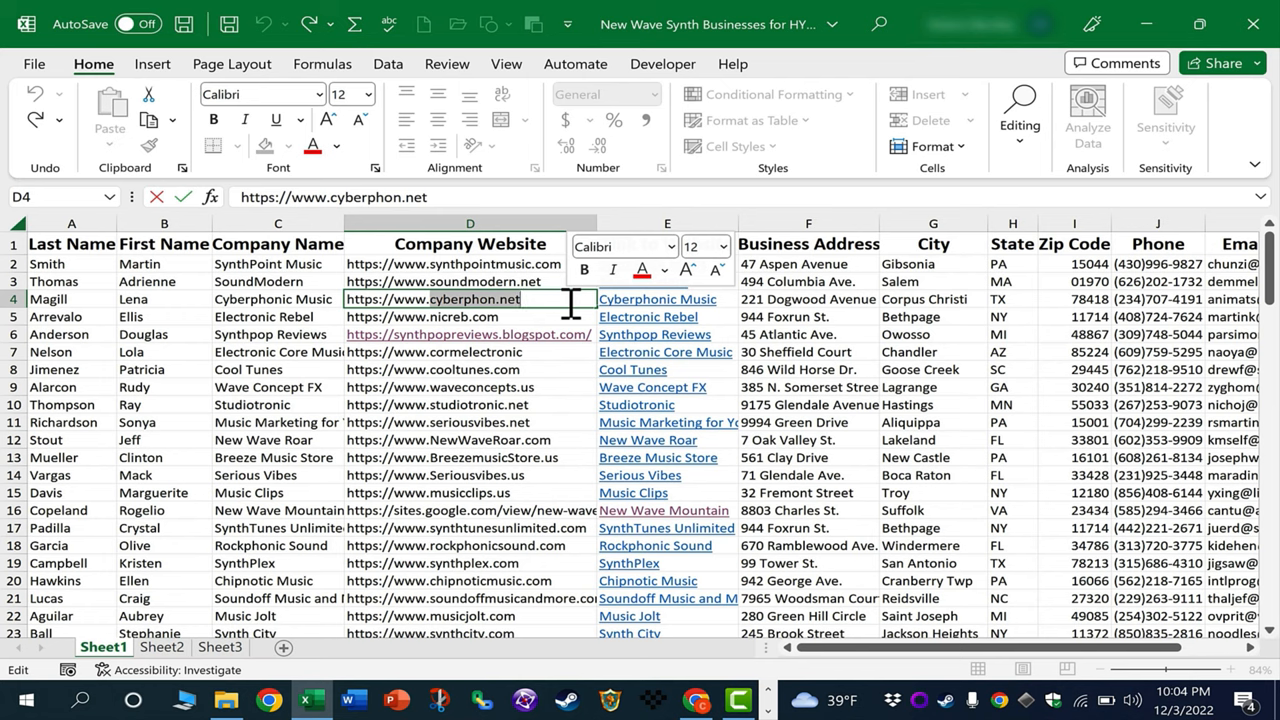
text(https://www.cybermusic.com)
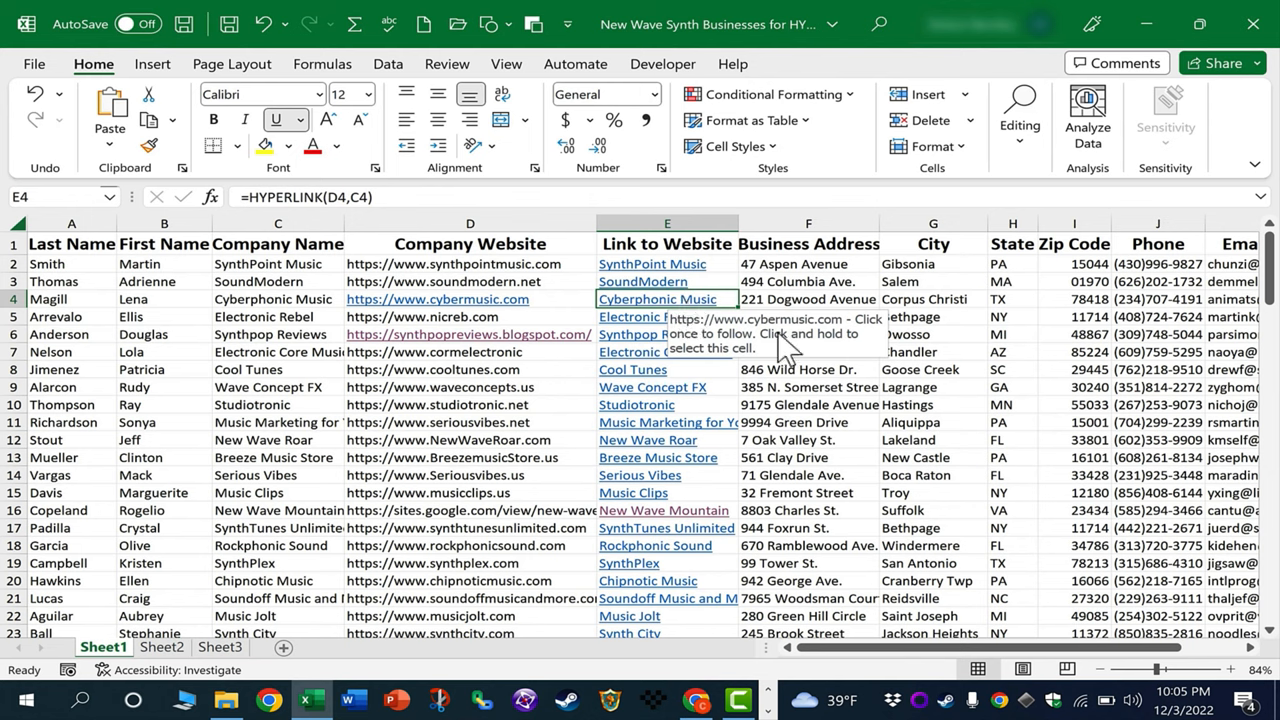
mouse_move(375, 328)
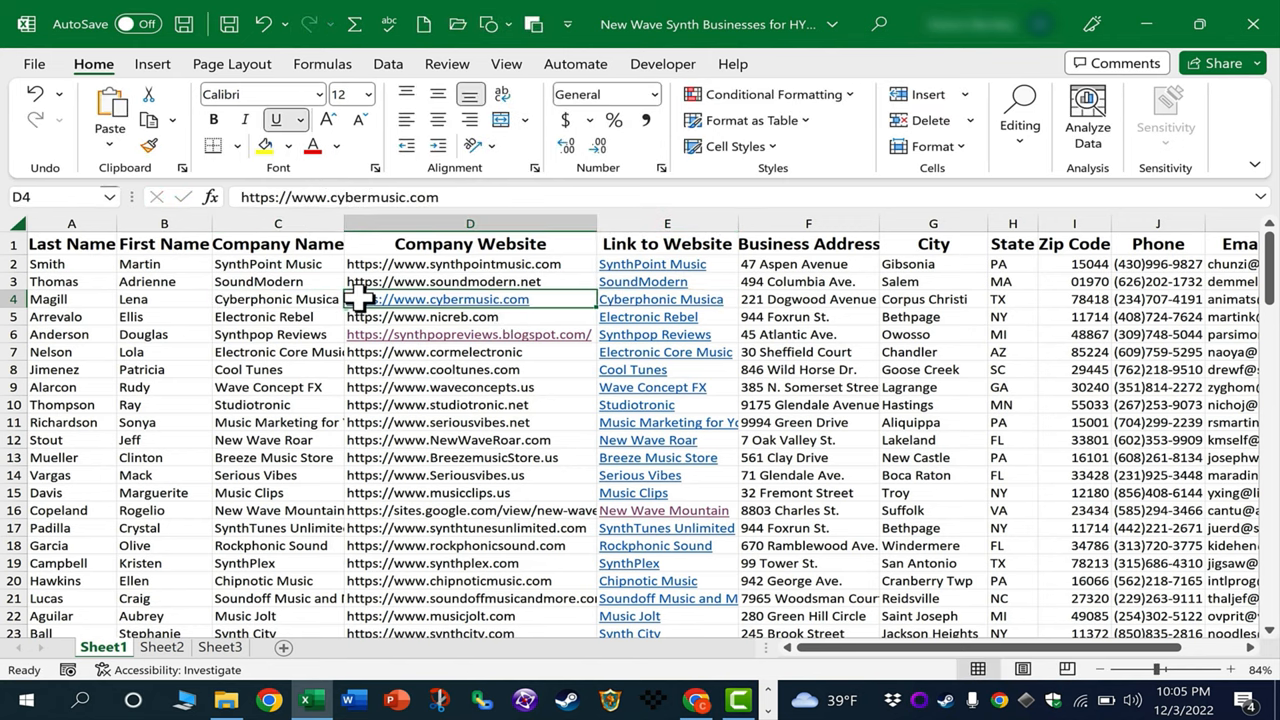
mouse_move(680, 333)
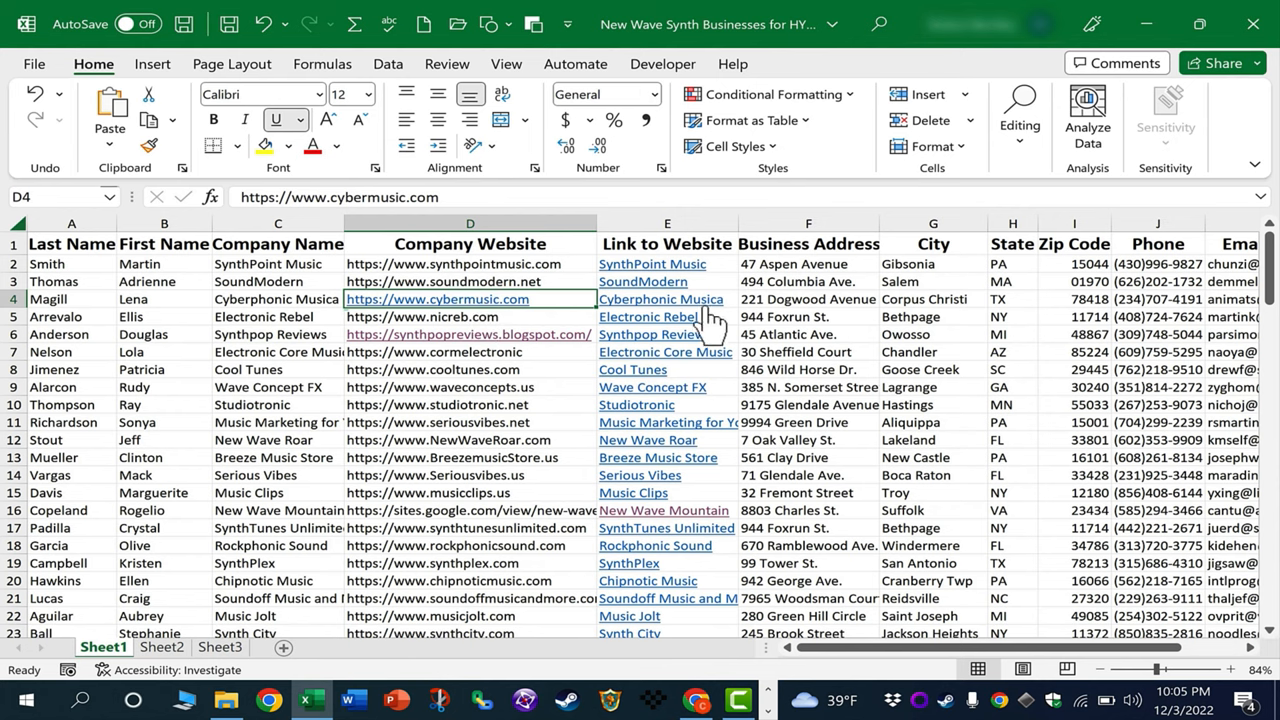
mouse_move(740, 300)
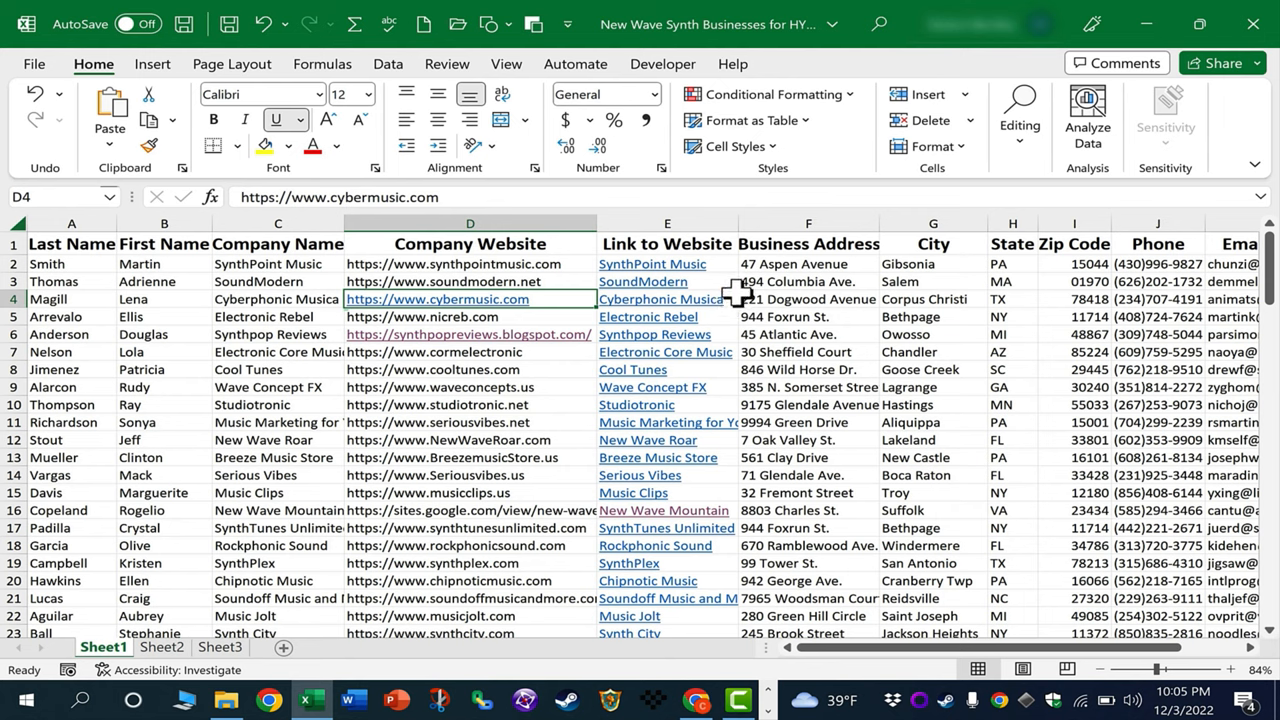
mouse_move(514, 405)
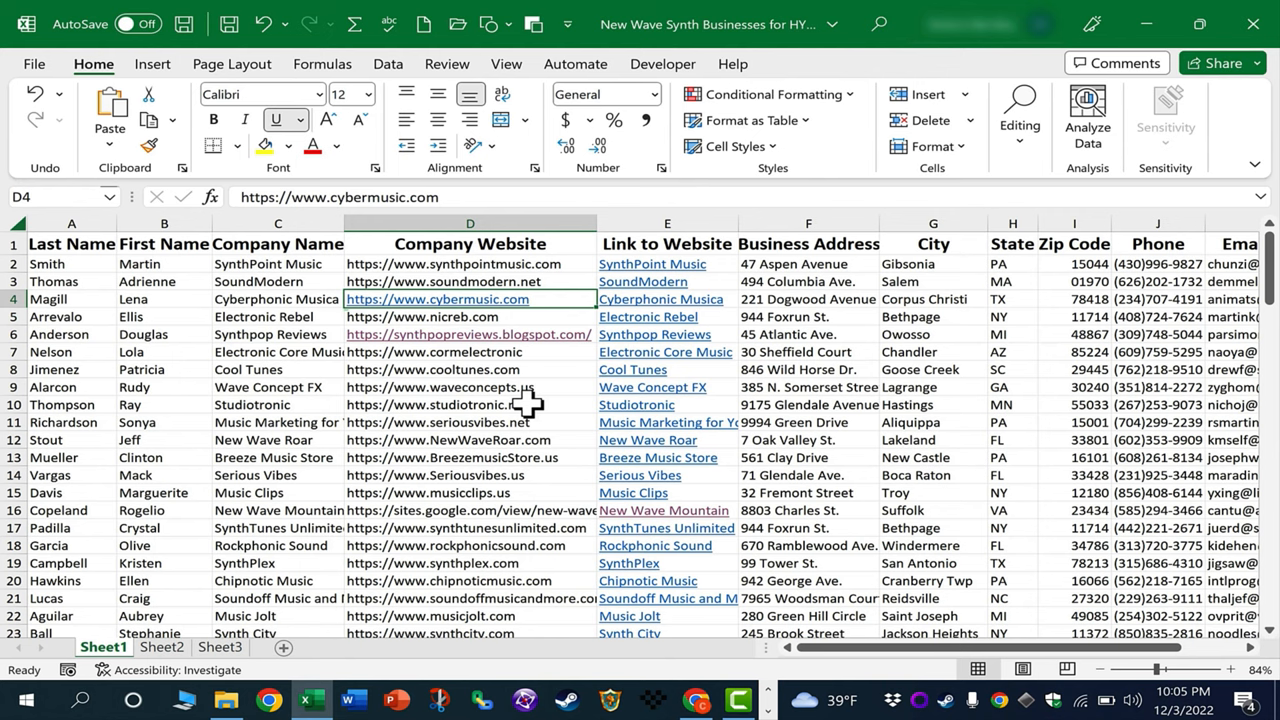
mouse_move(480, 387)
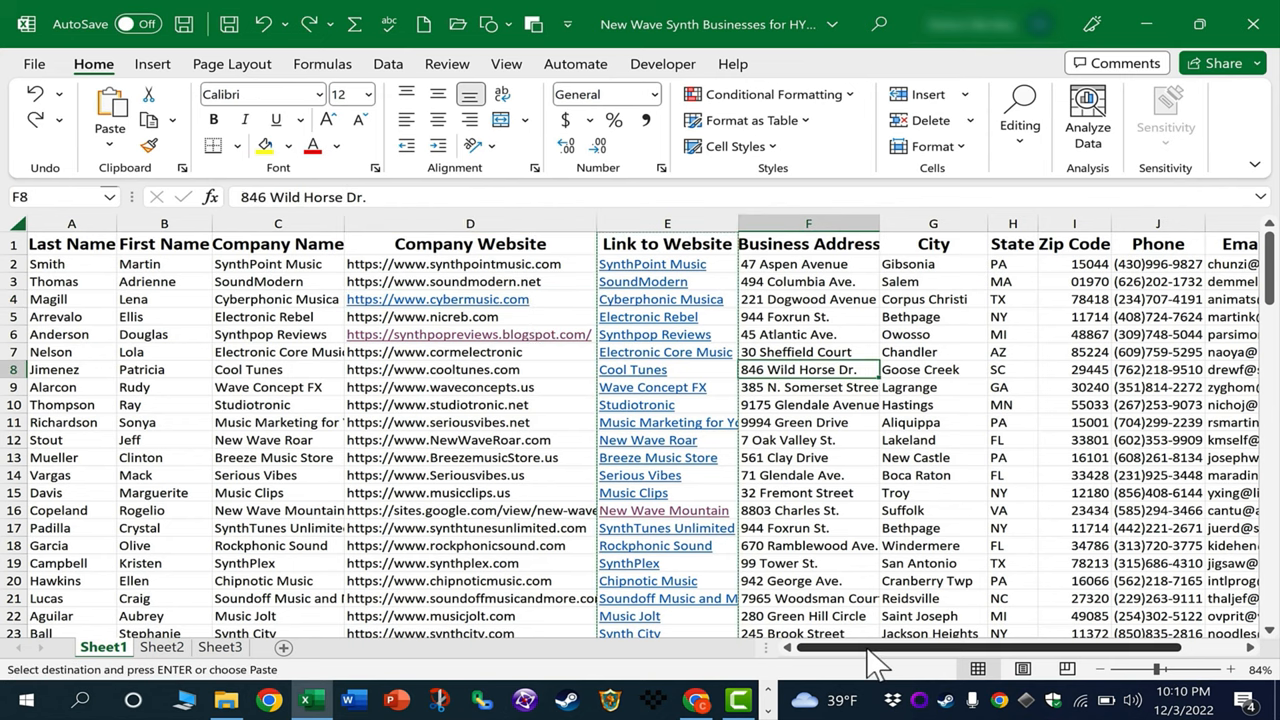
drag(870, 647, 1190, 647)
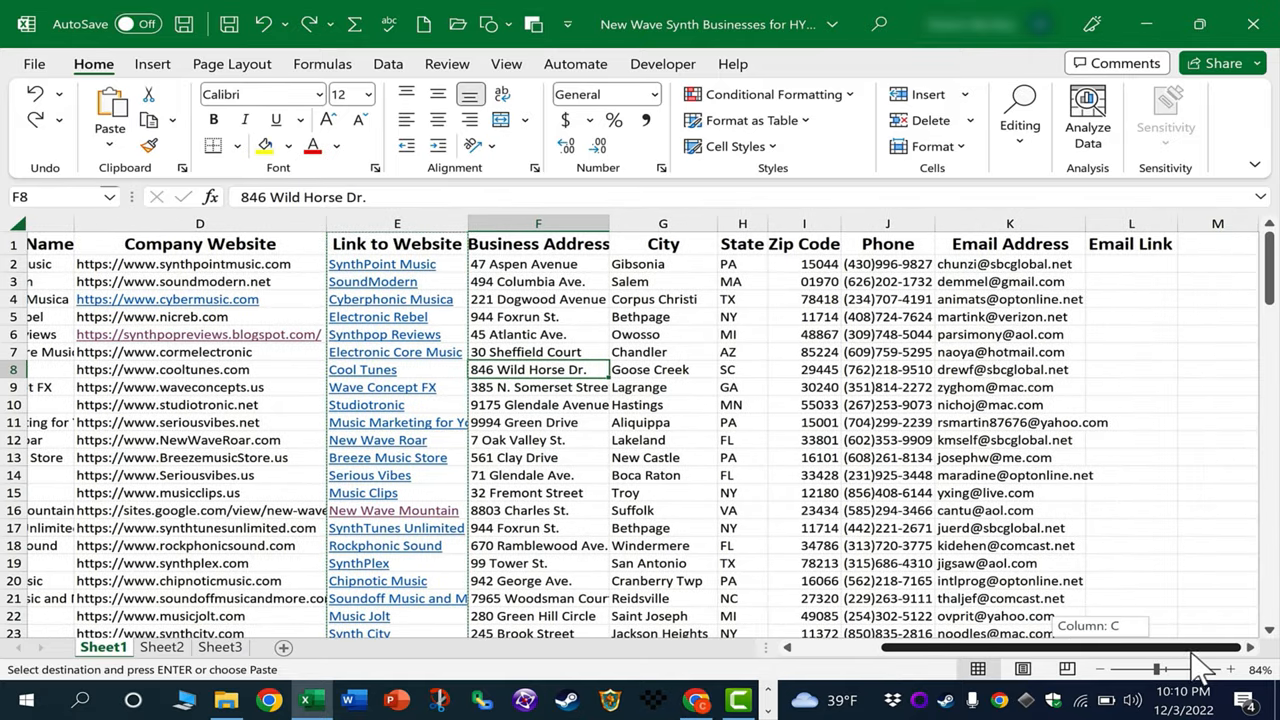
scroll(right, 3)
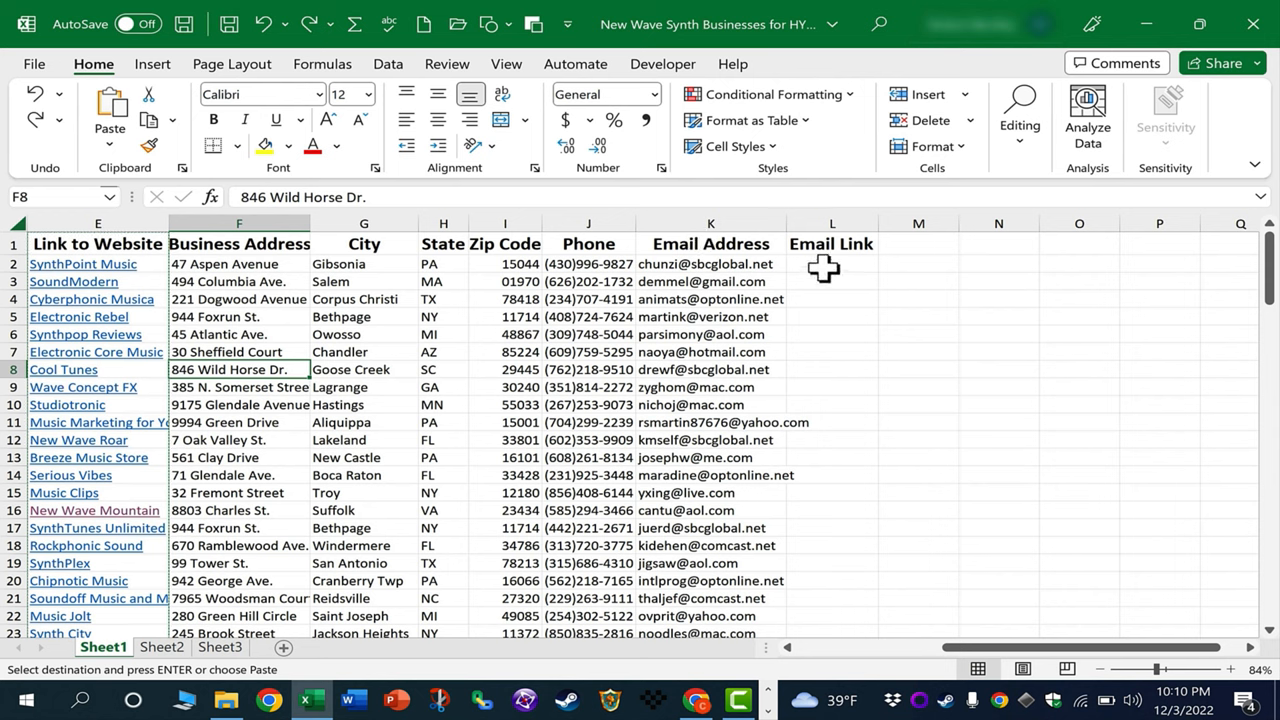
mouse_move(740, 275)
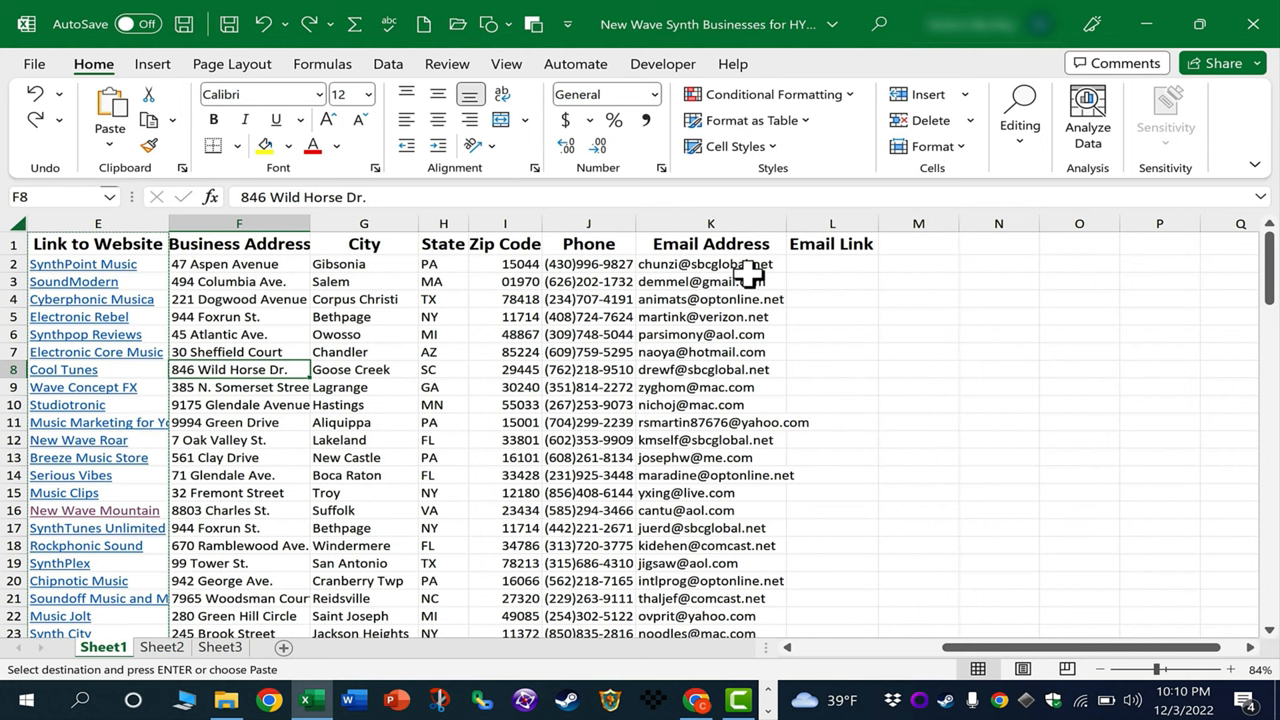
mouse_move(755, 268)
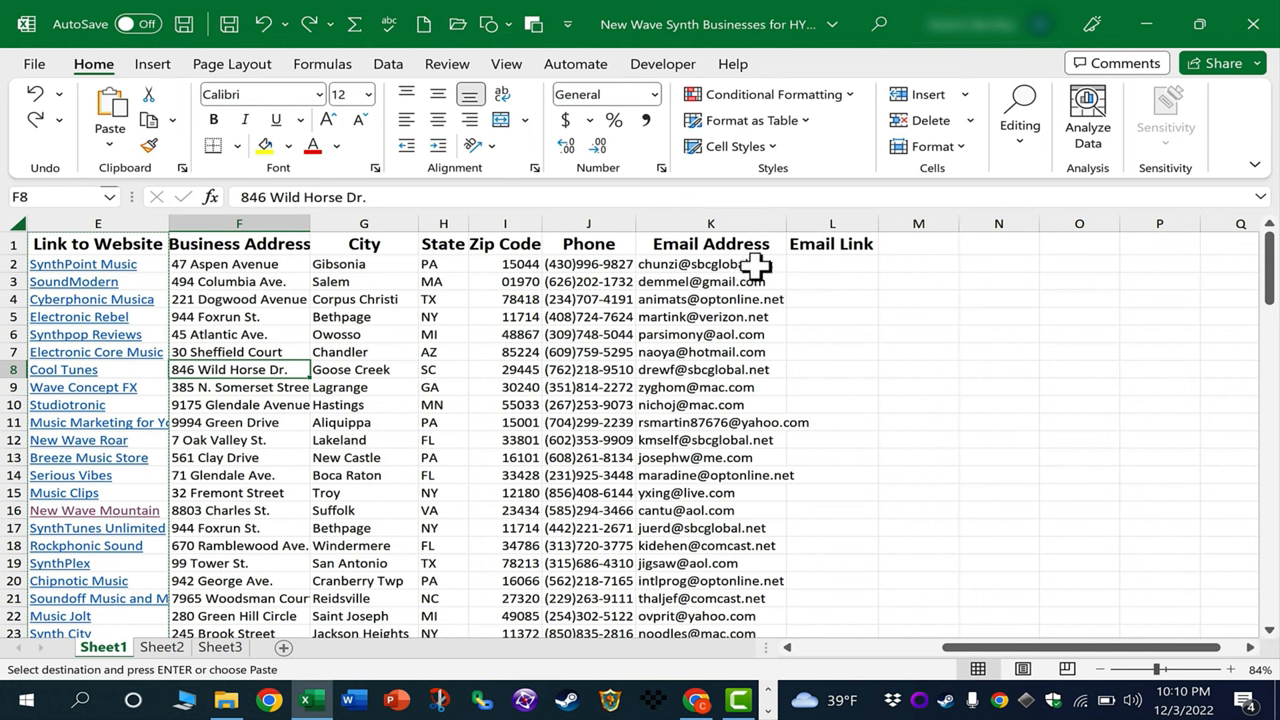
mouse_move(850, 268)
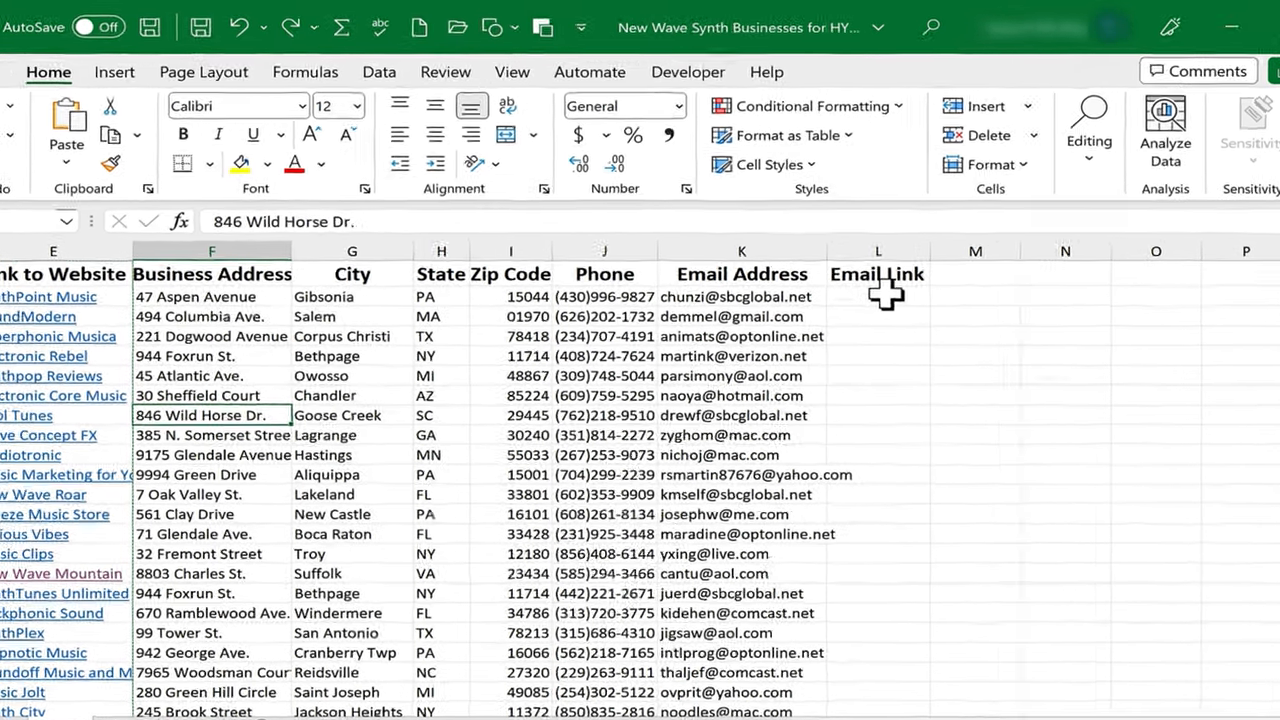
text(=hyp)
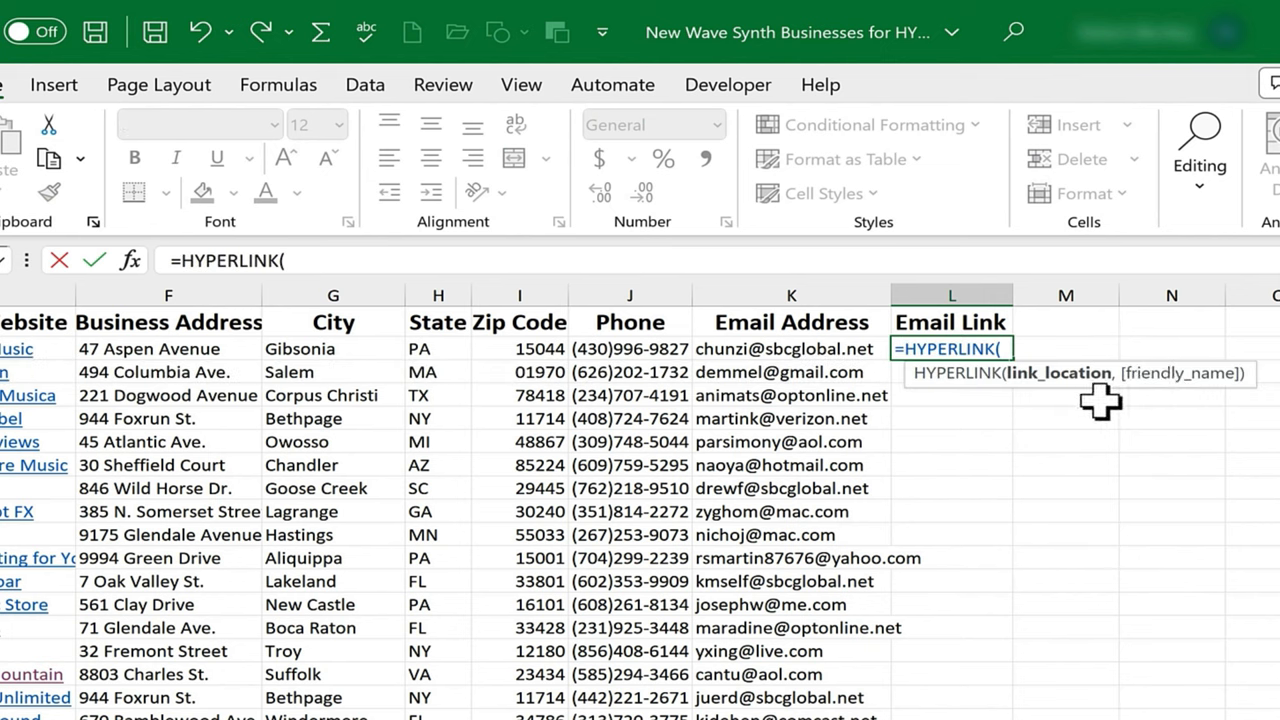
mouse_move(1152, 373)
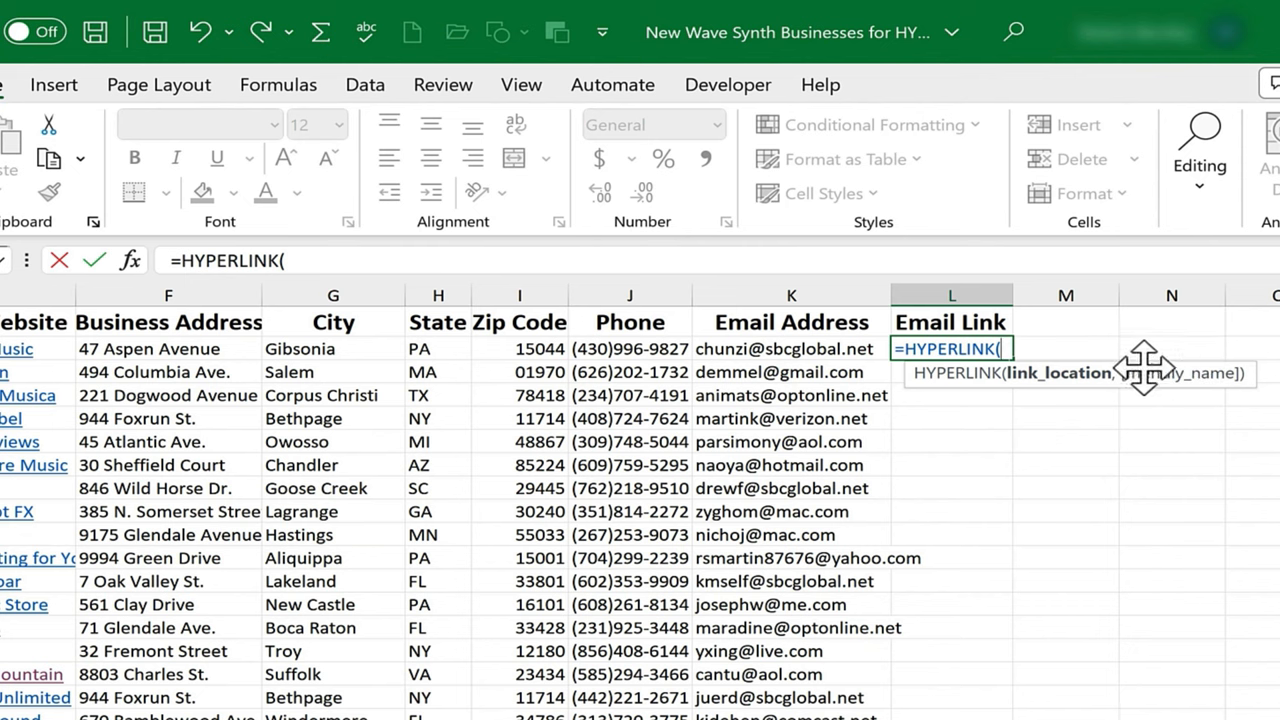
Enter =HYPERLINK("mailto:"&K2,"Email "&B2) in L2 and confirm it opens a Mail message.
click(790, 348)
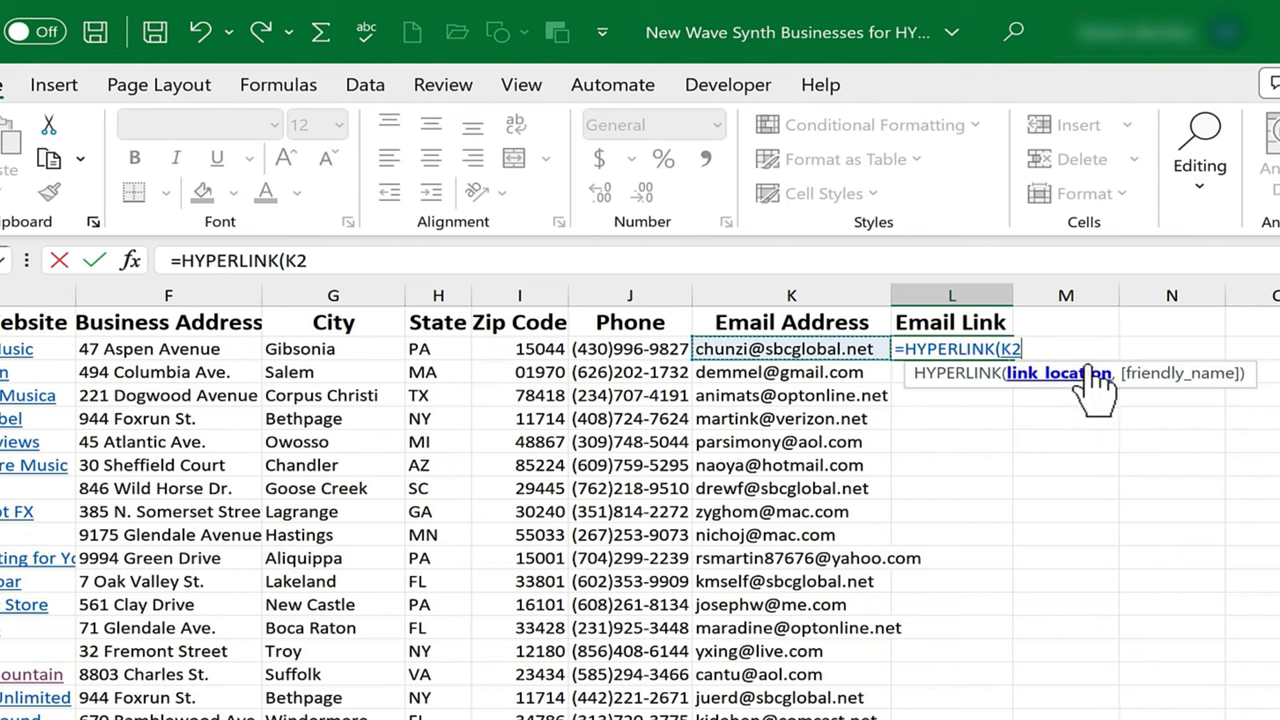
key(Backspace)
text(")
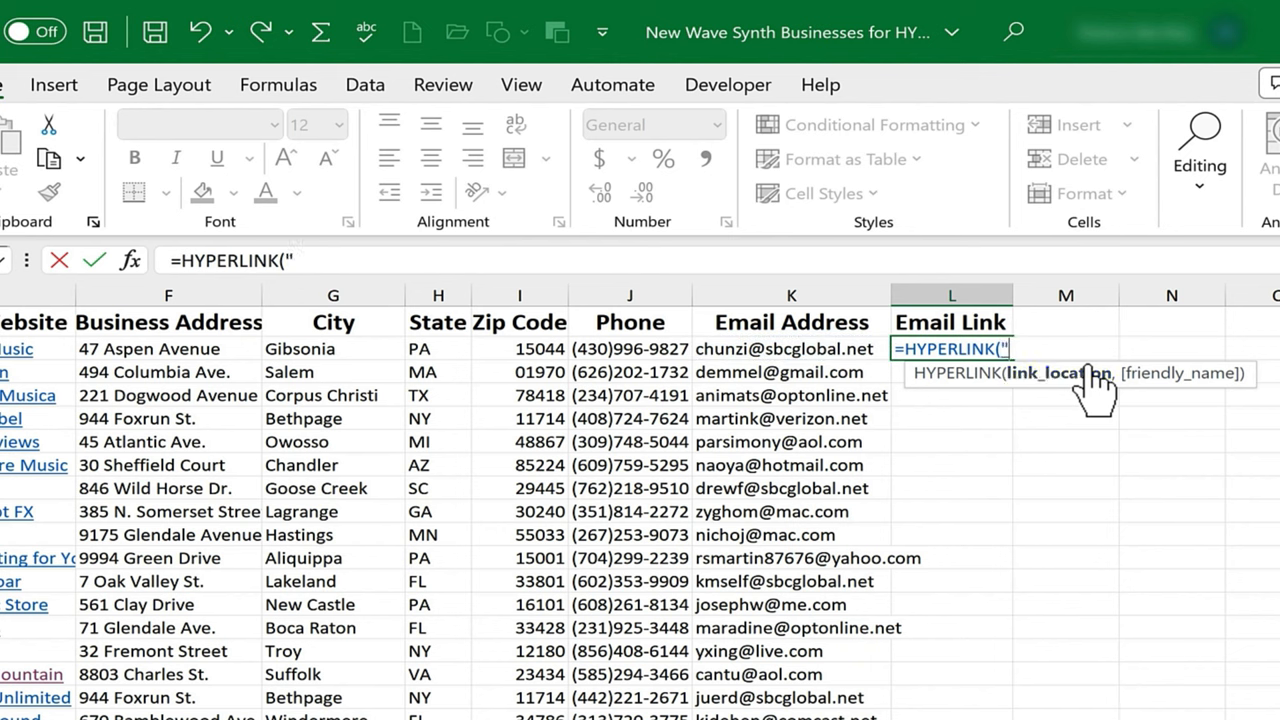
text(mailto:"))
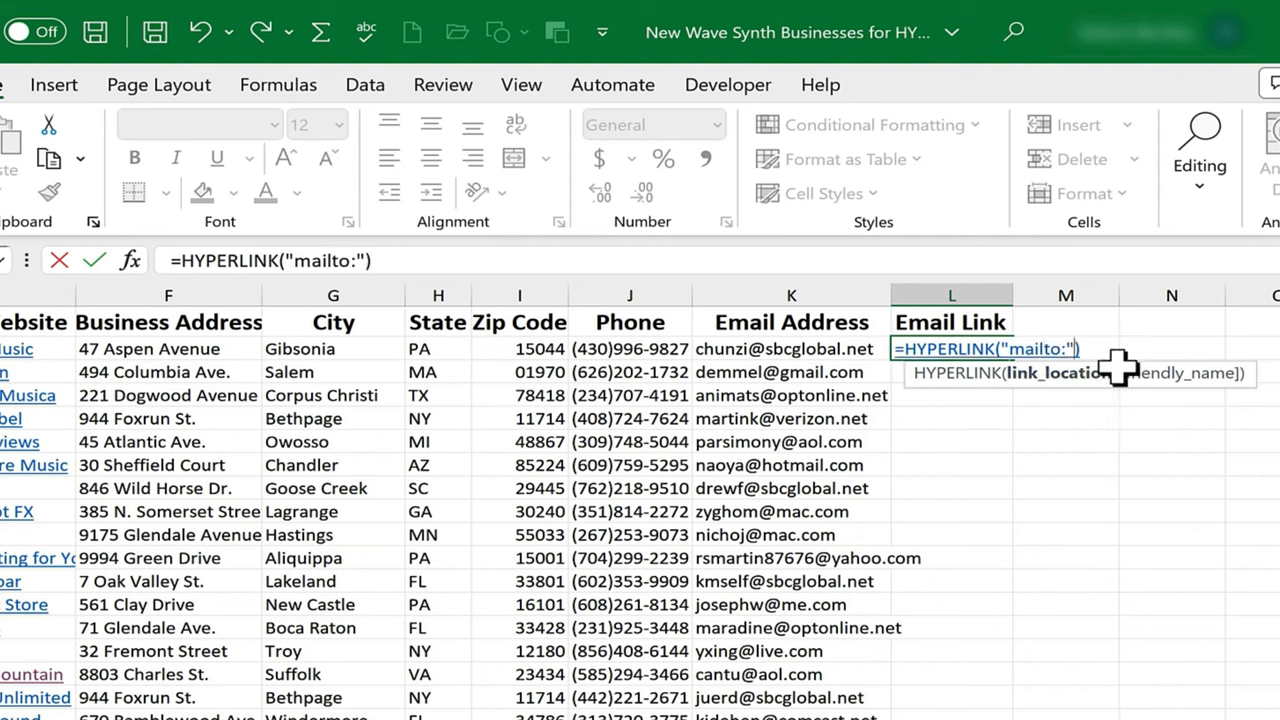
text(&)
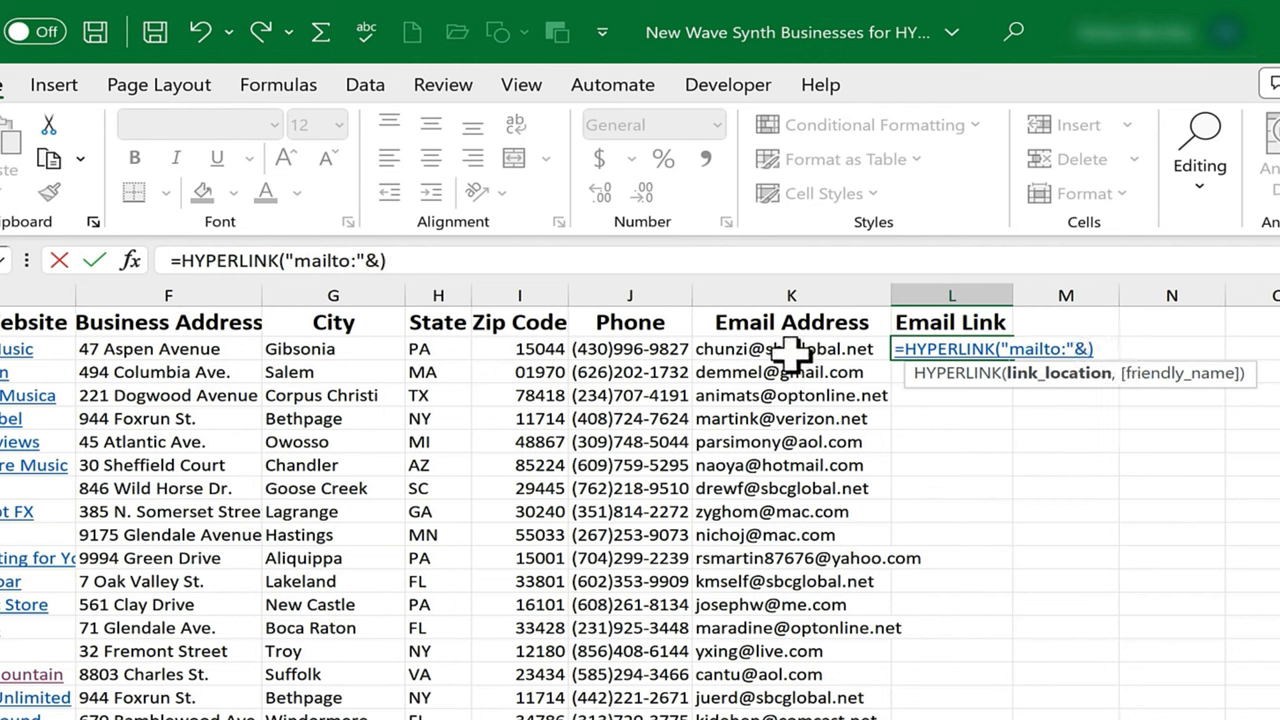
click(792, 348)
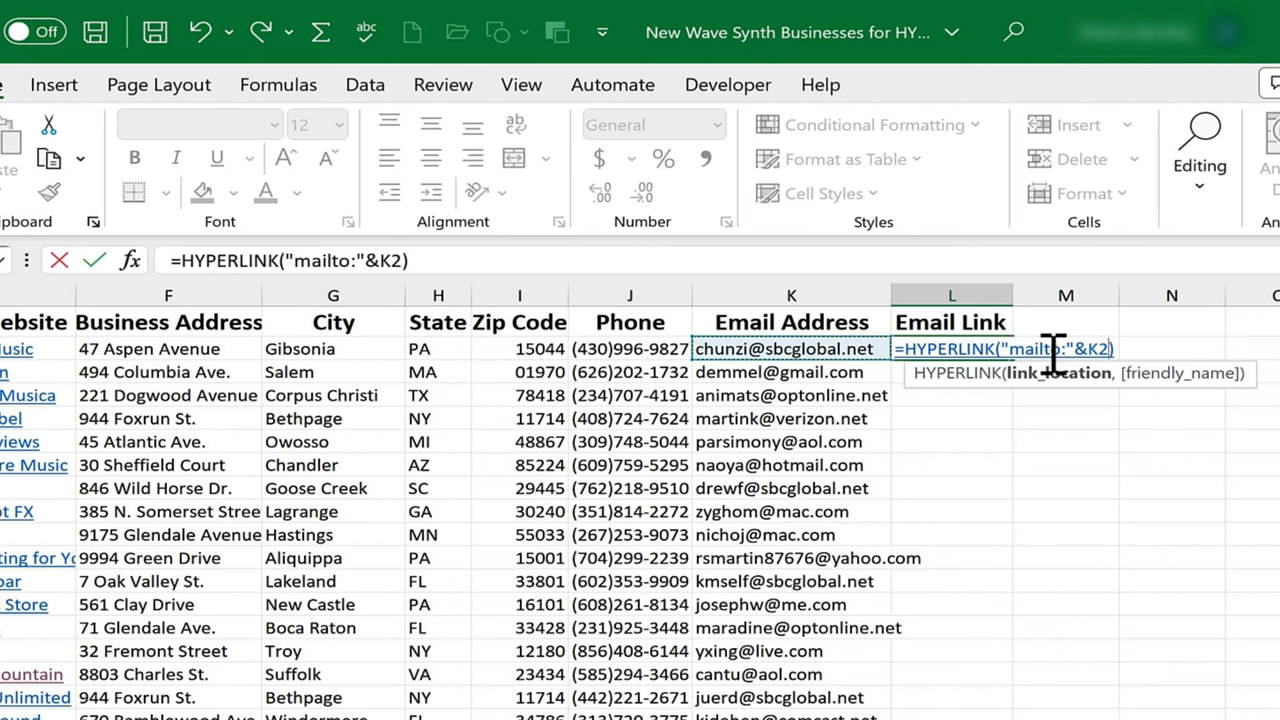
mouse_move(780, 349)
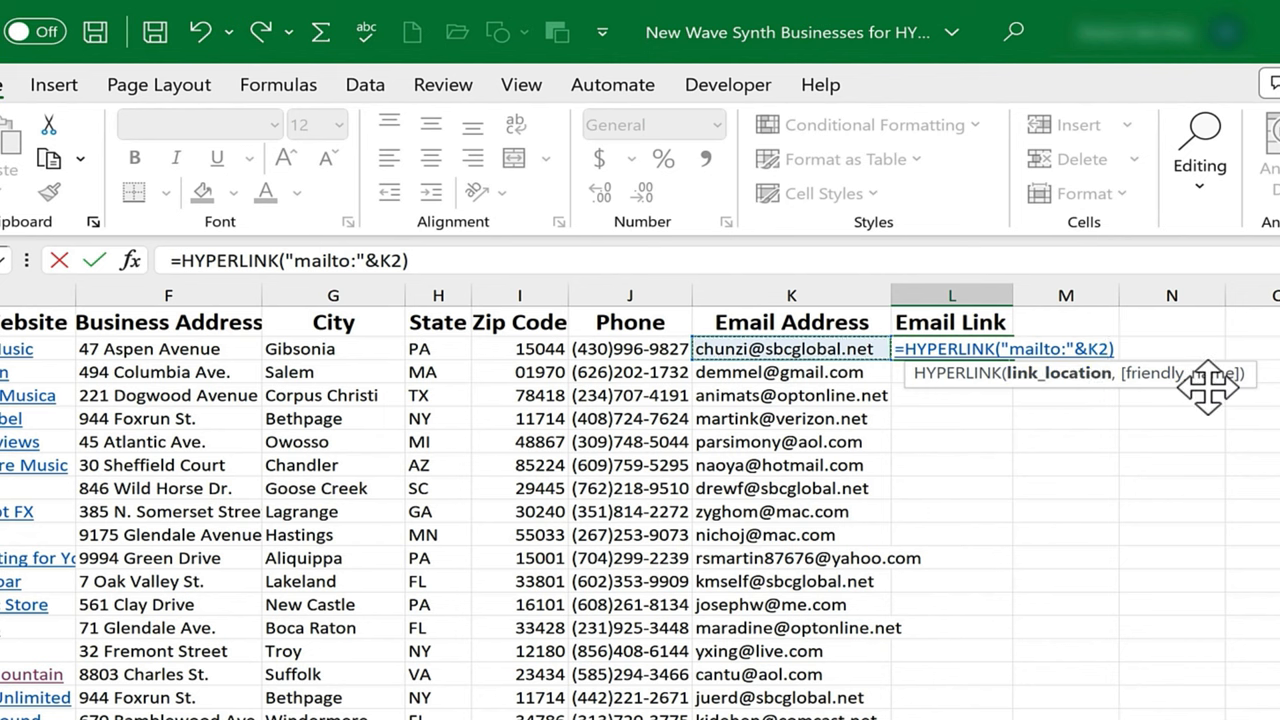
text(,)
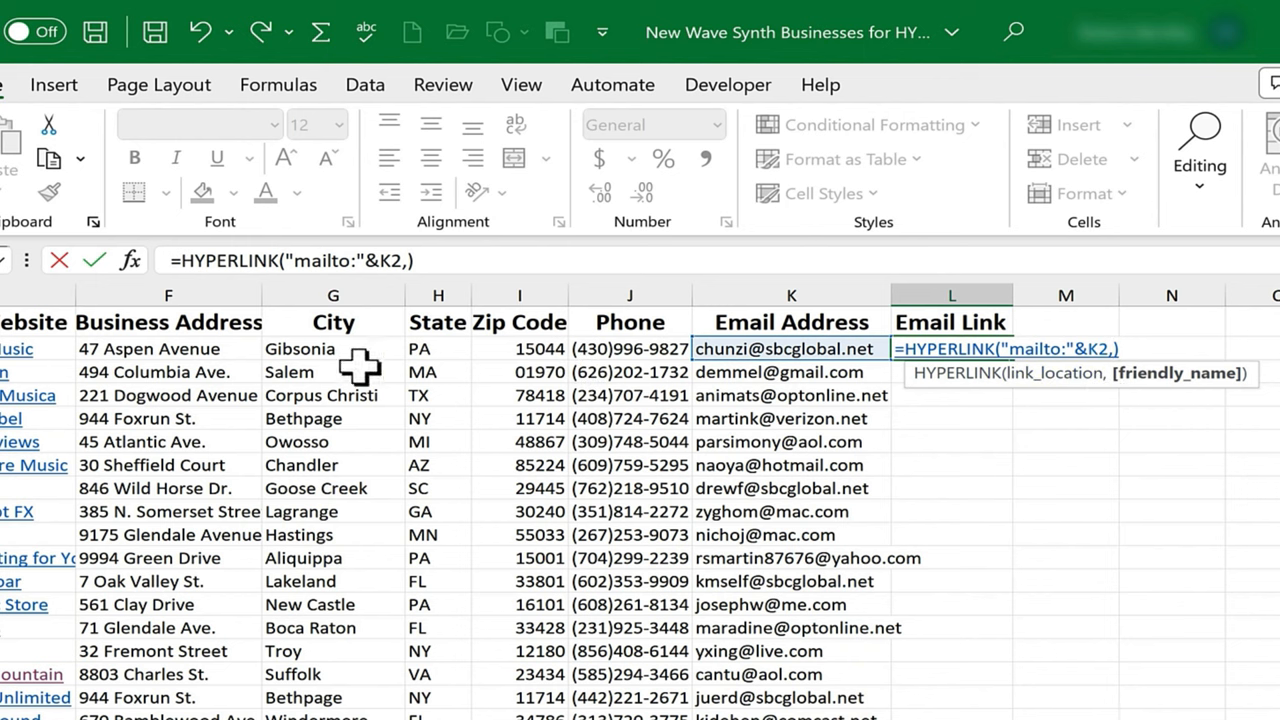
mouse_move(780, 360)
text("E)
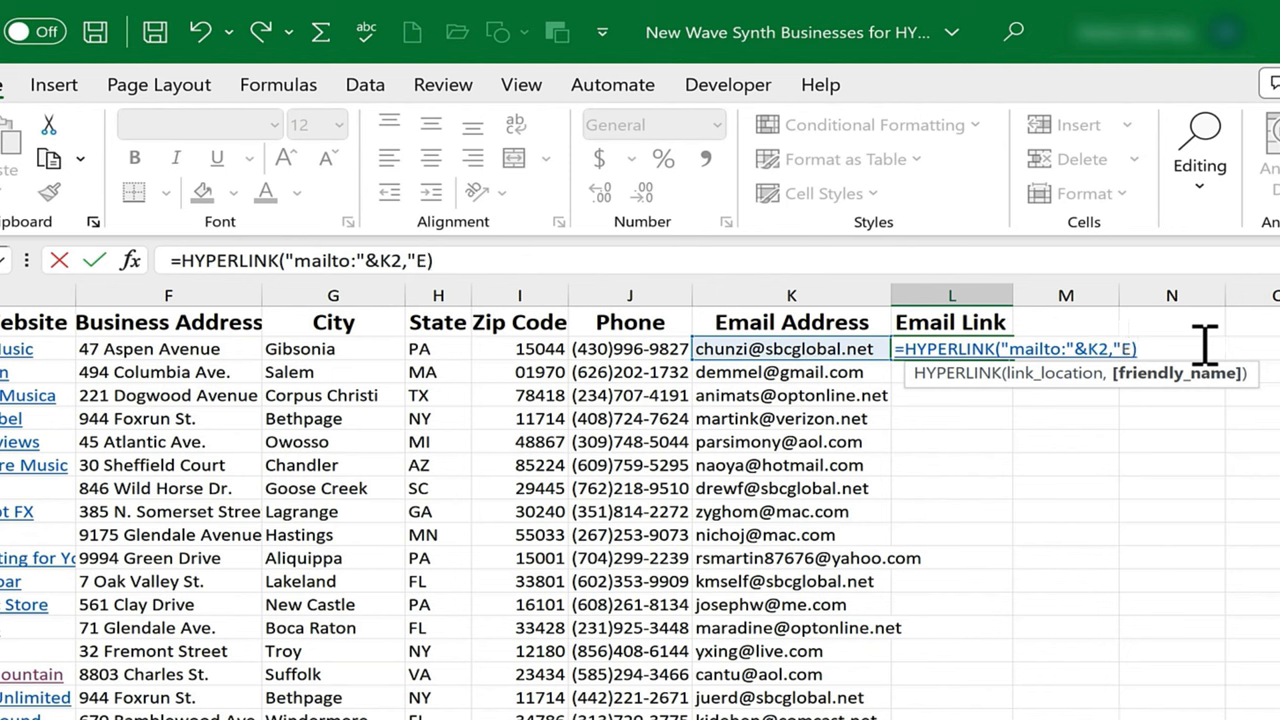
text(mail)
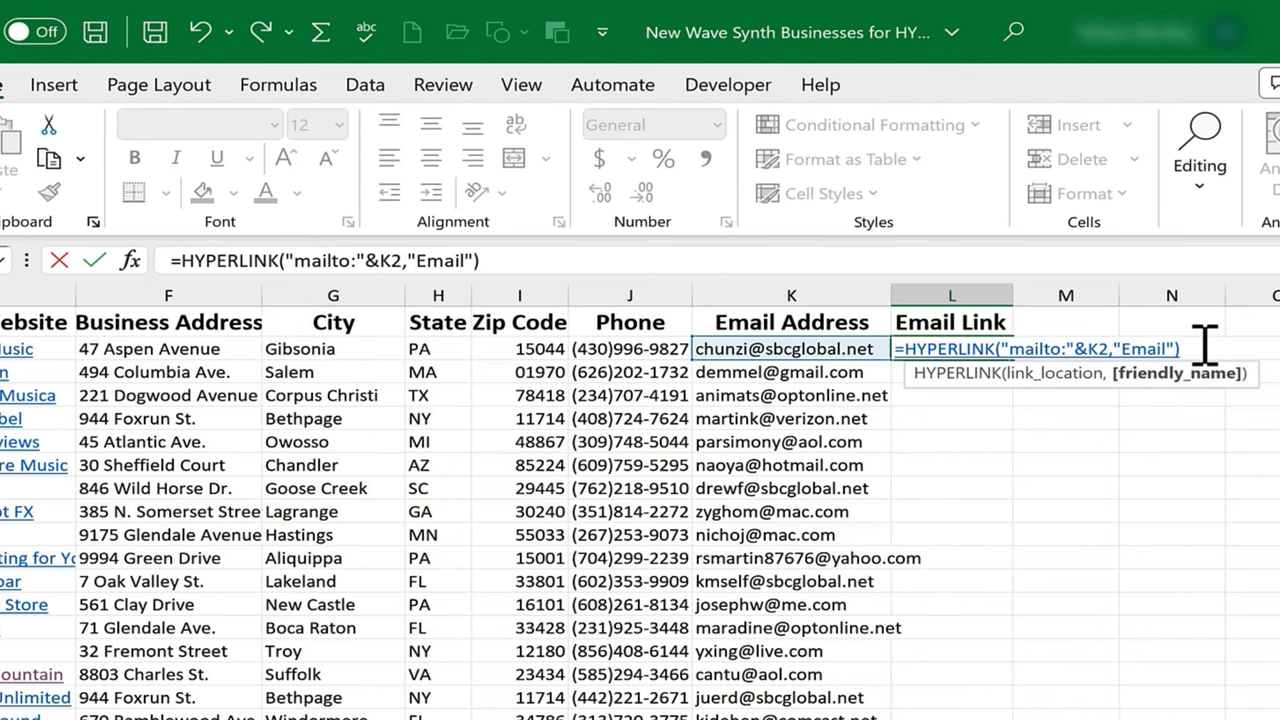
text(&)
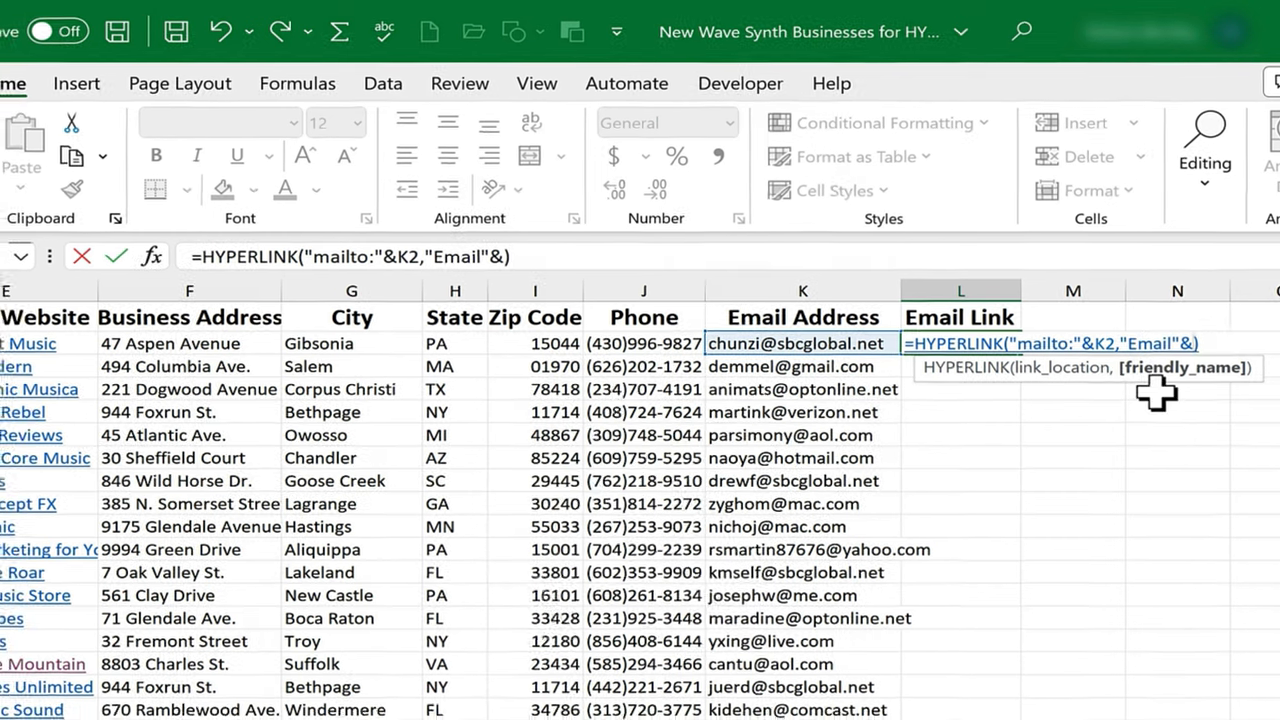
scroll(left, 3)
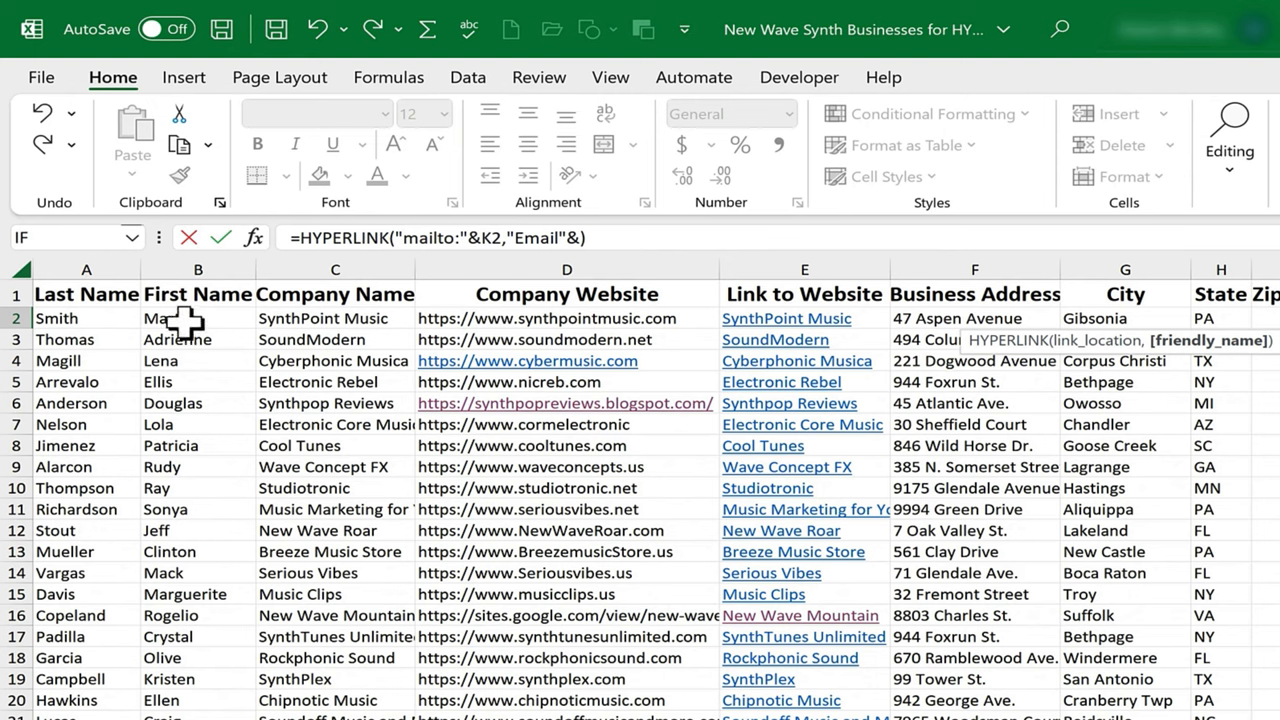
click(197, 318)
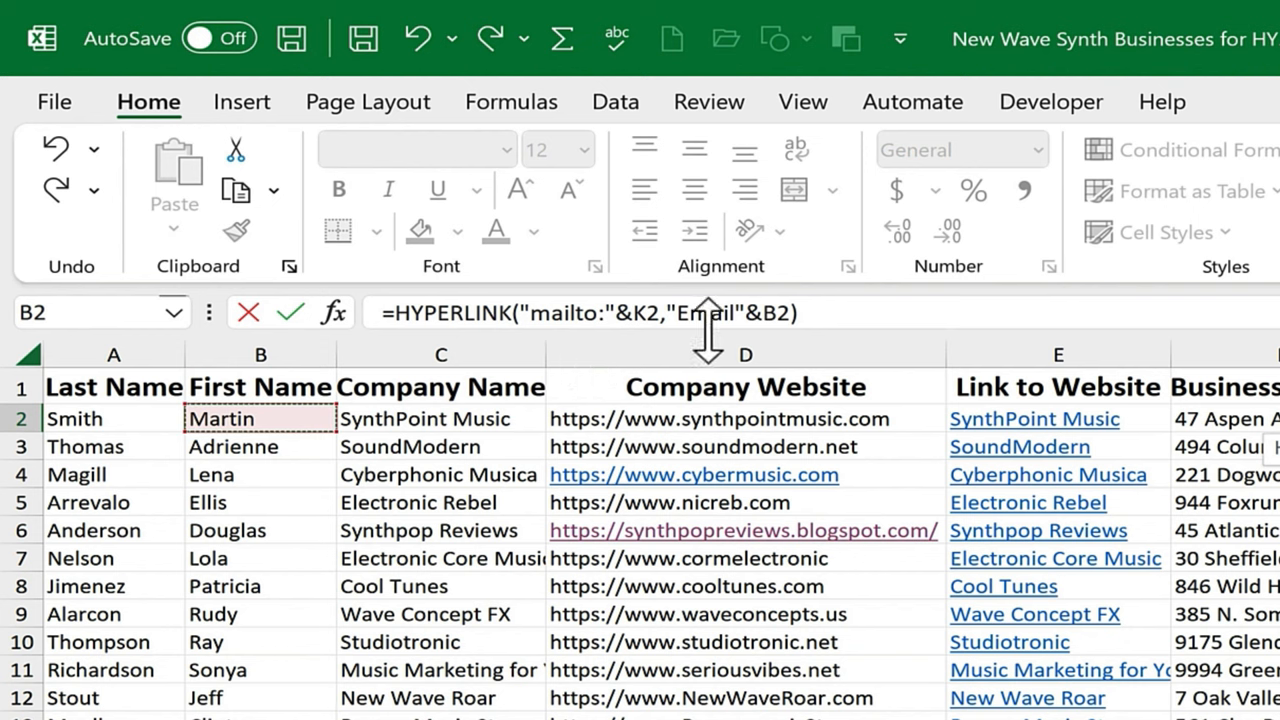
mouse_move(695, 320)
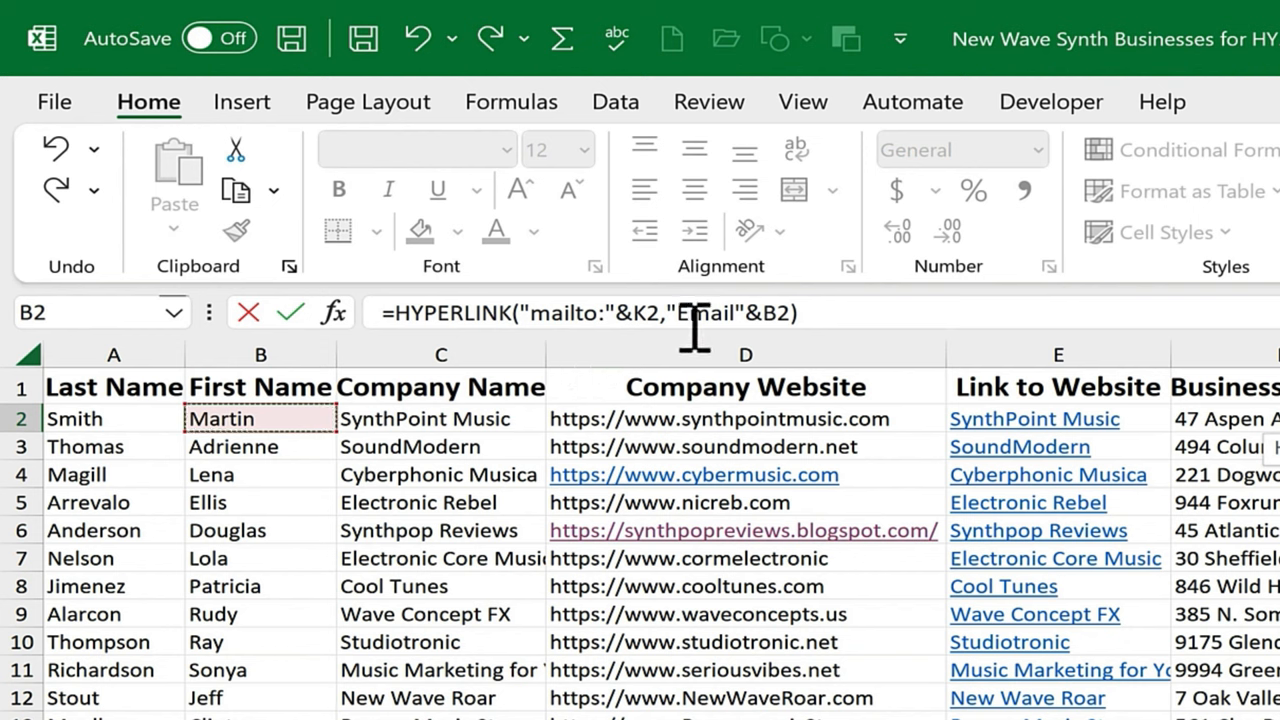
mouse_move(675, 312)
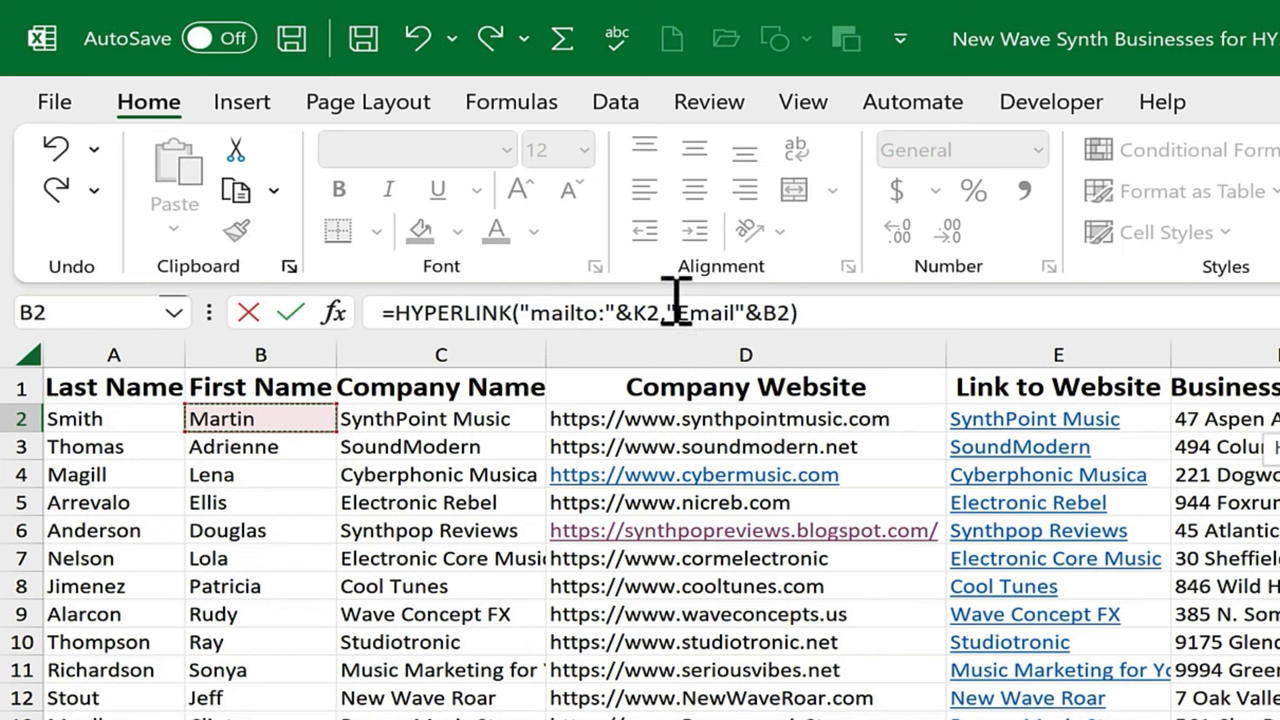
mouse_move(742, 335)
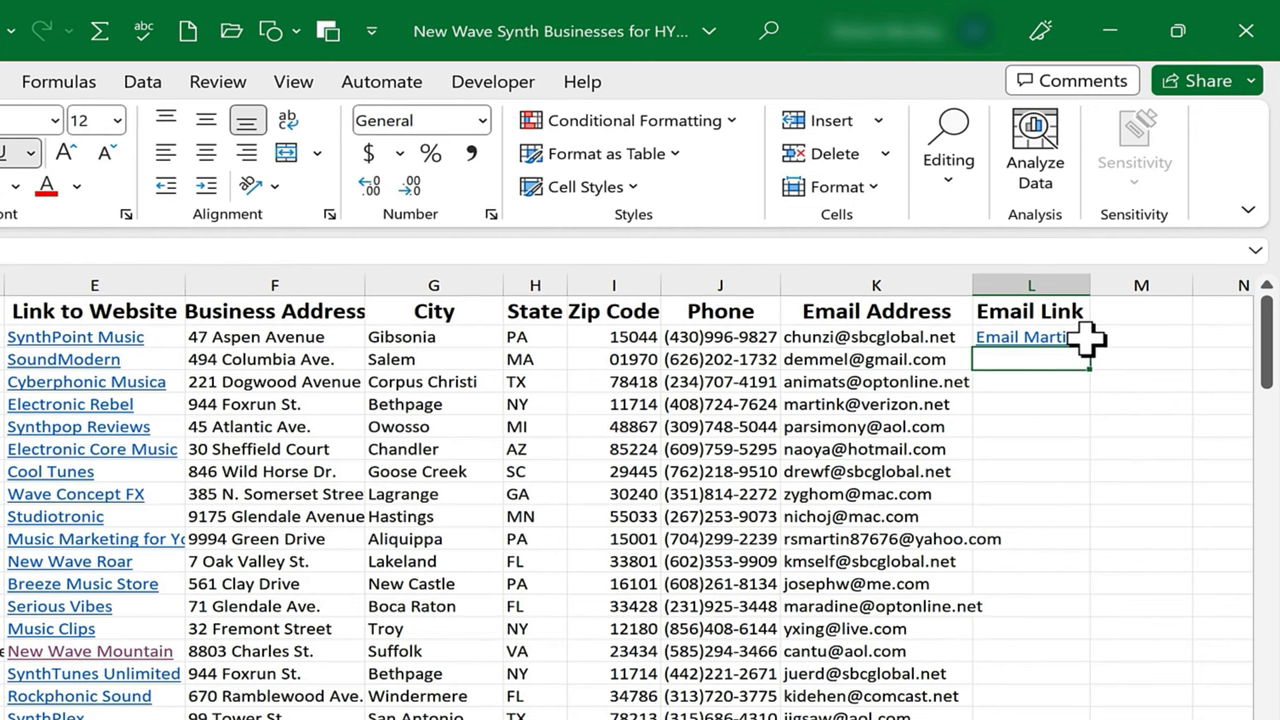
mouse_move(1052, 360)
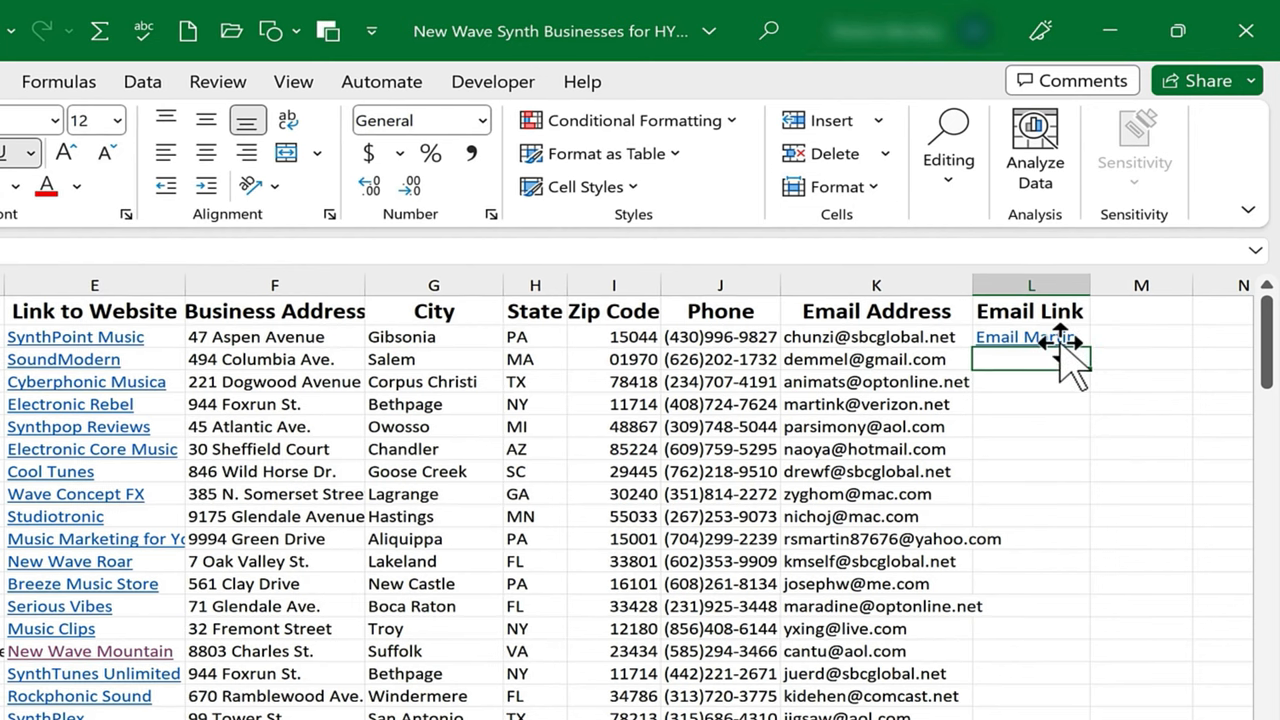
click(1018, 337)
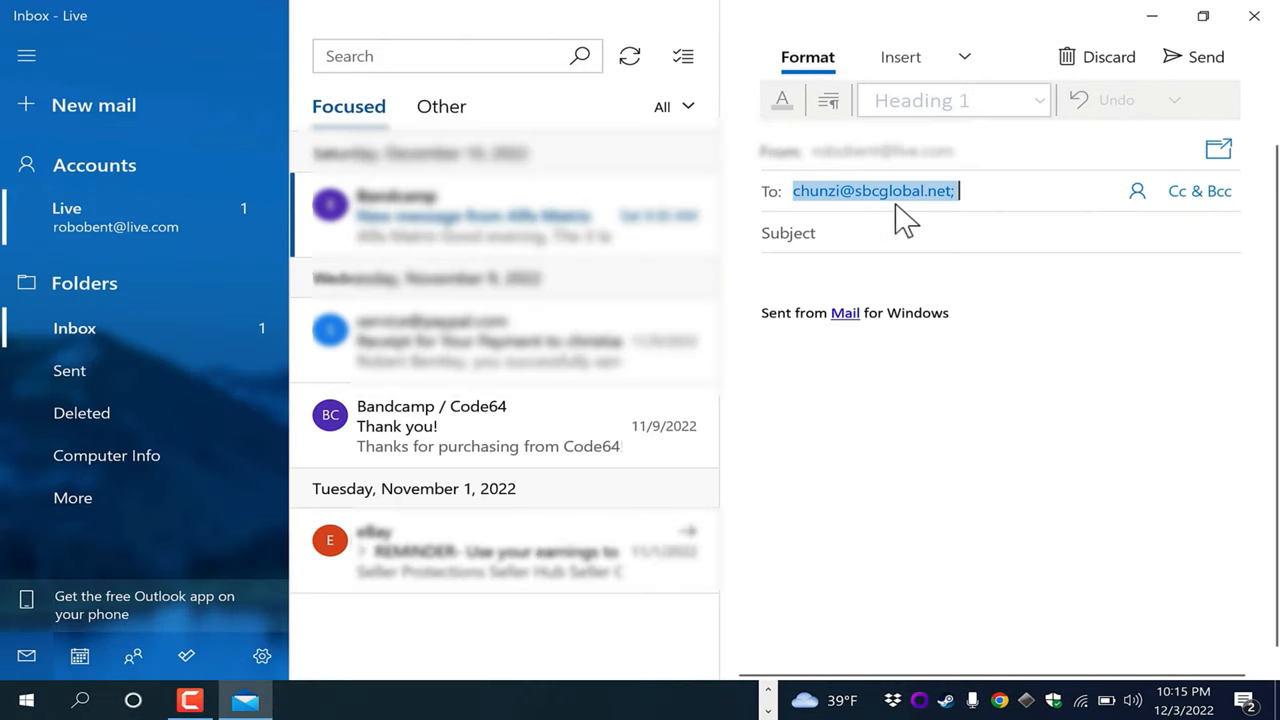
click(305, 700)
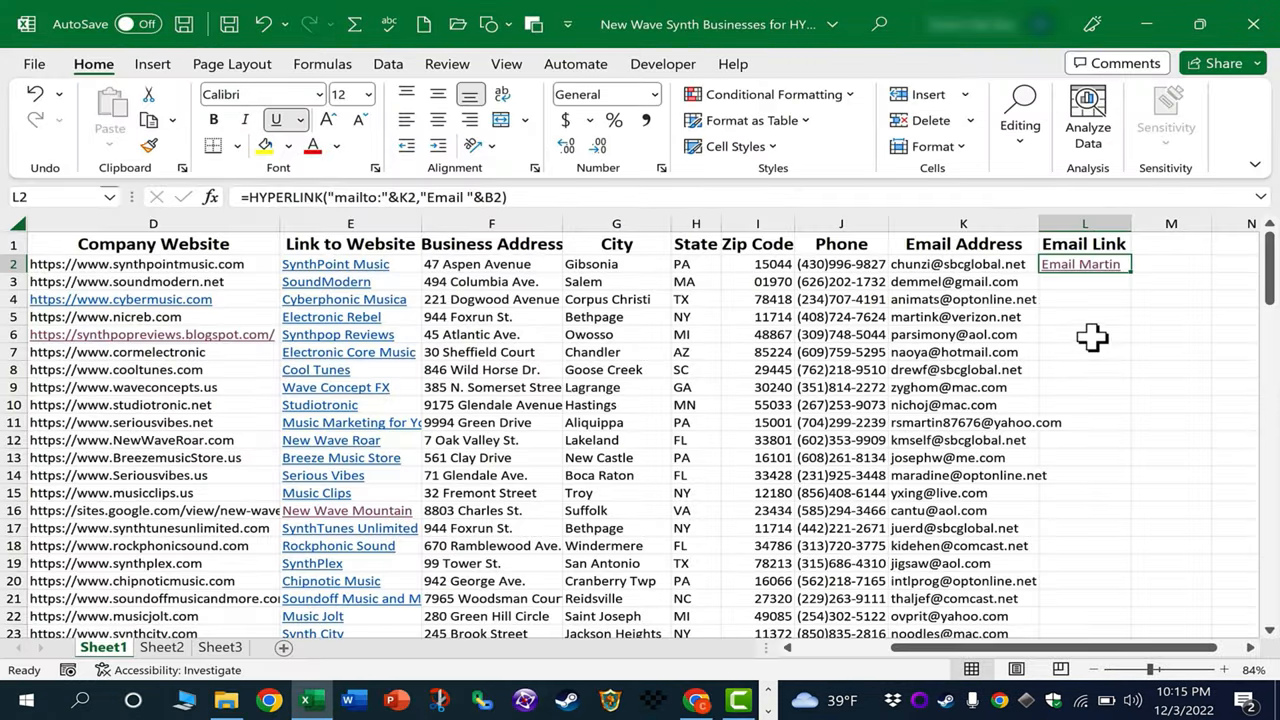
mouse_move(1084, 268)
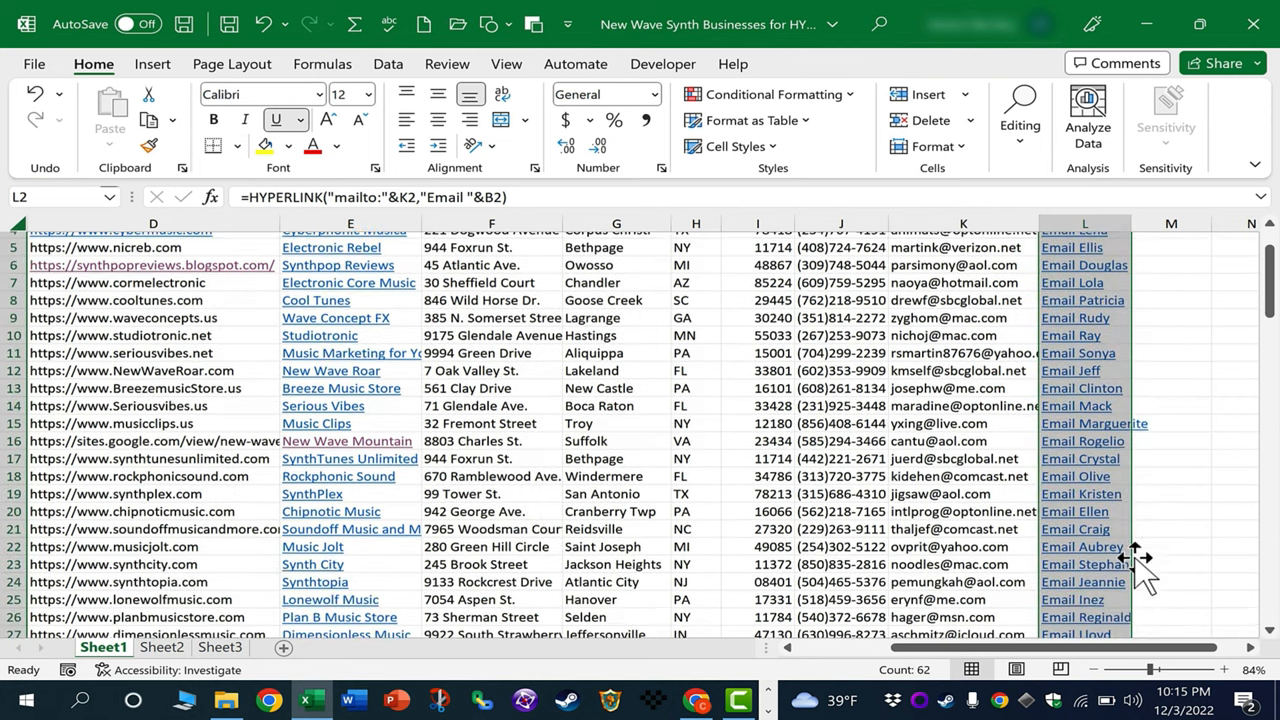
scroll(down, 3)
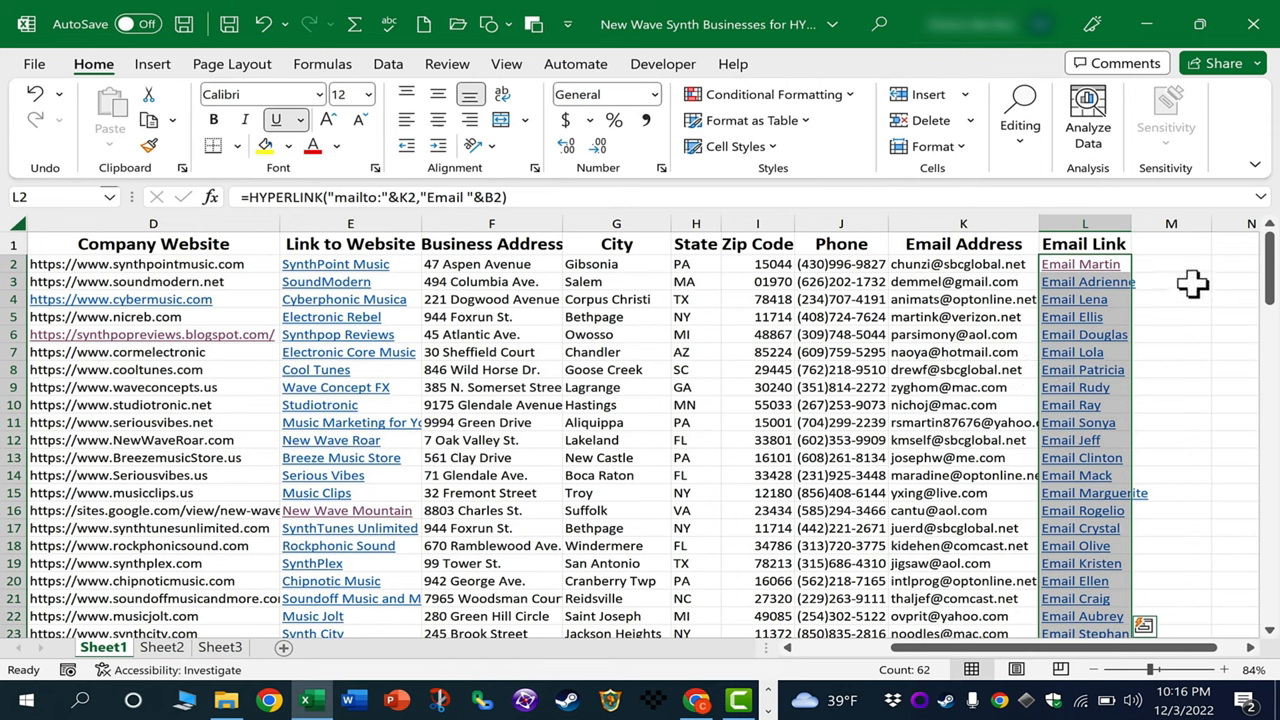
mouse_move(1186, 287)
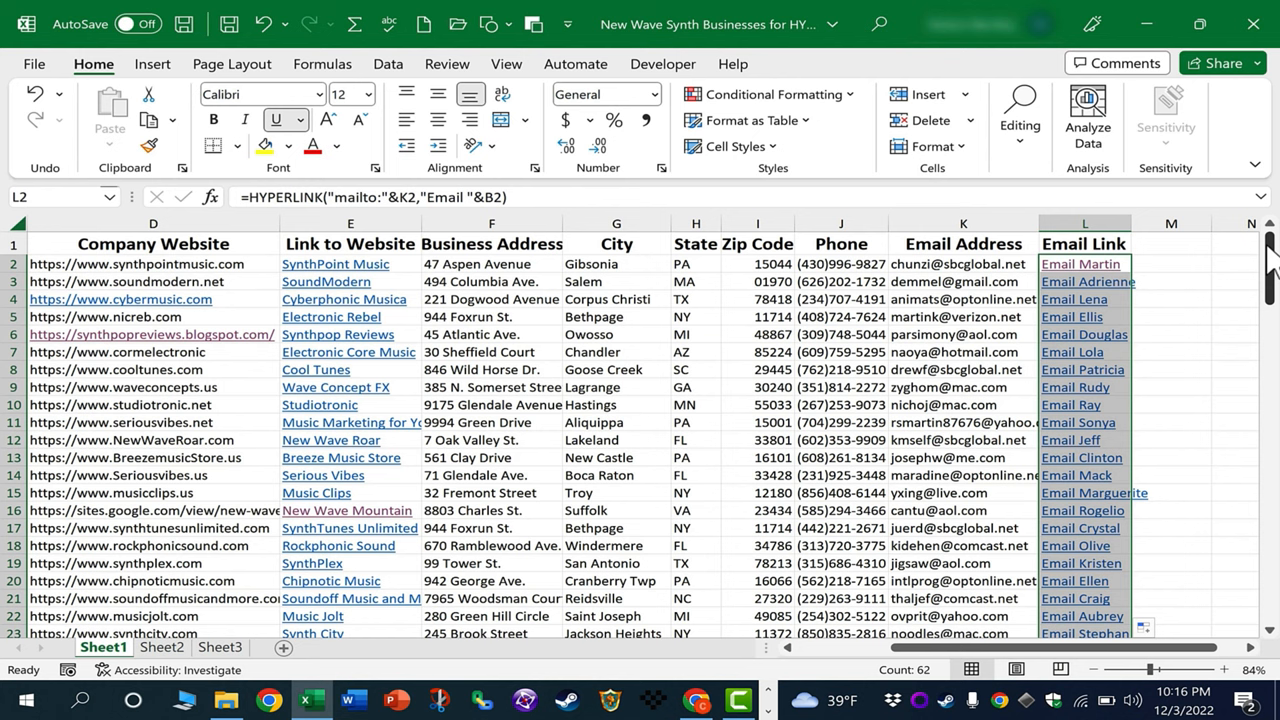
scroll(down, 3)
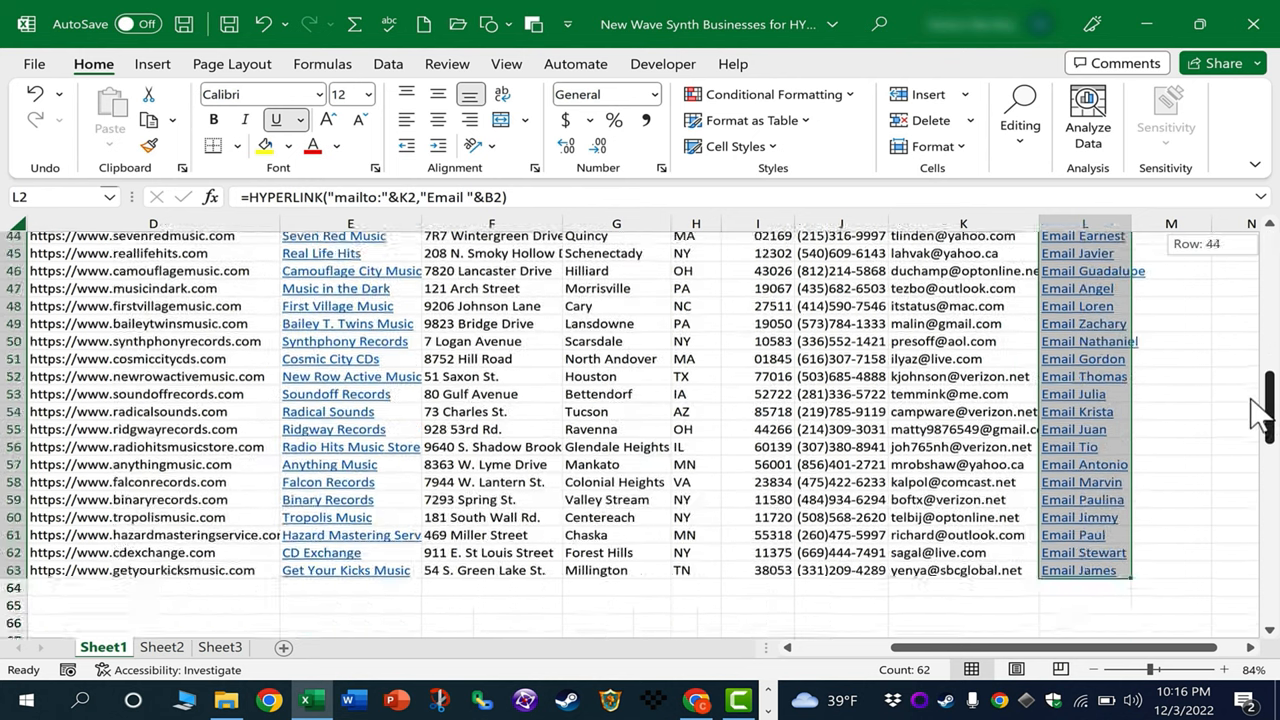
scroll(down, 3)
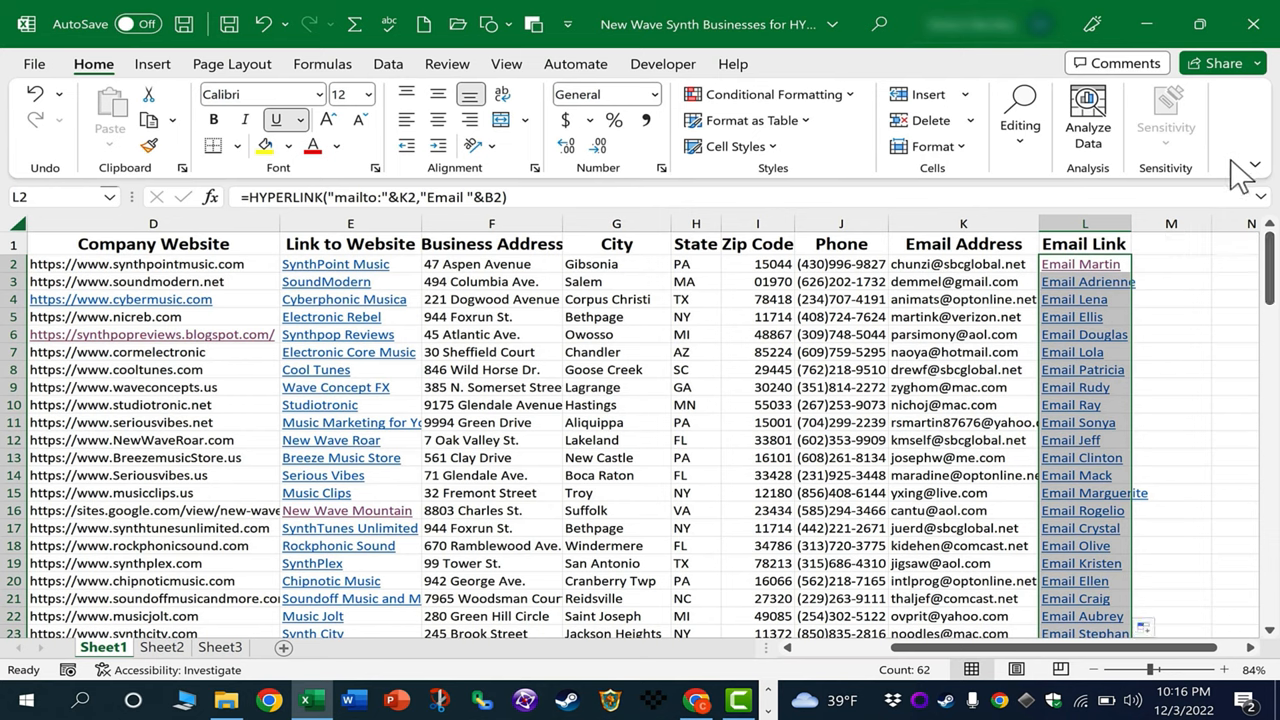
mouse_move(1198, 205)
text(=)
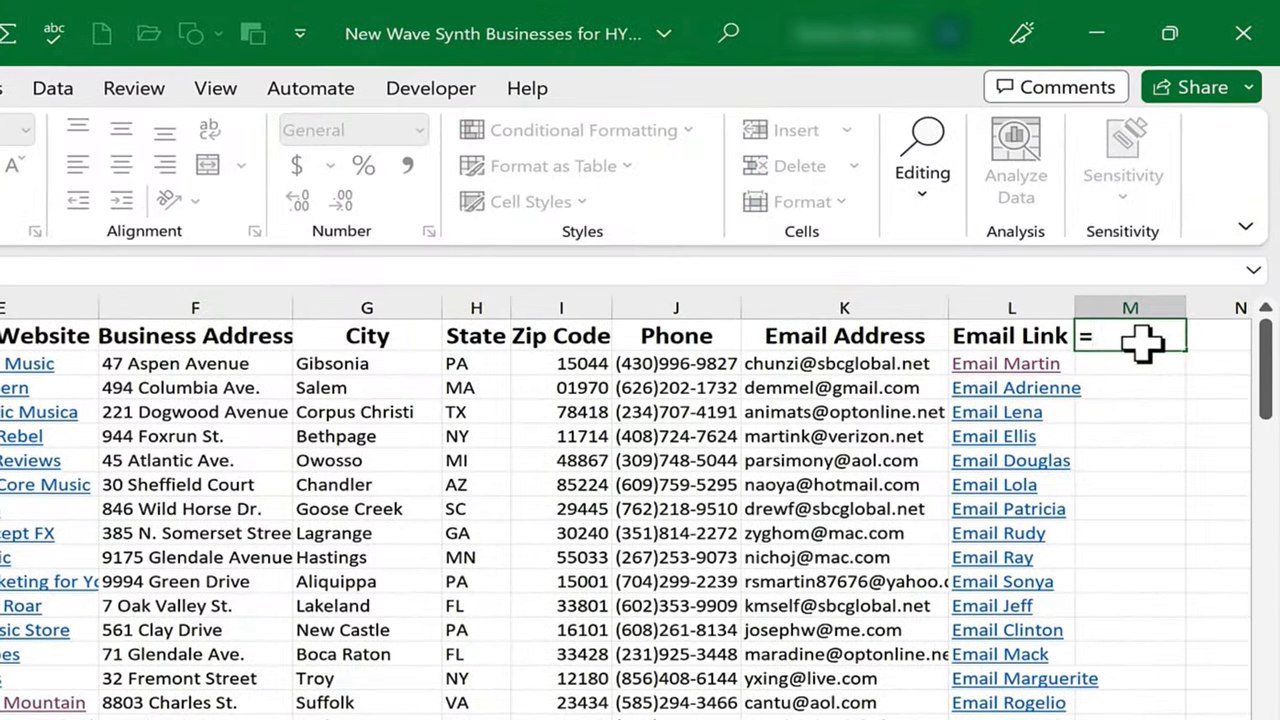
Enter =HYPERLINK("#A32","Jump to A32") in cell M1.
text(hyperlink()
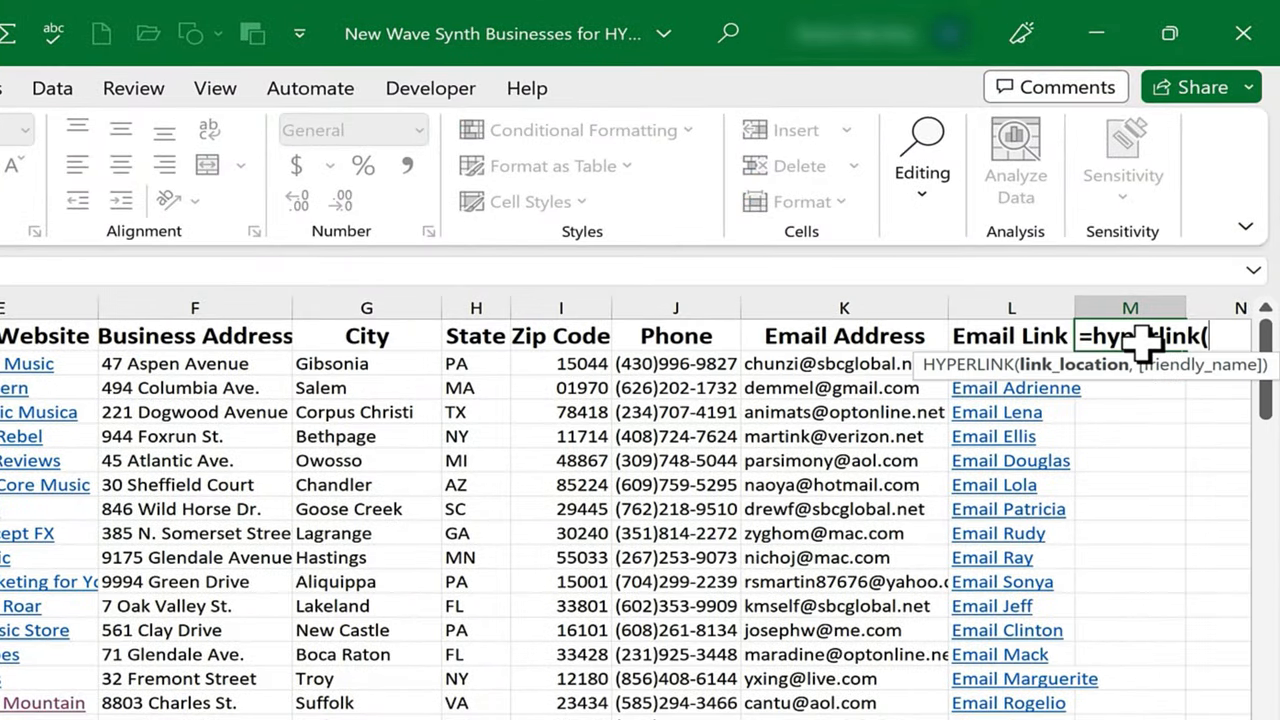
scroll(right, 3)
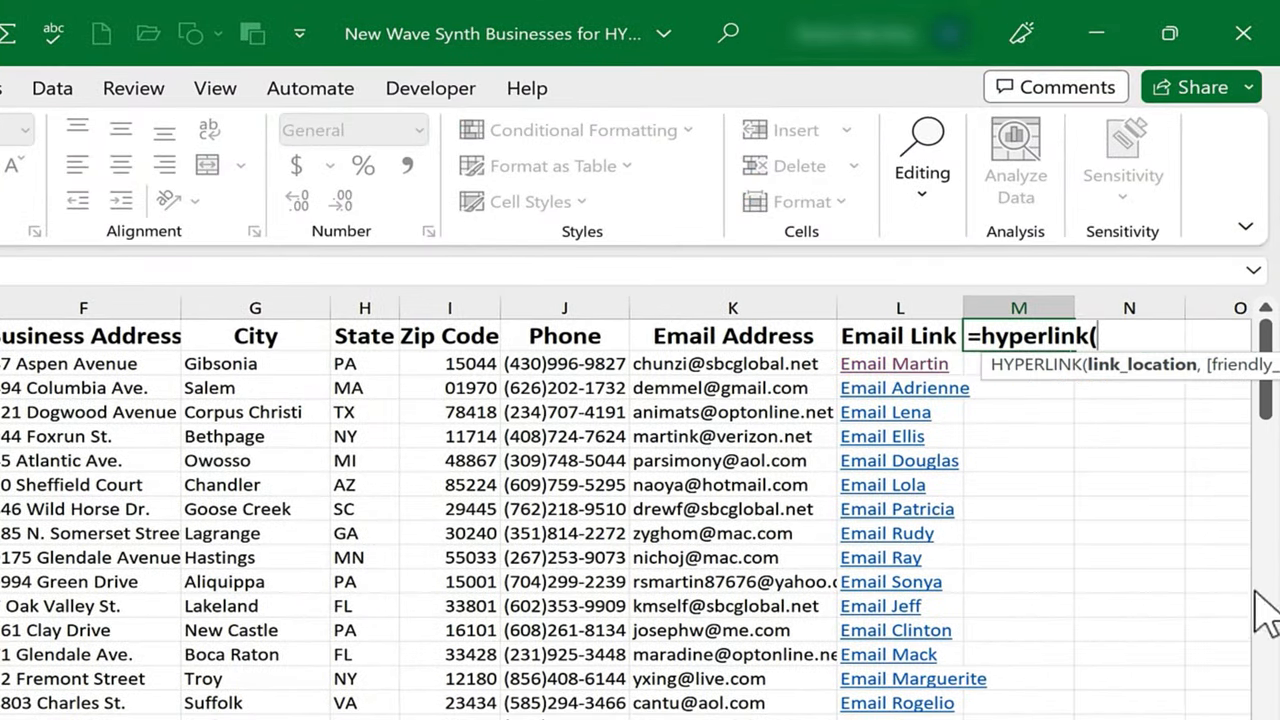
mouse_move(1219, 455)
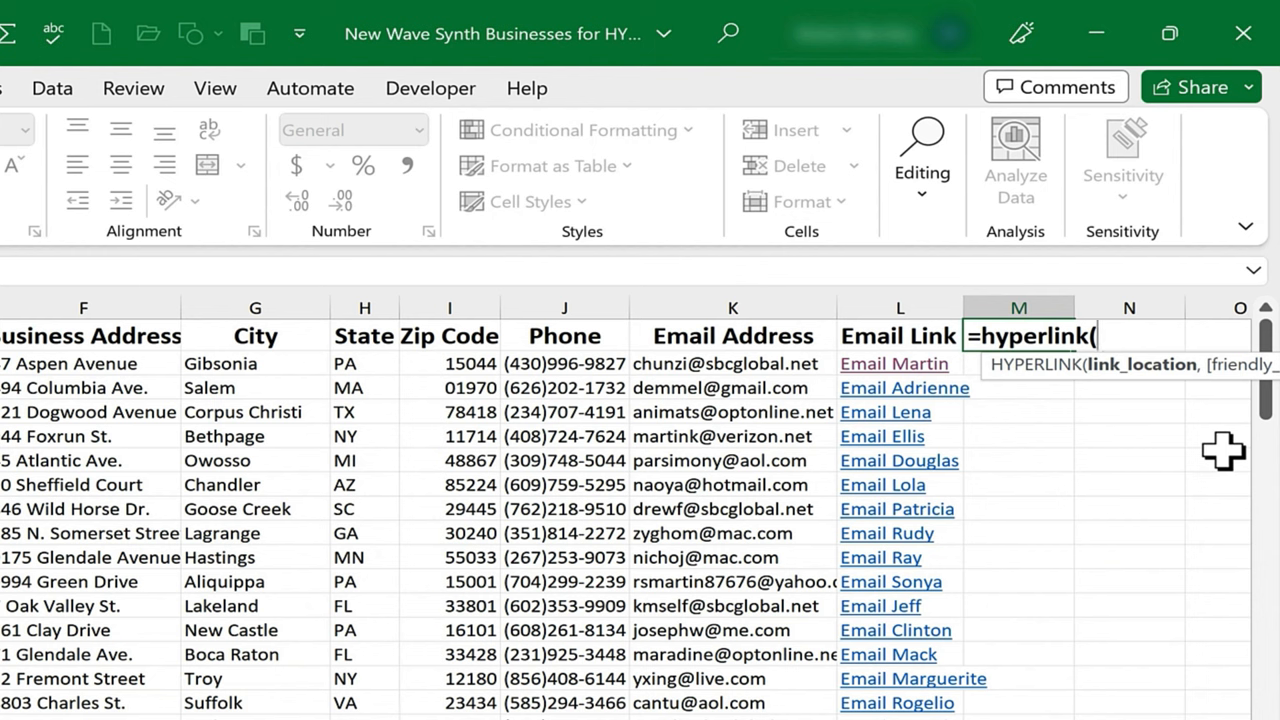
text(")
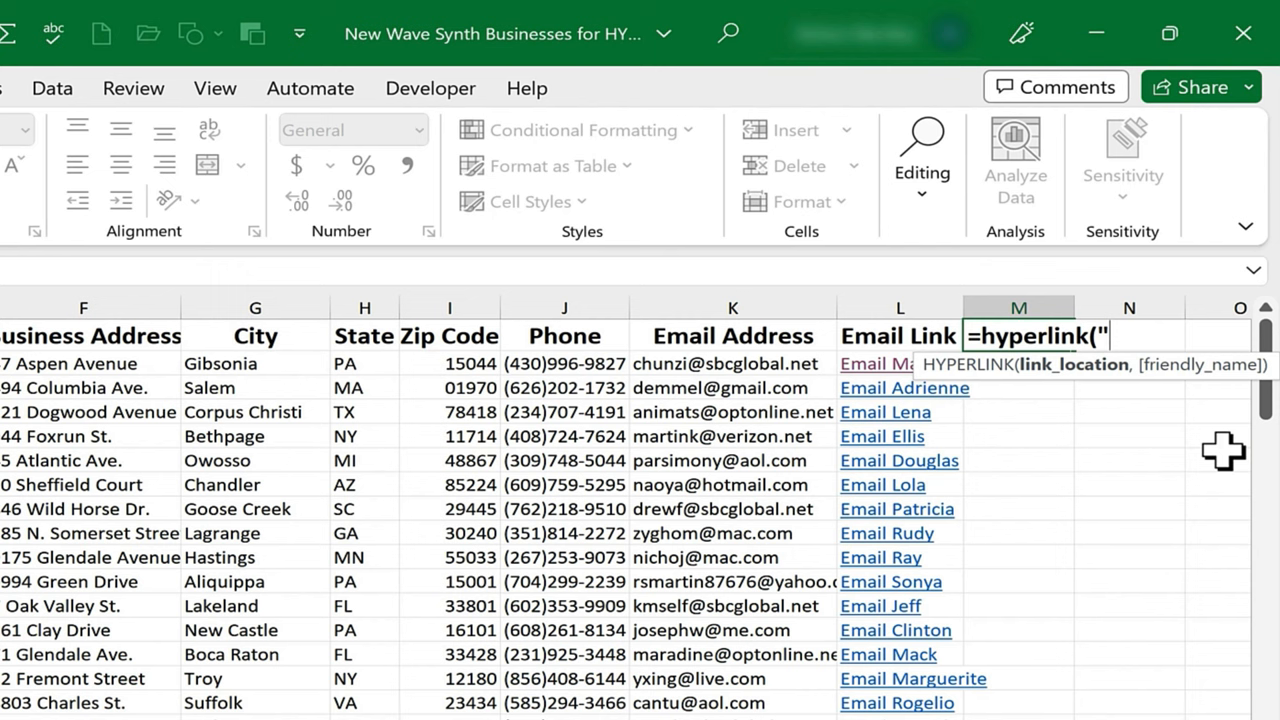
text(#)
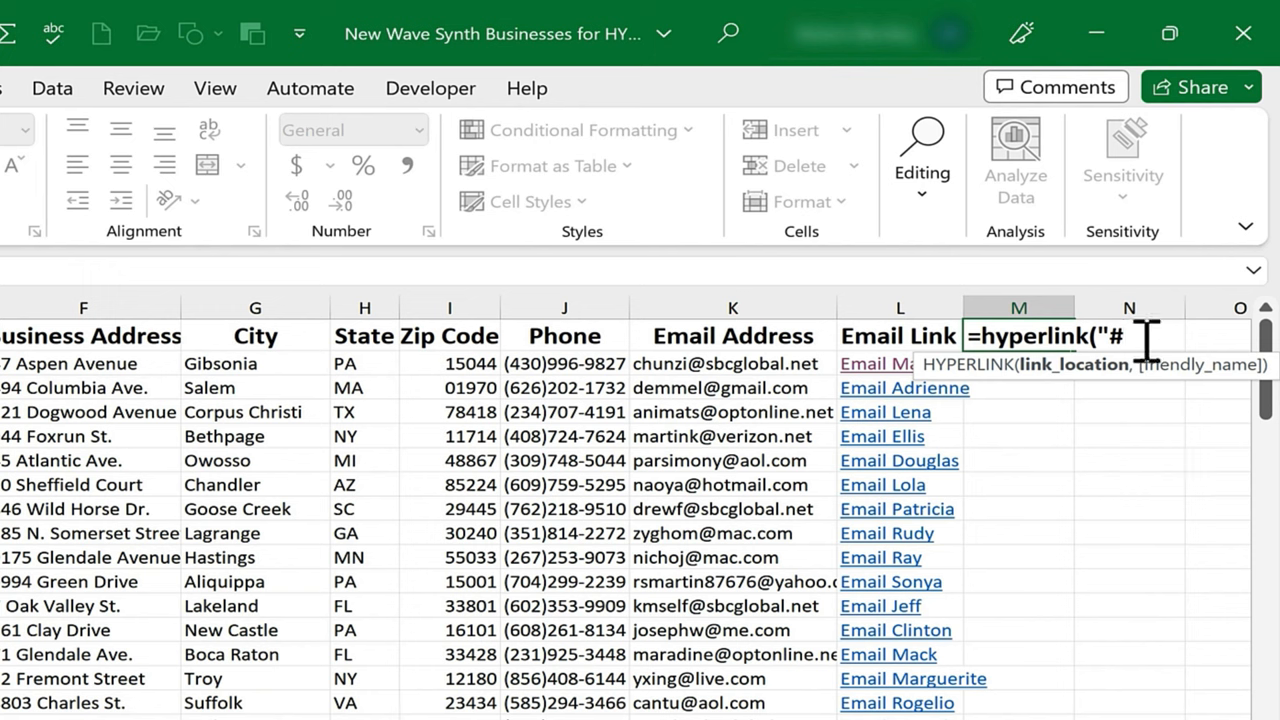
text(A)
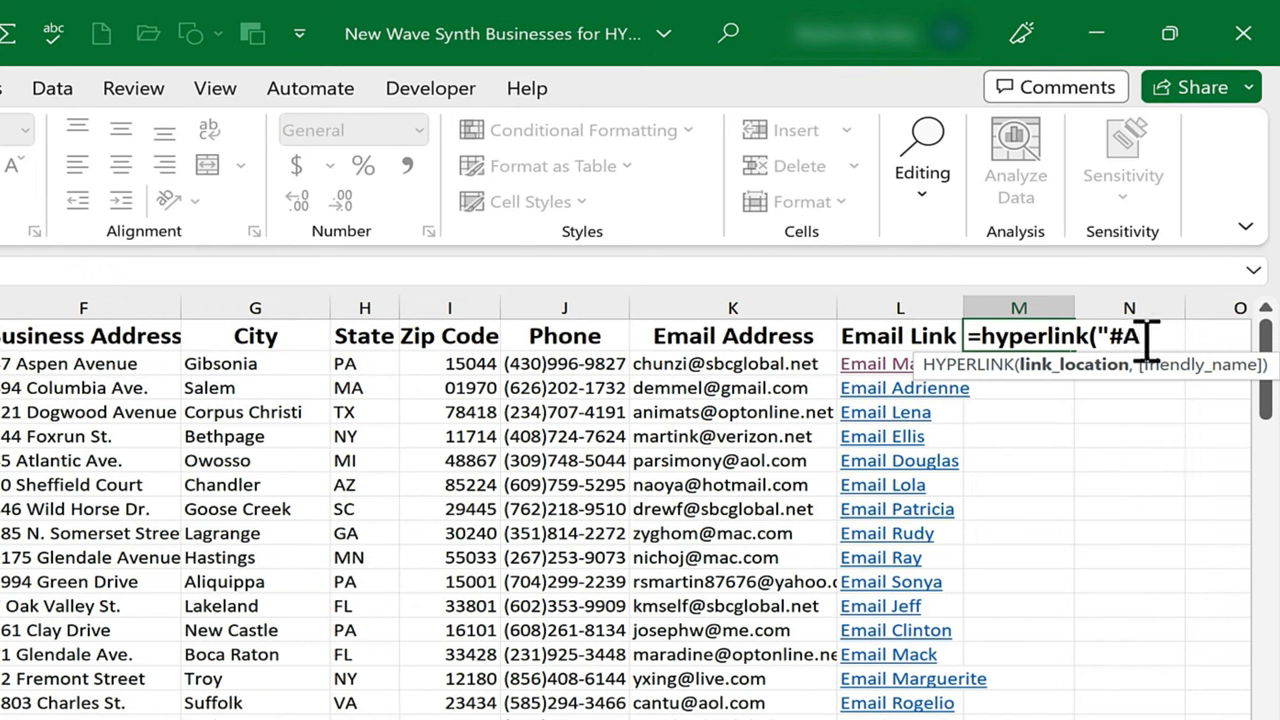
text(32)
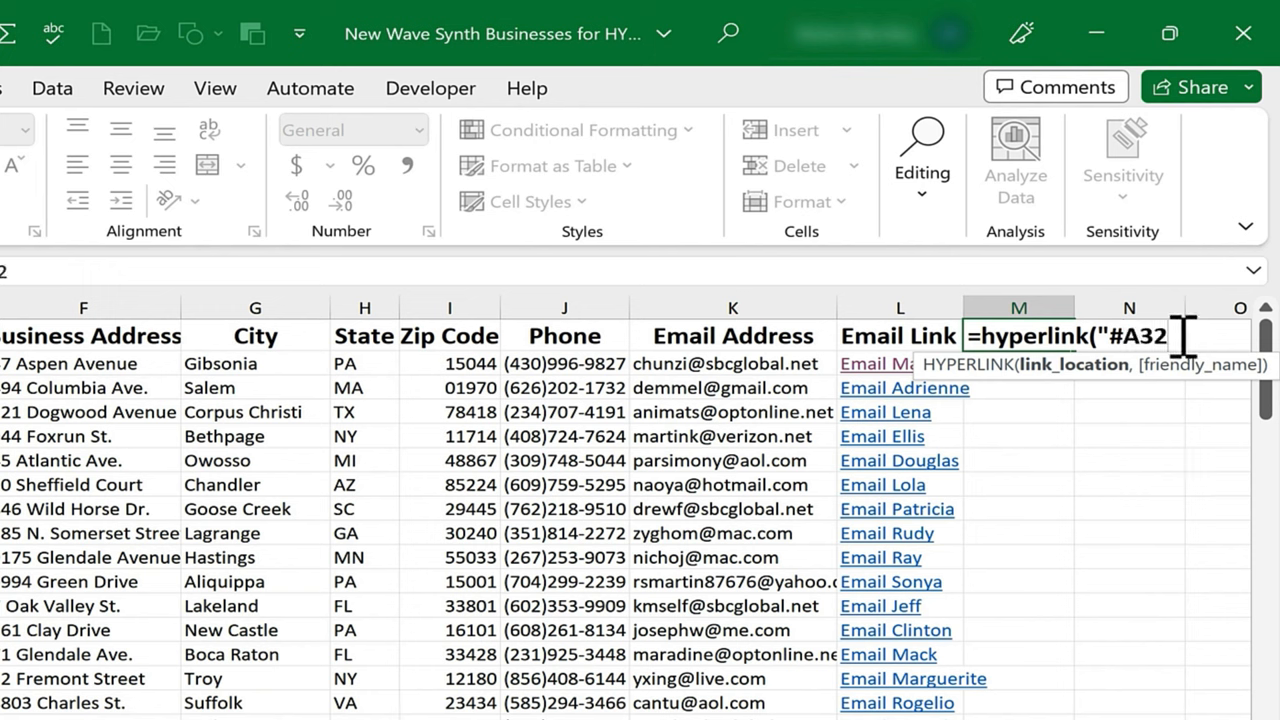
text(")
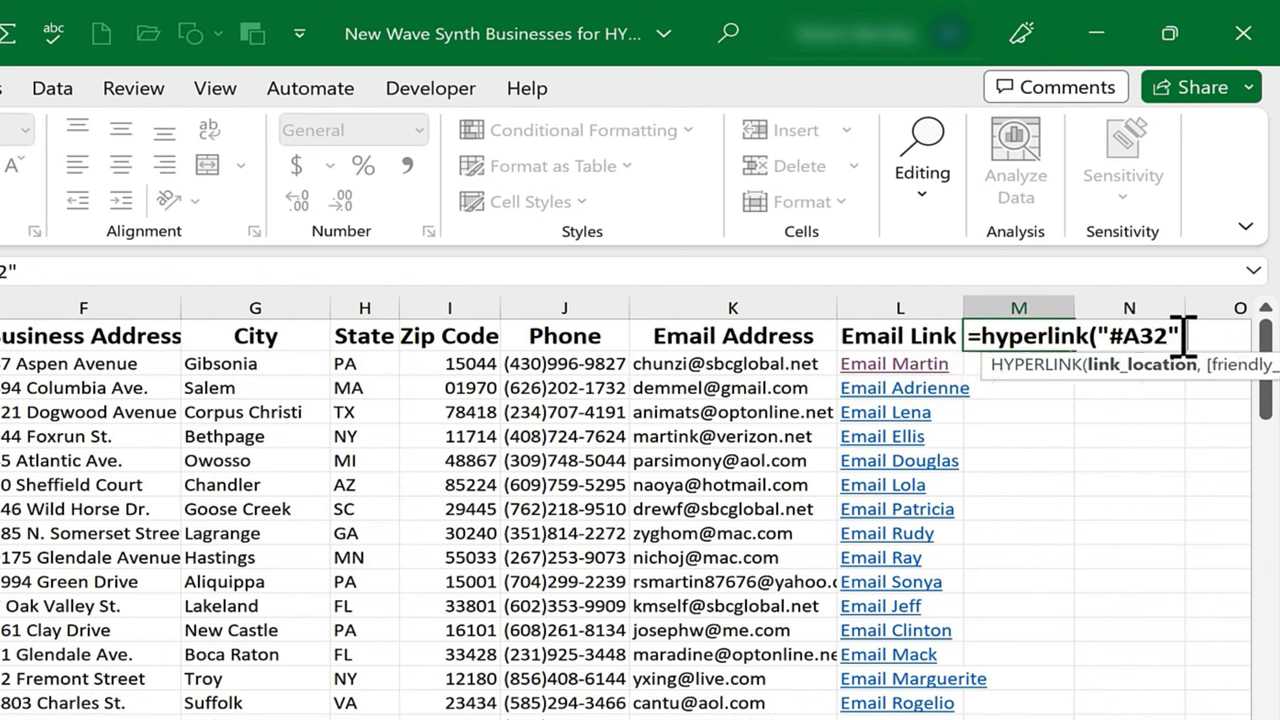
text(,"Jump to A32)
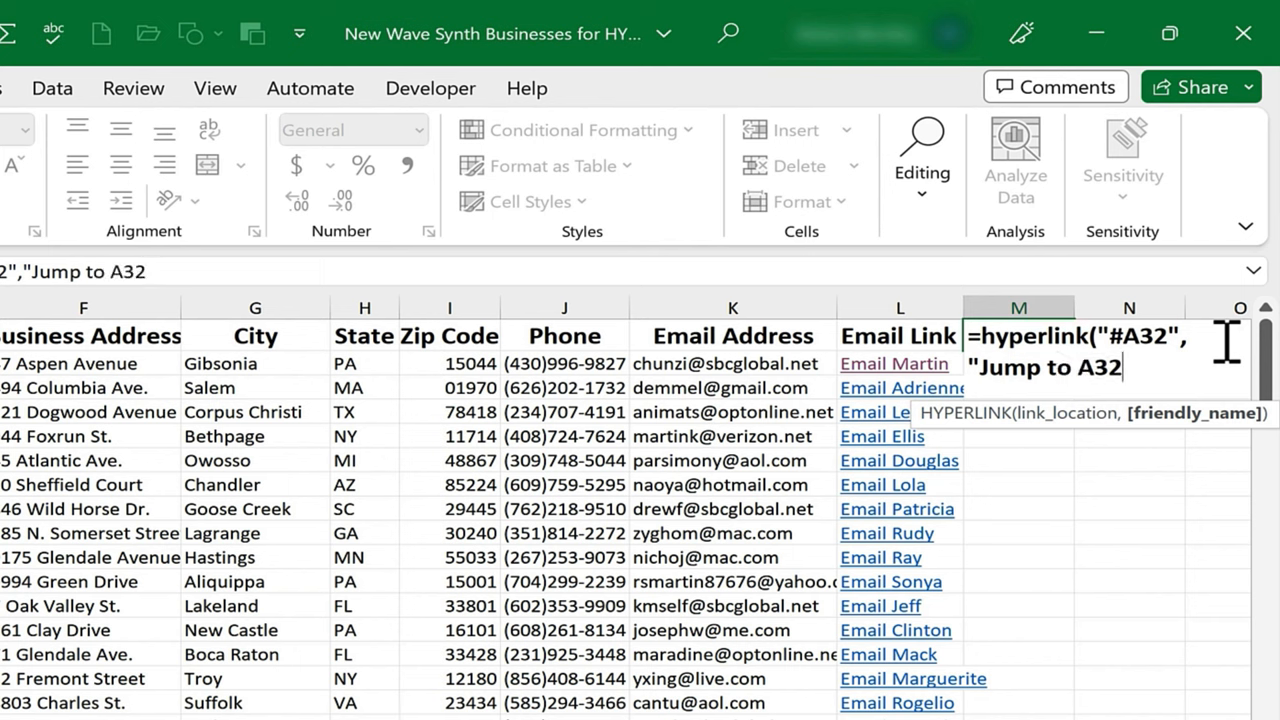
text(")
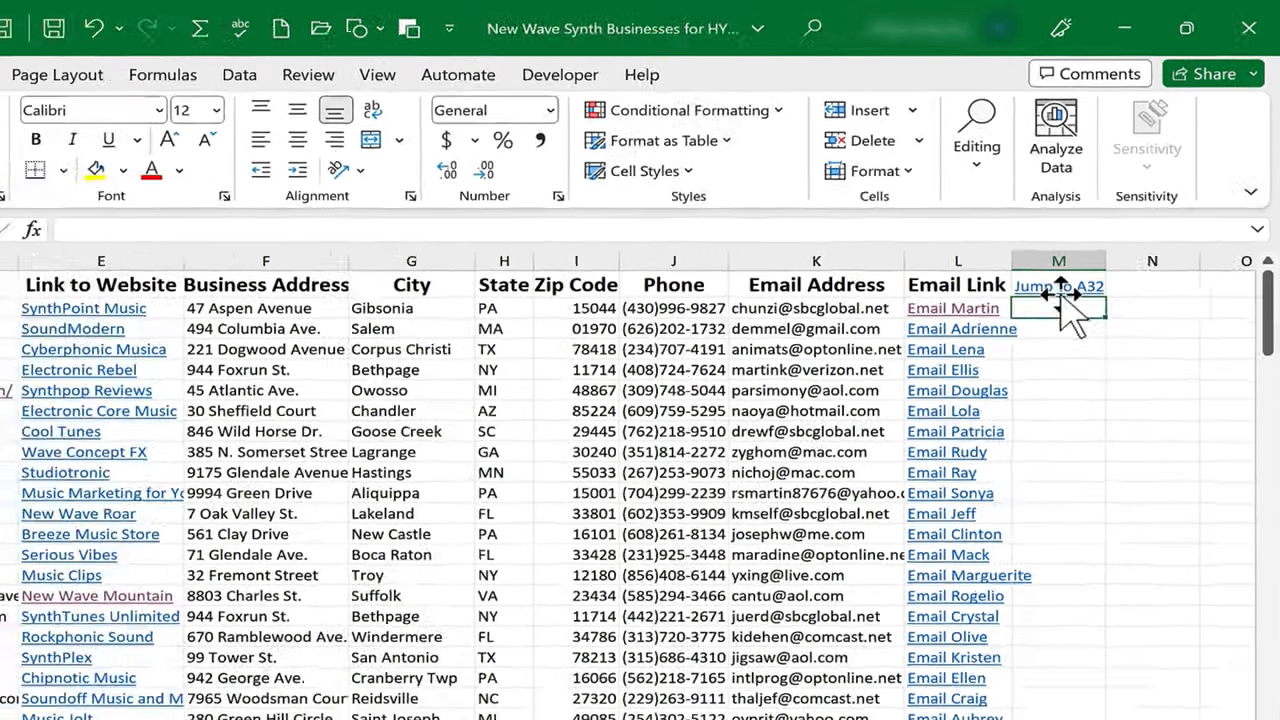
Follow the Jump to A32 link in M1 to land on cell A32 (Daniel).
click(1056, 286)
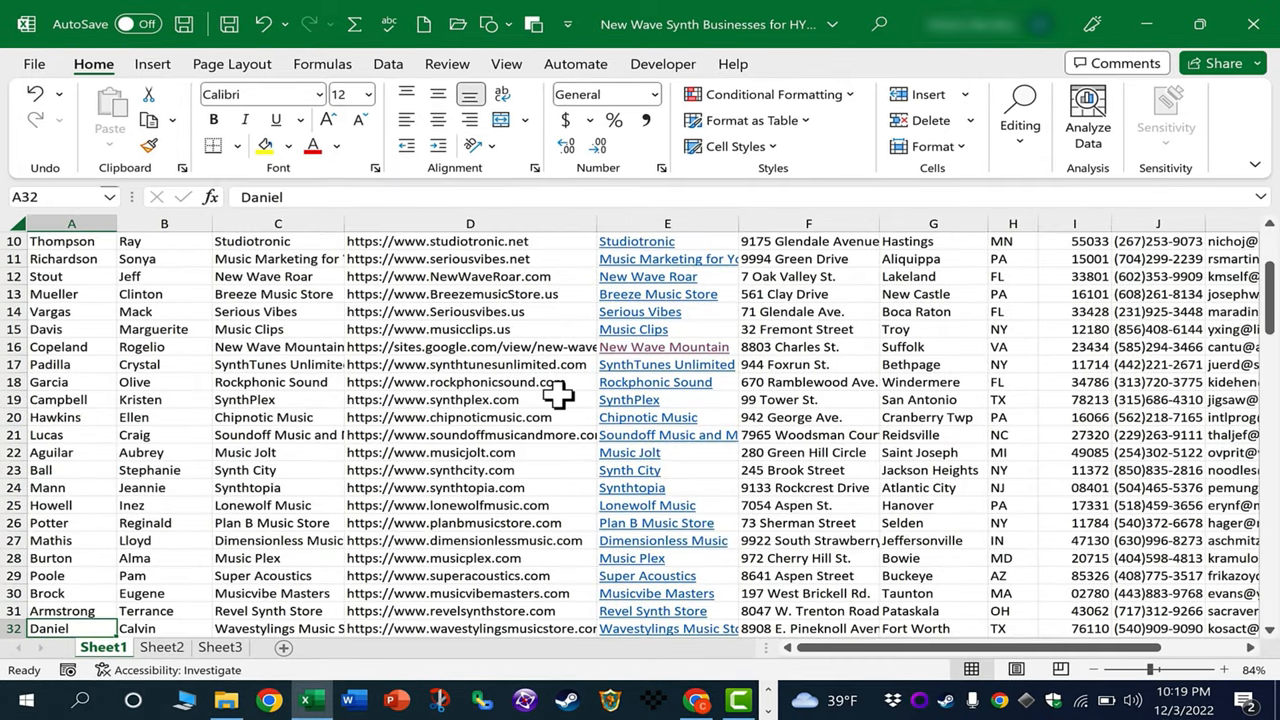
mouse_move(259, 437)
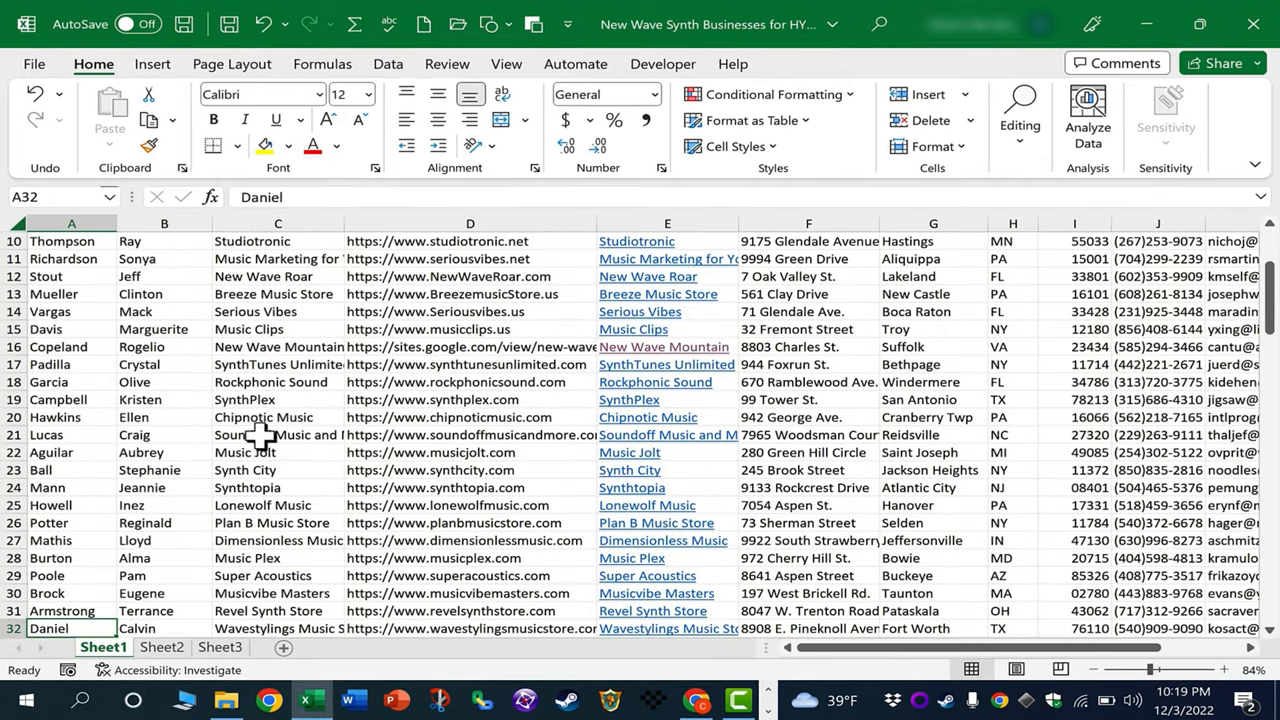
scroll(down, 3)
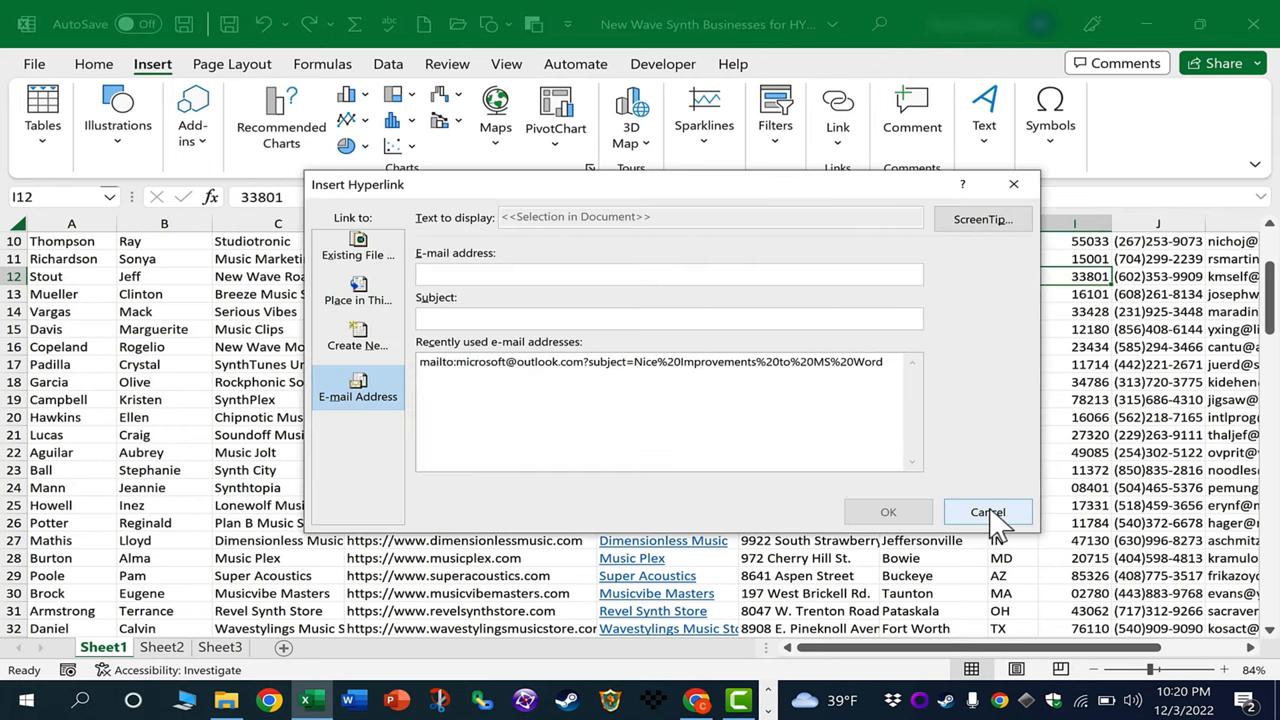
click(987, 512)
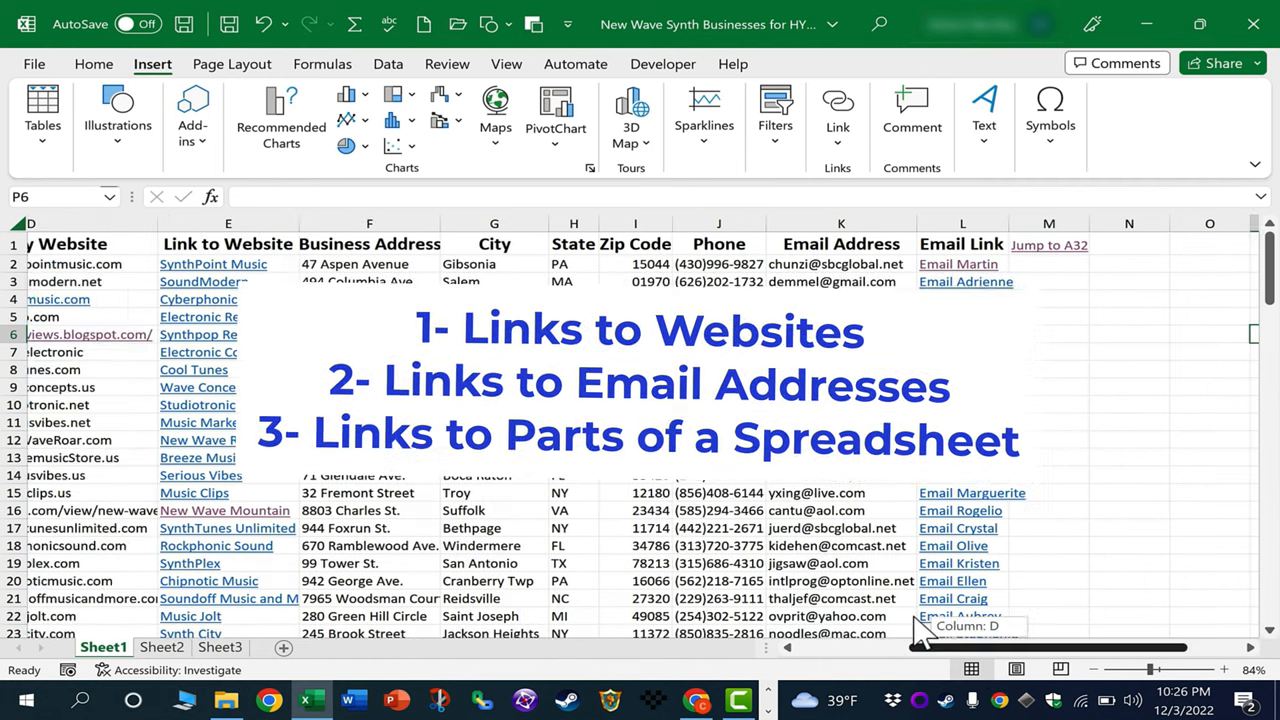
scroll(left, 3)
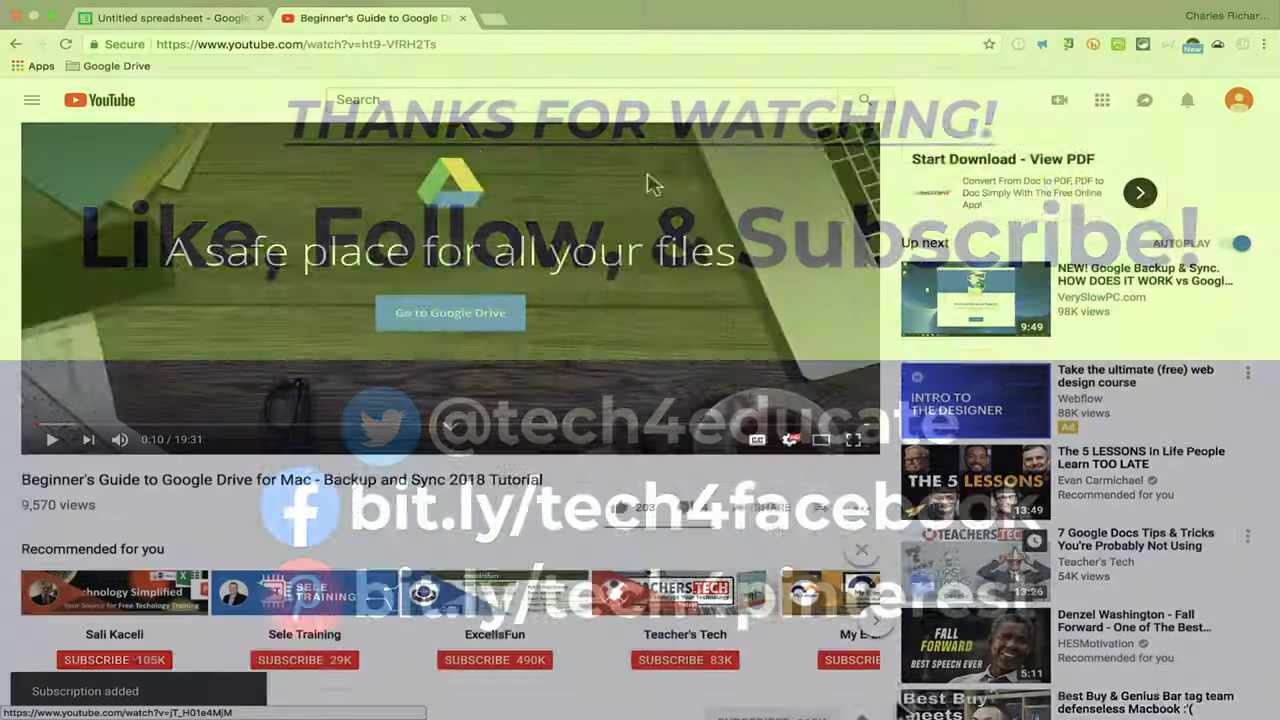
Open the Super Thanks window offering $2 to $50 for Technology for Teachers and Students.
scroll(down, 3)
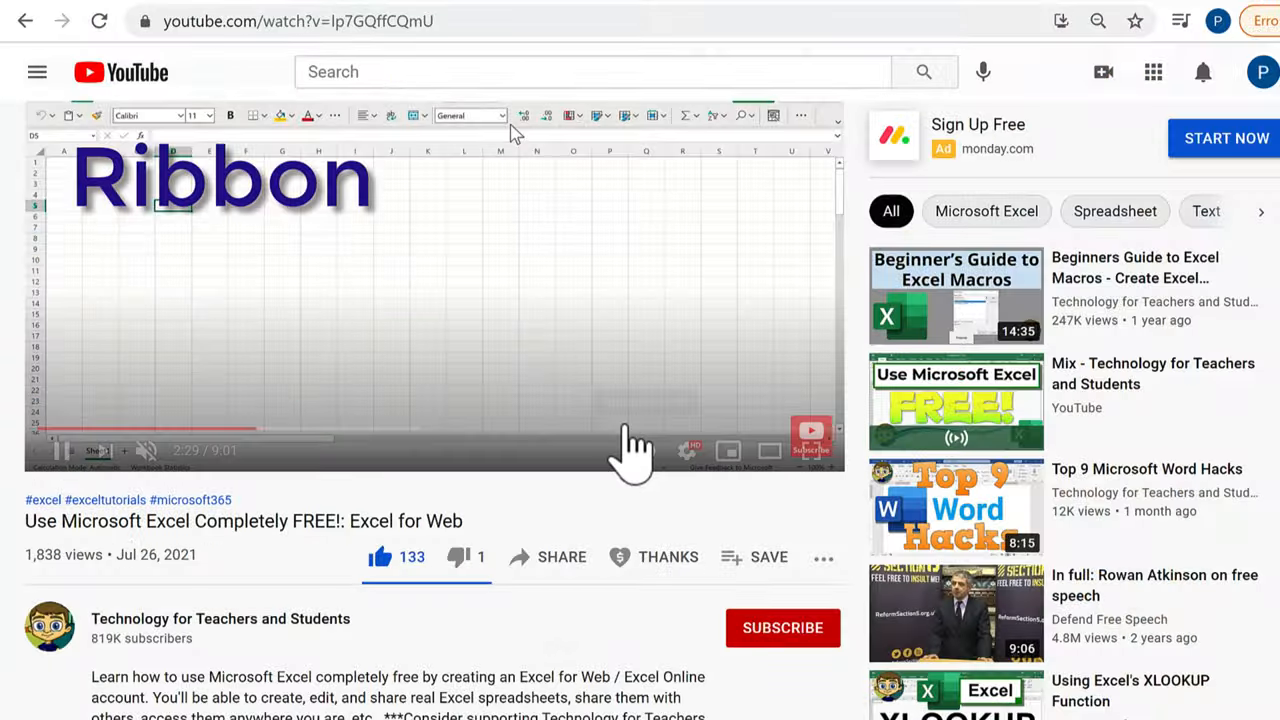
click(668, 556)
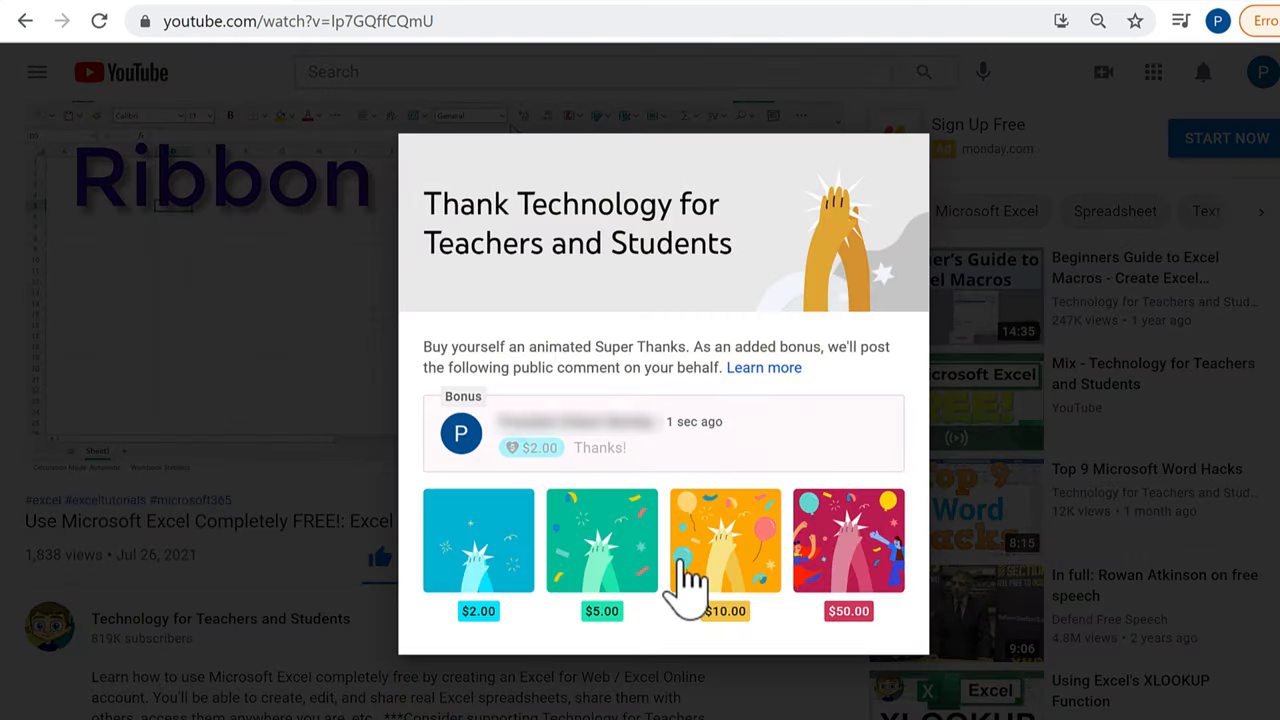